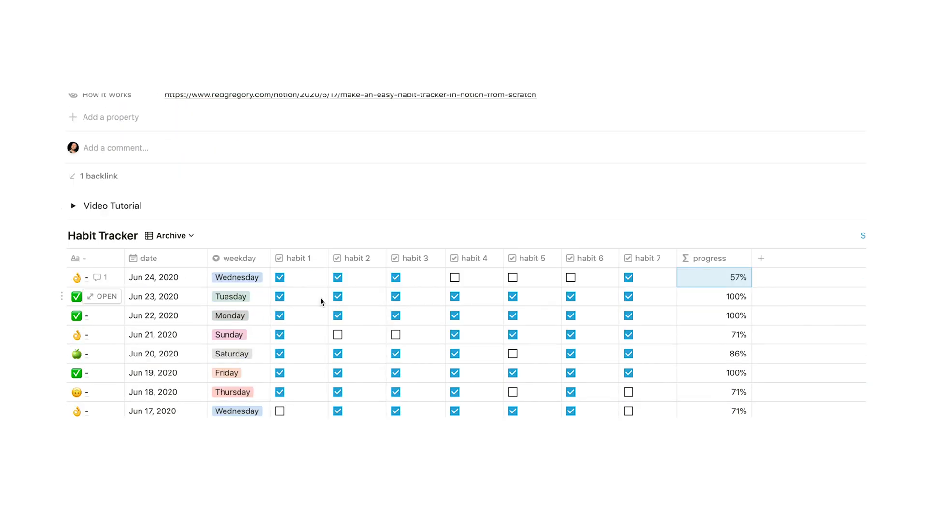
Step: Inspect the Weekday formula that turns each entry's date into a day name, then close it
scroll("down", 3)
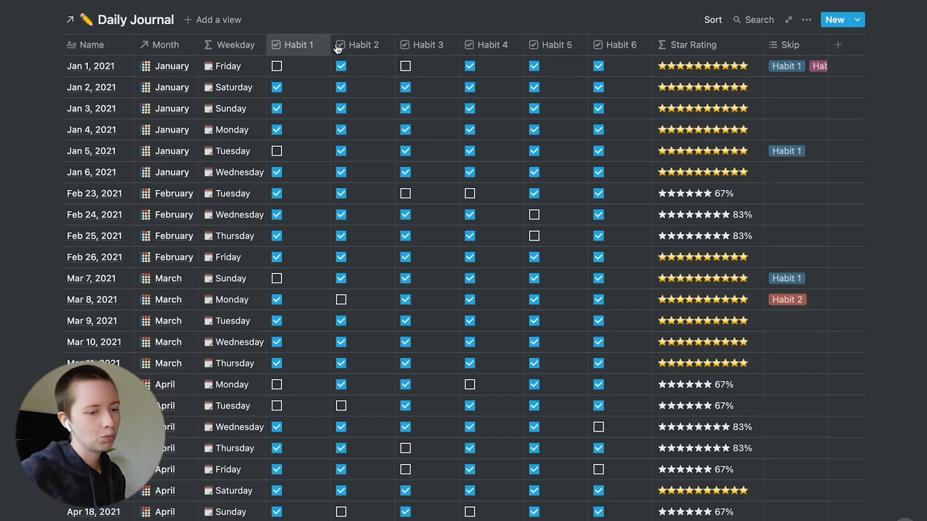
mouse_move(611, 57)
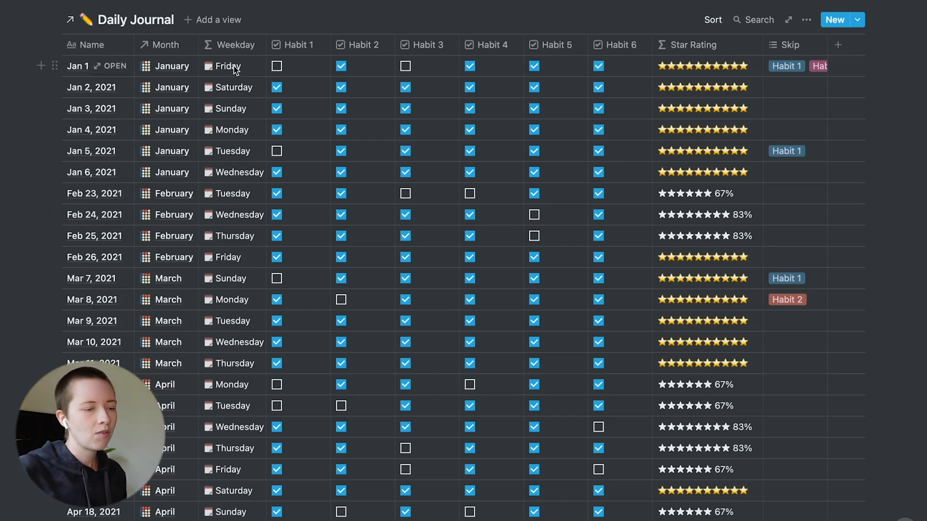
left_click(227, 67)
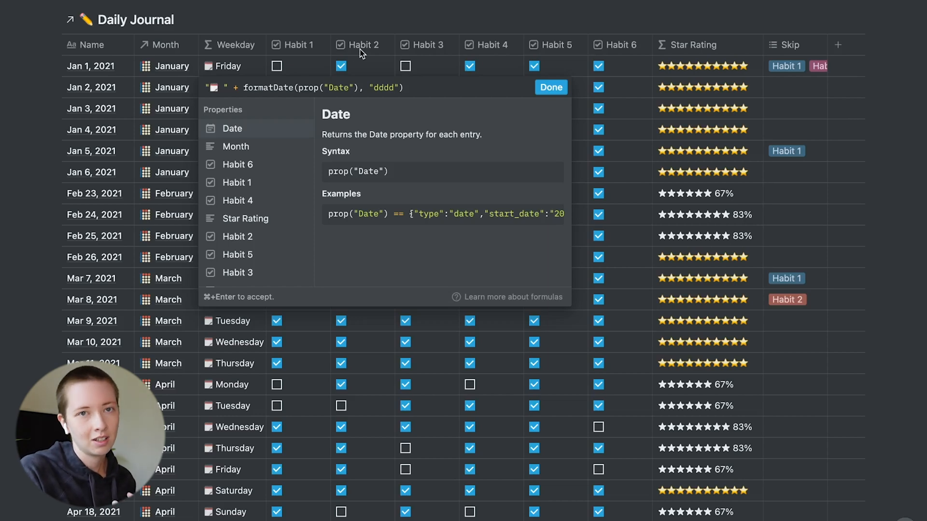
left_click(551, 87)
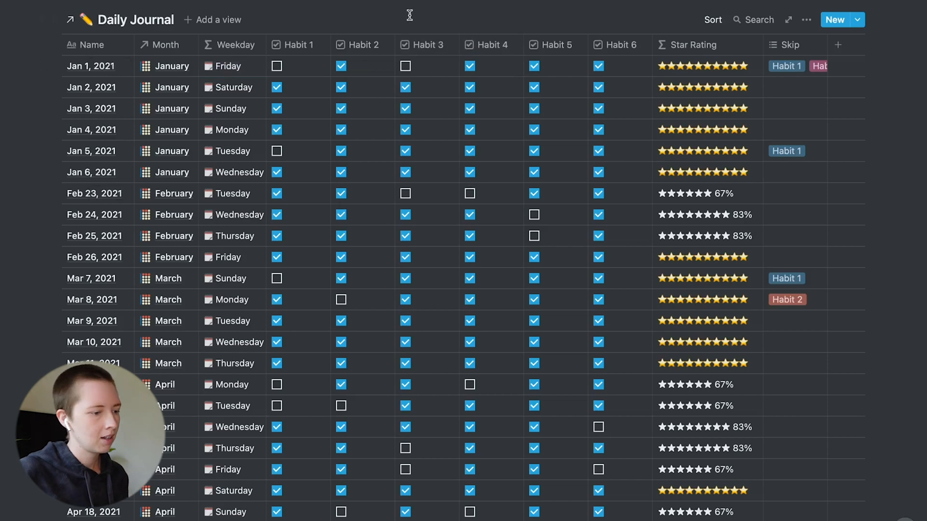
mouse_move(176, 395)
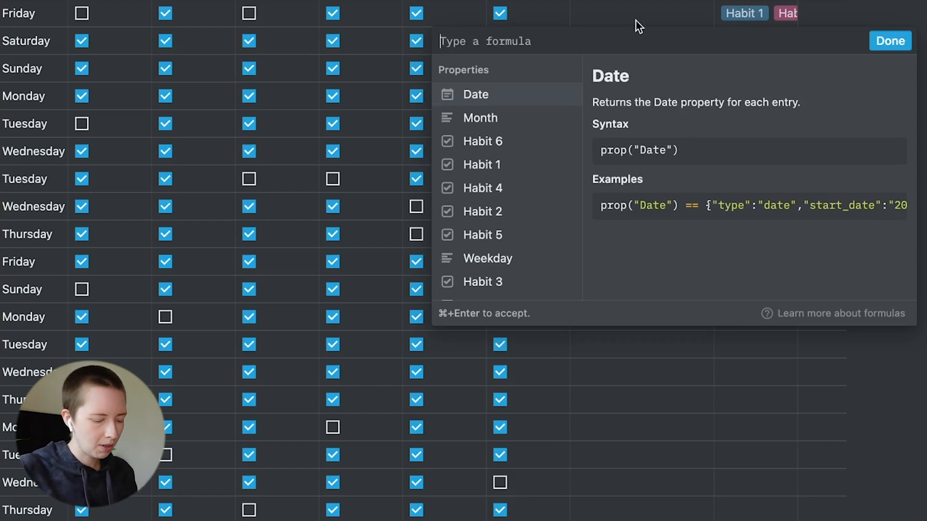
Step: Enter a Star Rating formula summing unaryPlus of the Habit checkboxes, and apply it
type("unaryplus(")
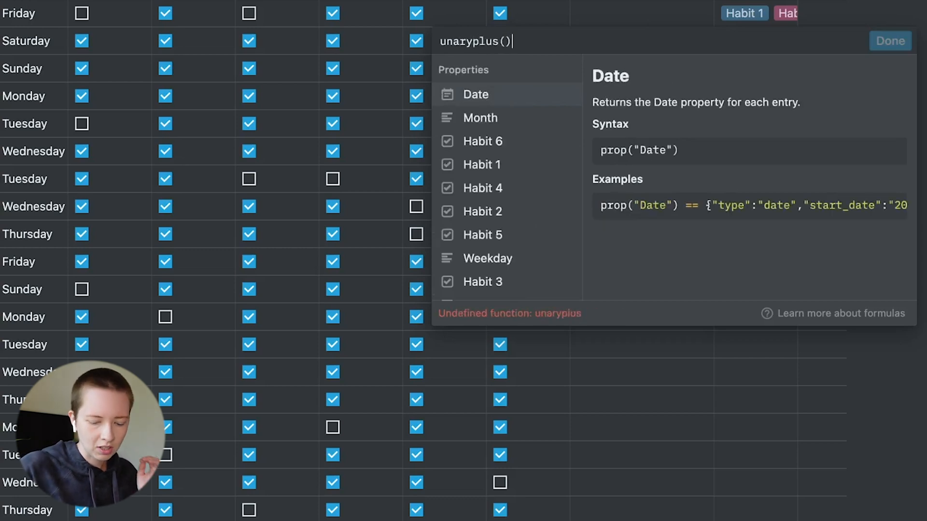
mouse_move(532, 147)
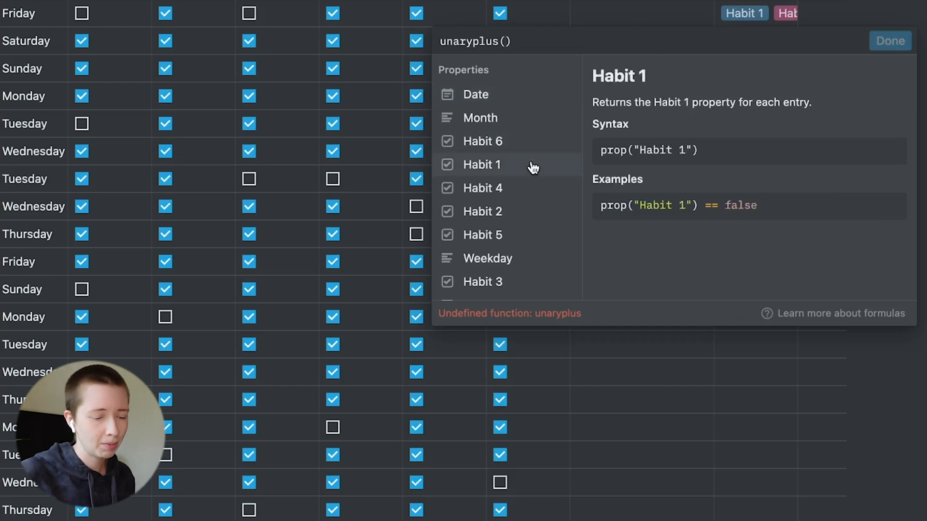
left_click(481, 165)
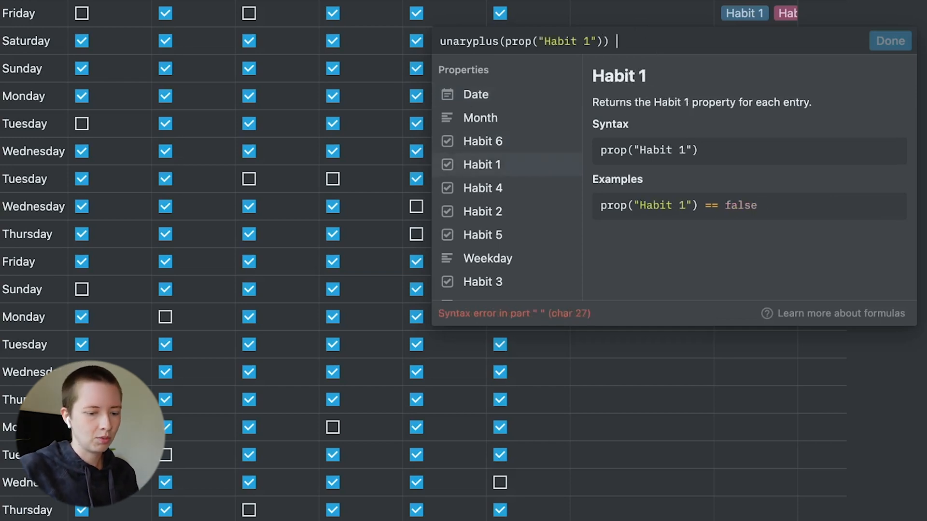
type("+")
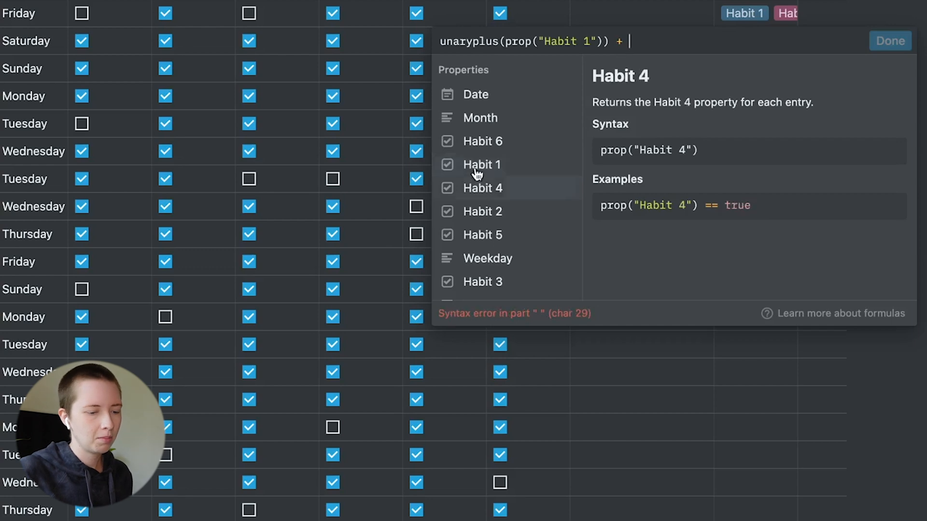
mouse_move(480, 118)
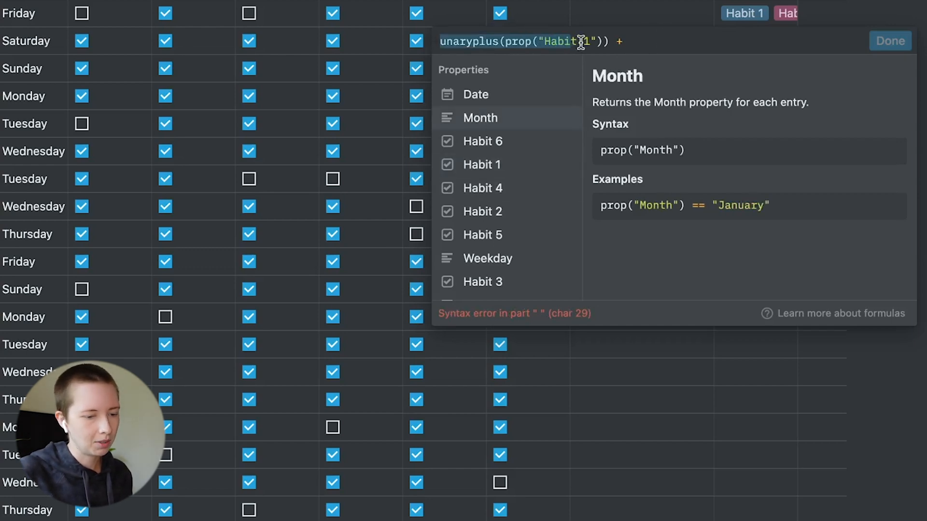
type("unaryplus(prop(\"Habit 1\"))")
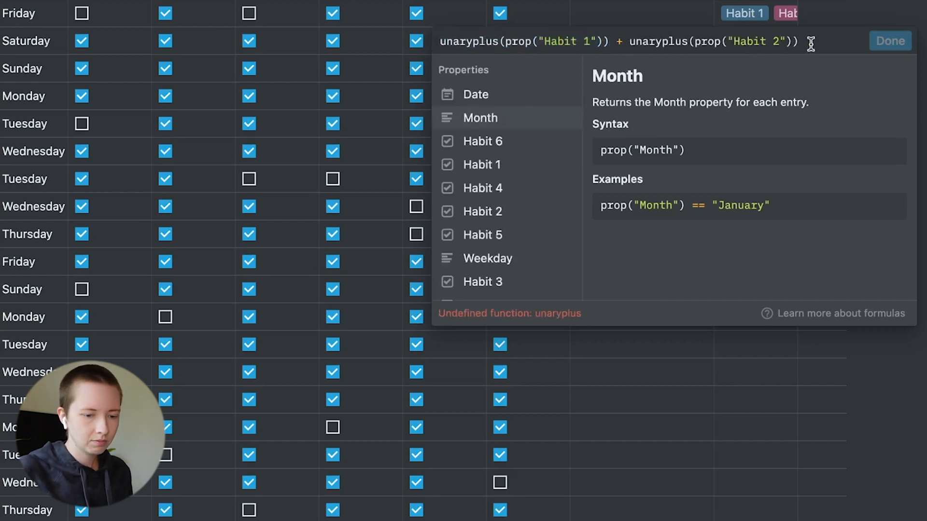
type("+ unaryplus(prop(\"Habit 1\"))")
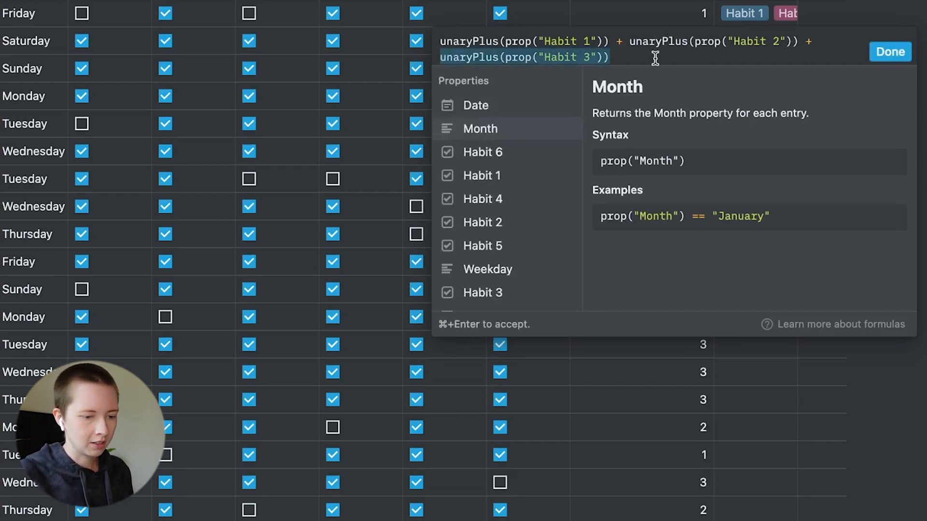
type("+ unaryPlus(prop(\"Habit 3\")) +")
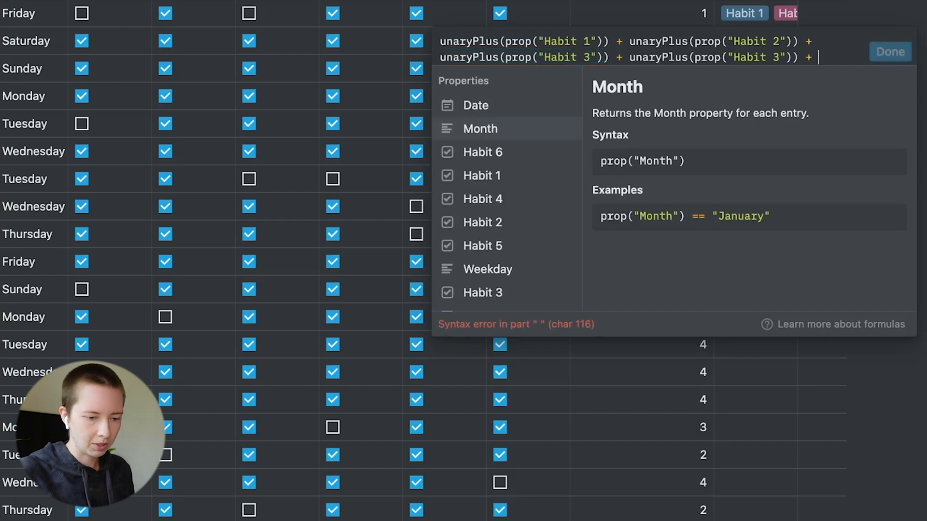
type("unaryPlus(prop(\"Habit 3\")) + unaryPlus(prop(\"Habit 3")
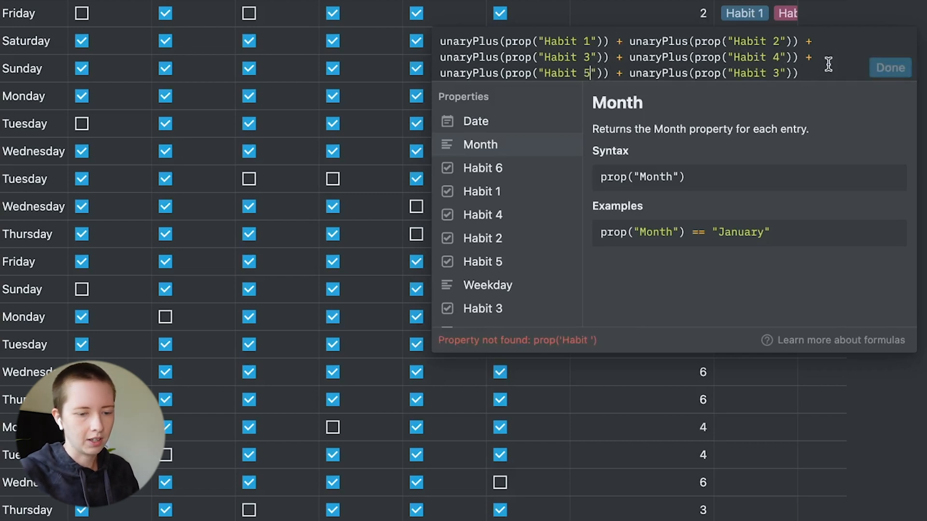
left_click(890, 67)
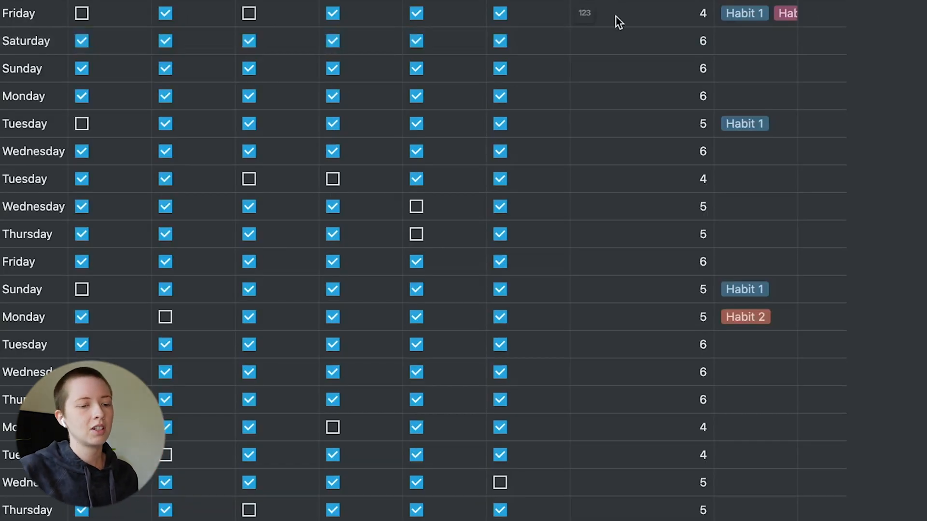
Step: Wrap the habit sum in parentheses and divide it by 6
left_click(585, 13)
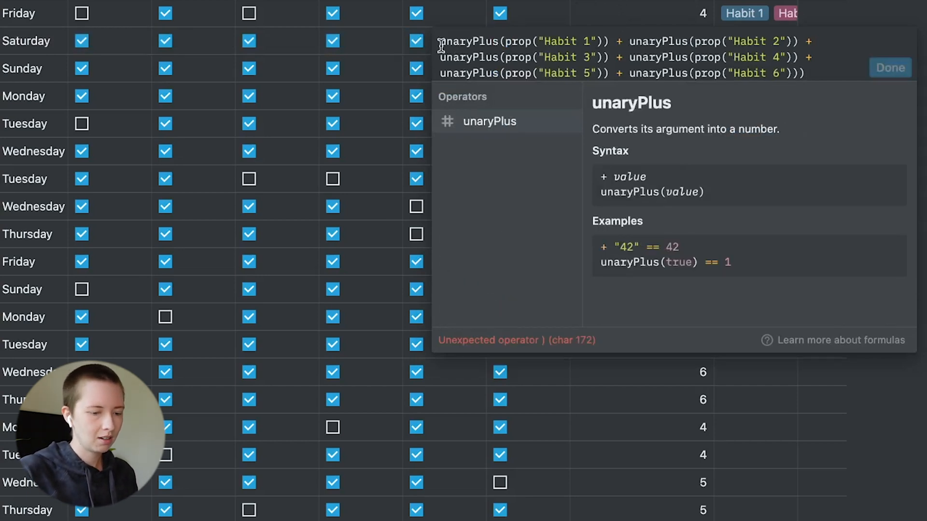
type("(")
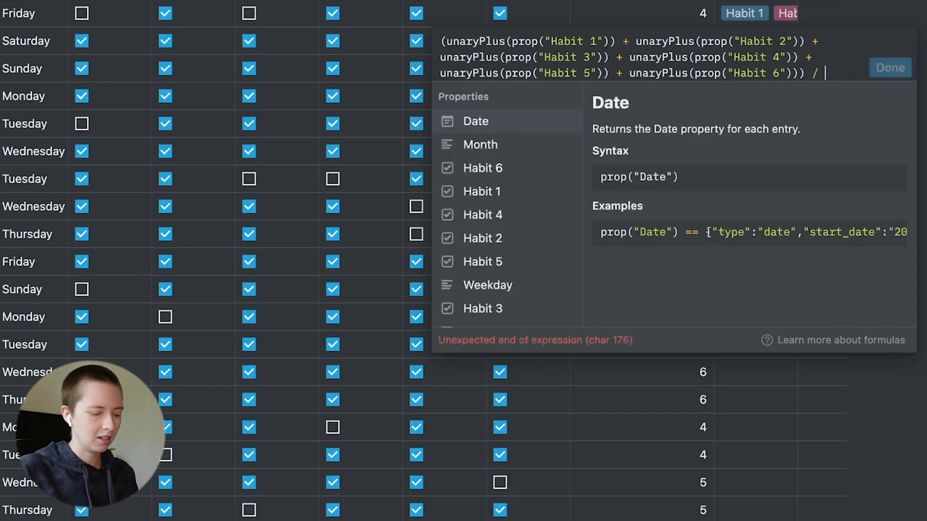
type("6")
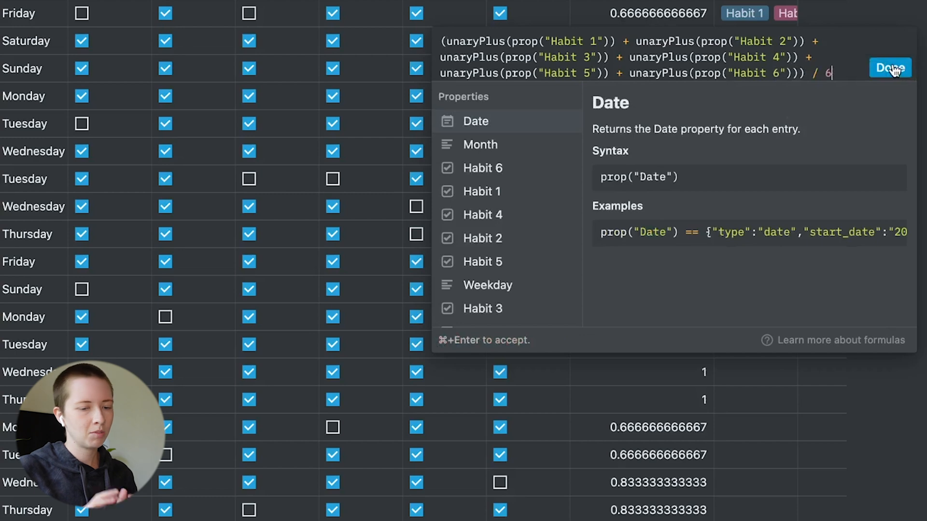
mouse_move(901, 67)
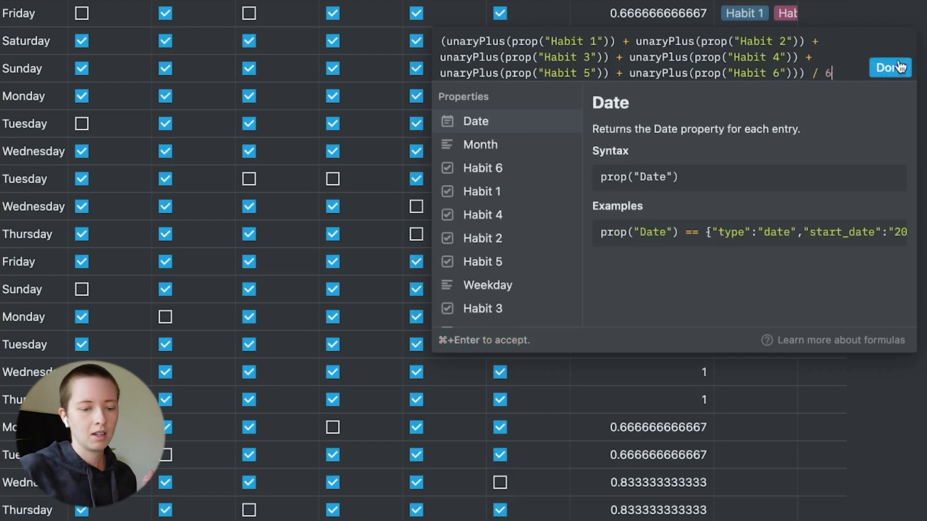
Step: Apply the averaged formula and set Star Rating's number format to Percent
left_click(890, 67)
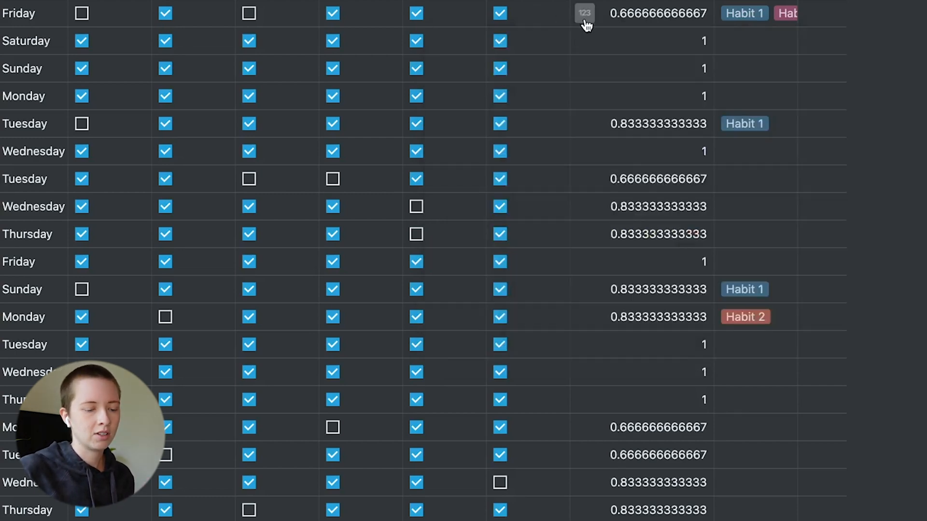
left_click(583, 12)
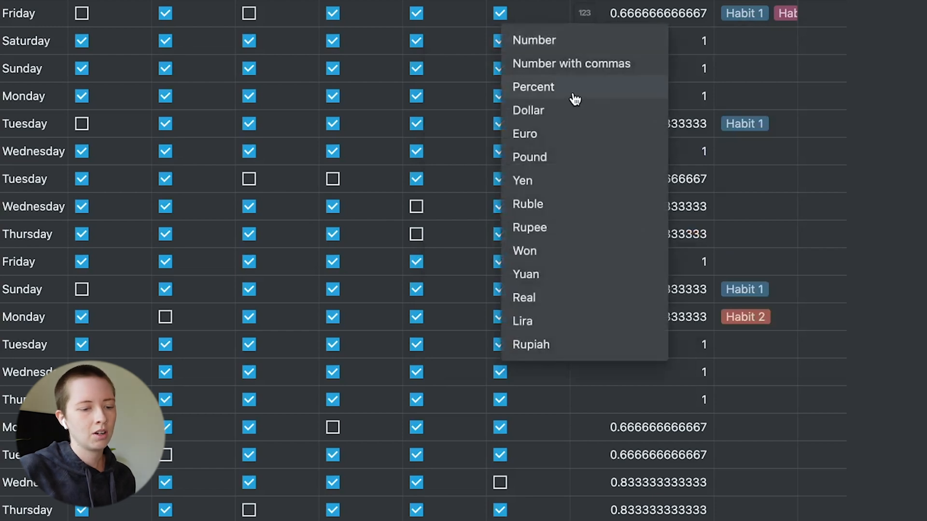
left_click(533, 87)
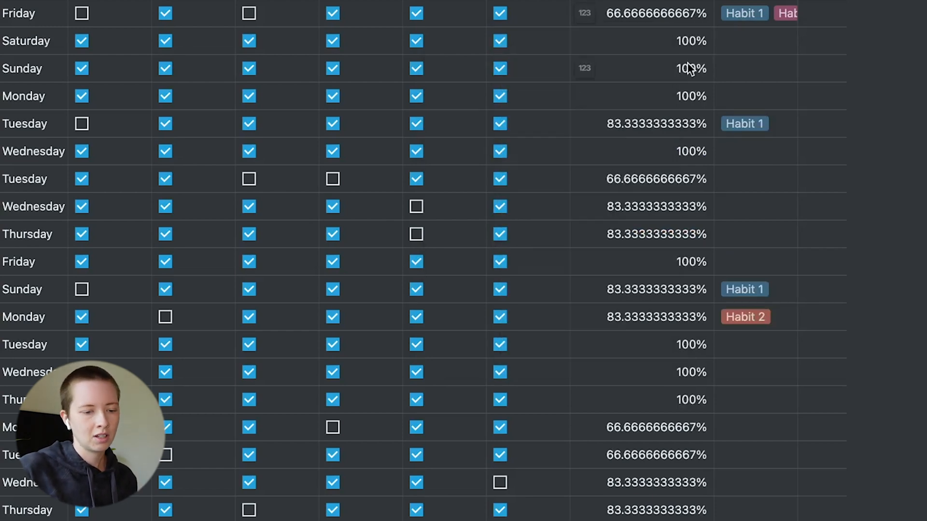
Step: Wrap the Star Rating formula as round(100 * (…)) / 100 for whole percentages
left_click(683, 68)
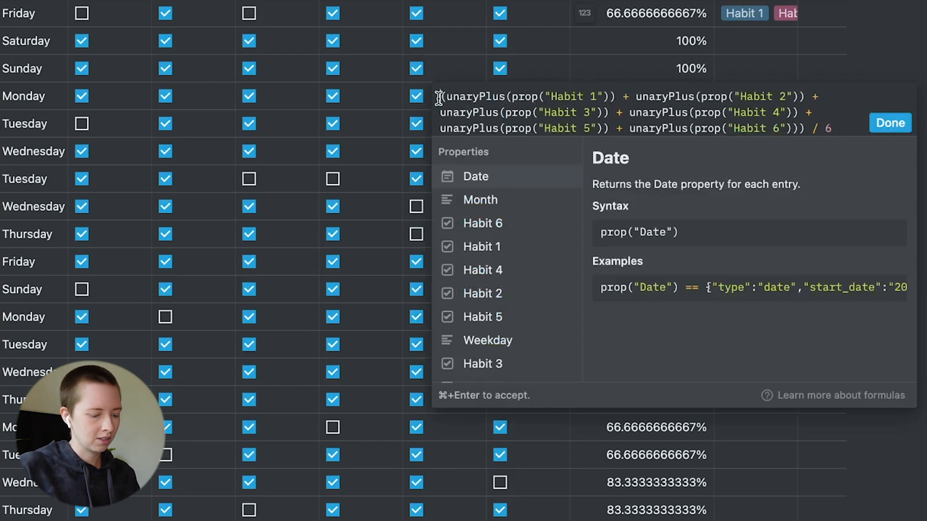
type("round((")
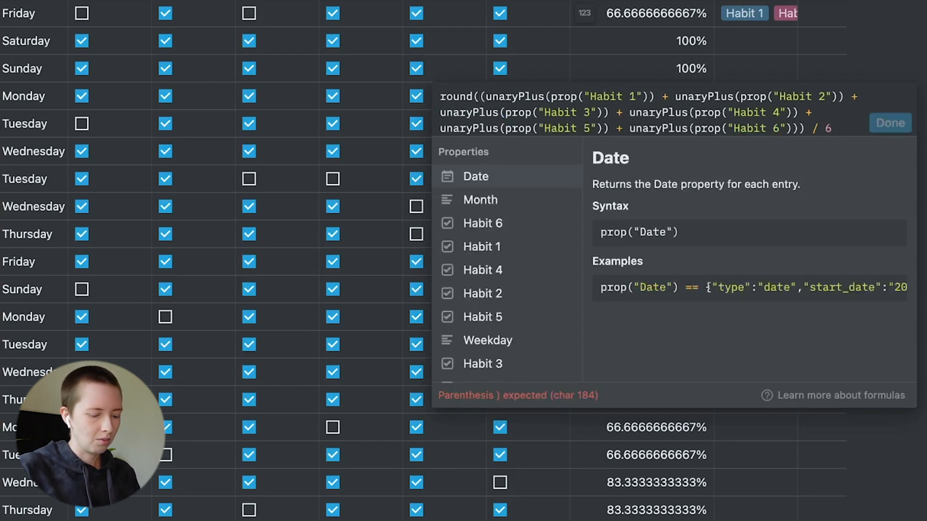
type("100 *")
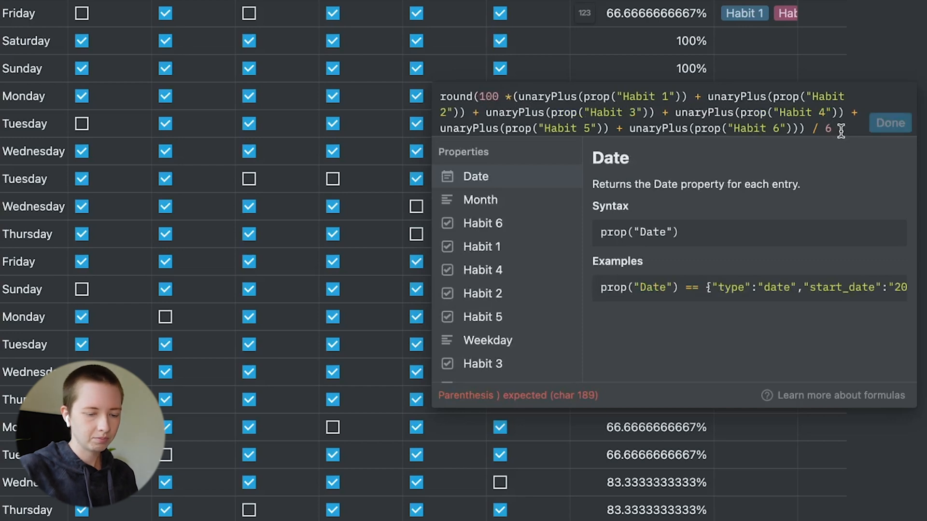
type(")")
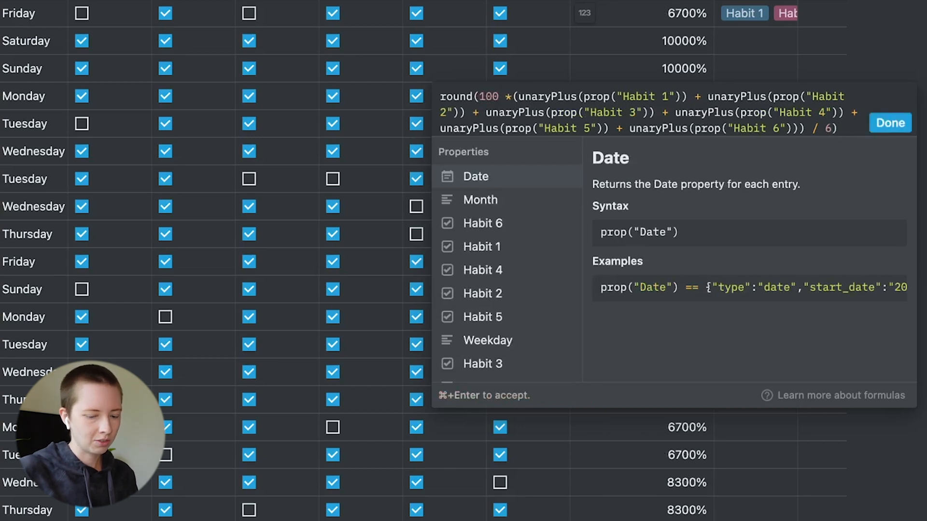
type("/ 100")
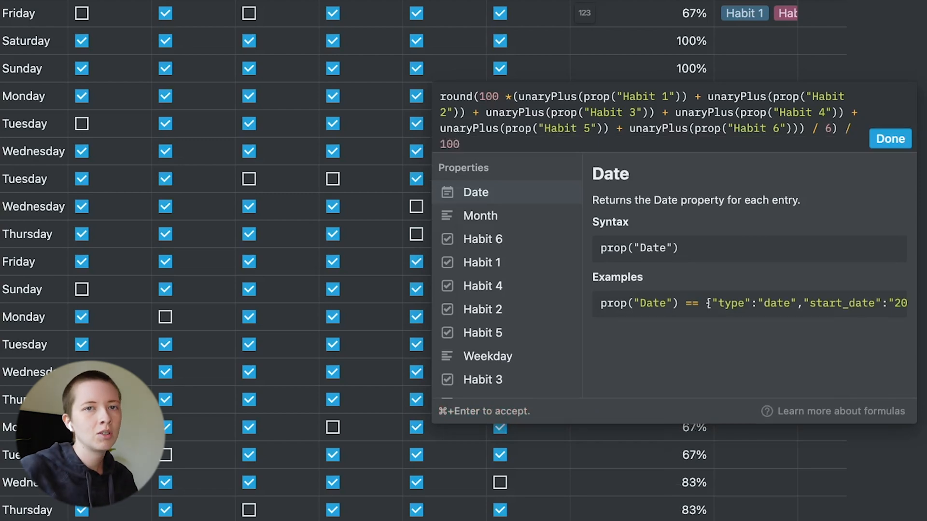
left_click(890, 139)
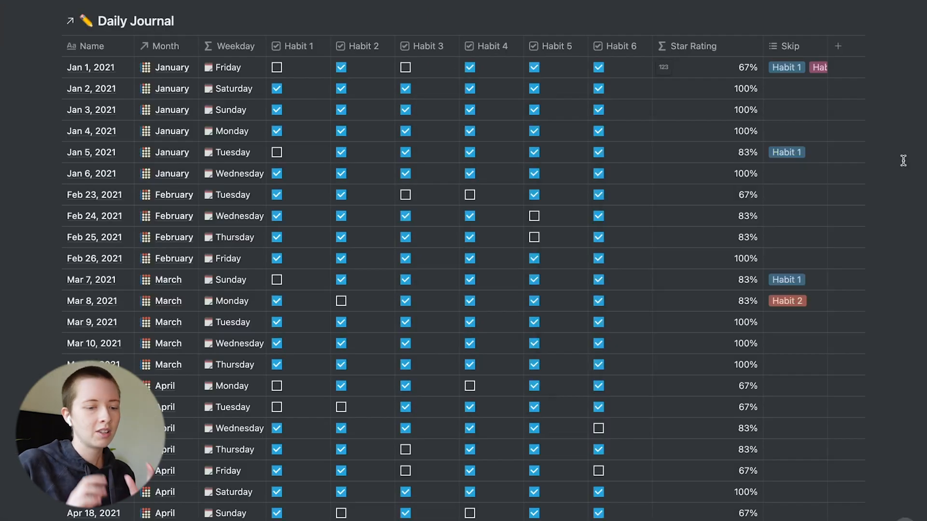
Step: Close the Star Rating formula and toggle the hidden Progress property on in the table view
left_click(707, 68)
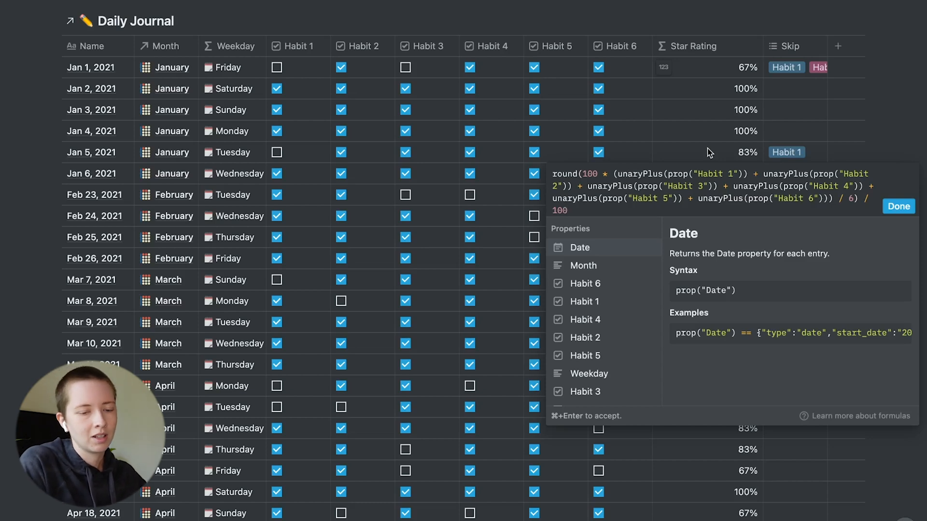
left_click(898, 206)
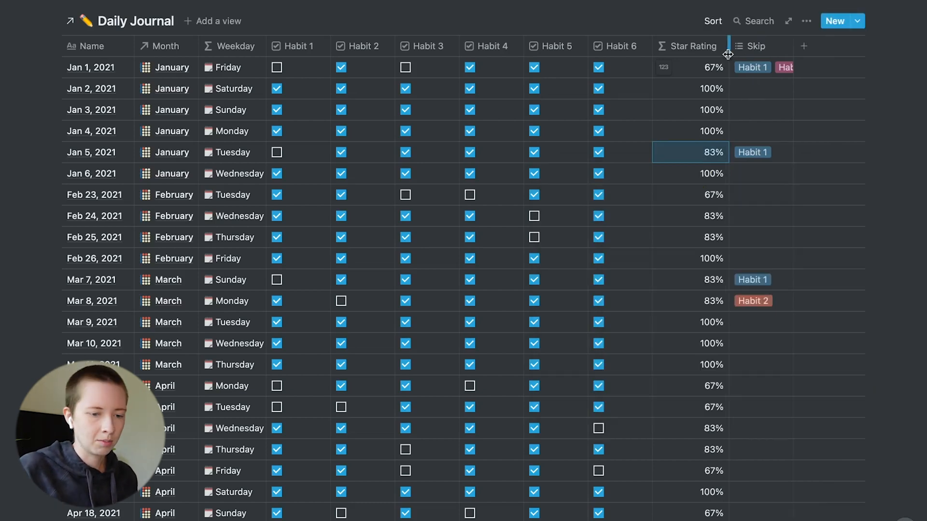
left_click(806, 20)
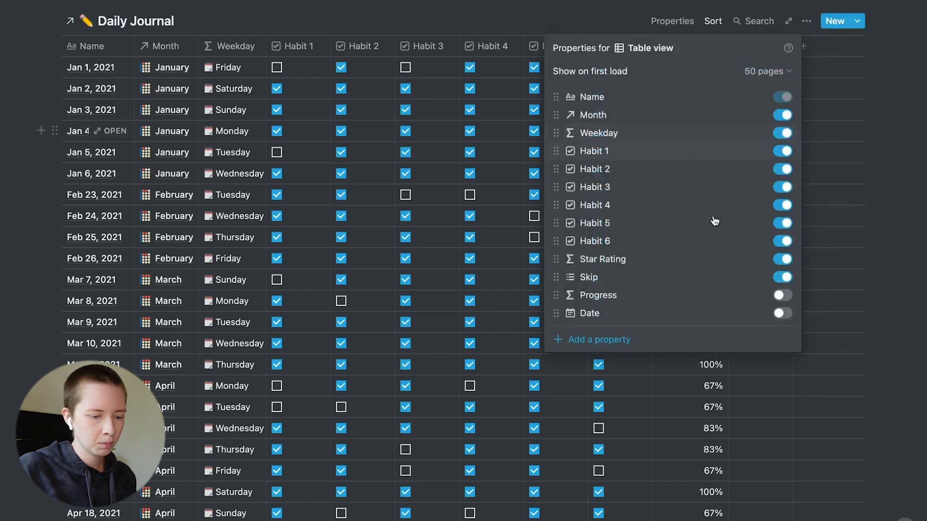
left_click(782, 296)
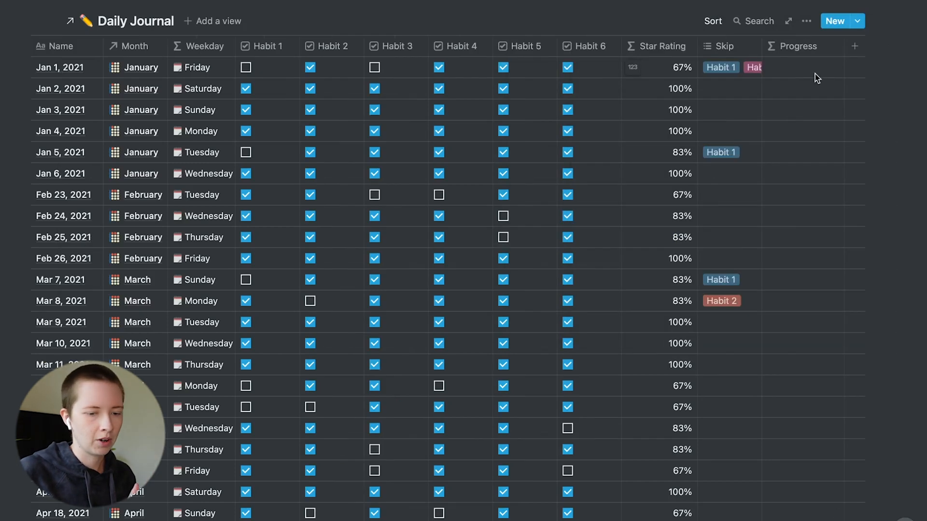
left_click(724, 67)
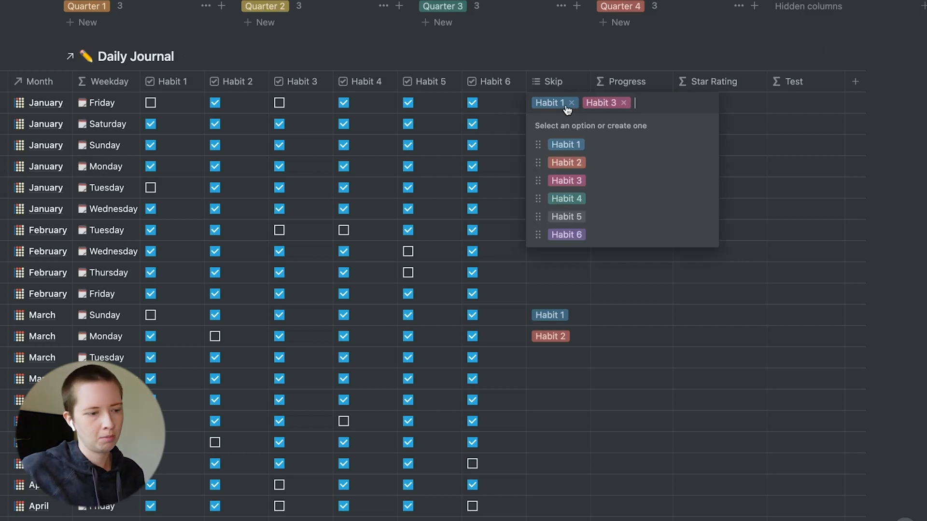
Step: Set the Progress formula to unaryPlus(prop("Habit 1")) + … summing all six habits
left_click(477, 56)
type("unaryPlaus(")
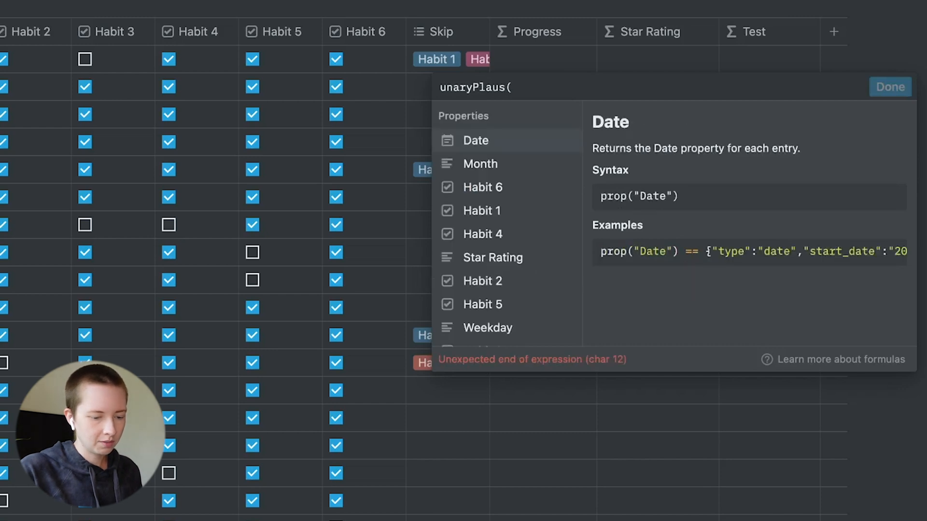
type("unaryPlus(prop(\"Habit 1\")) +")
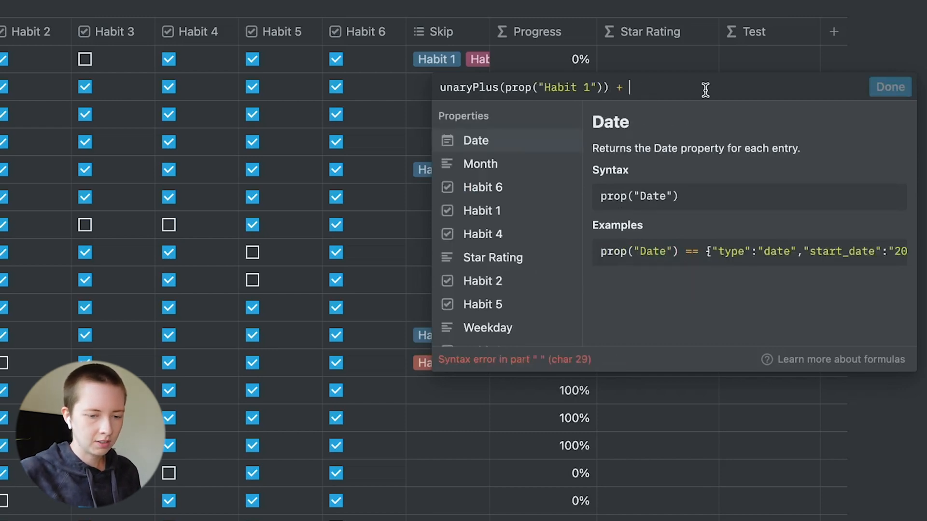
left_click(890, 86)
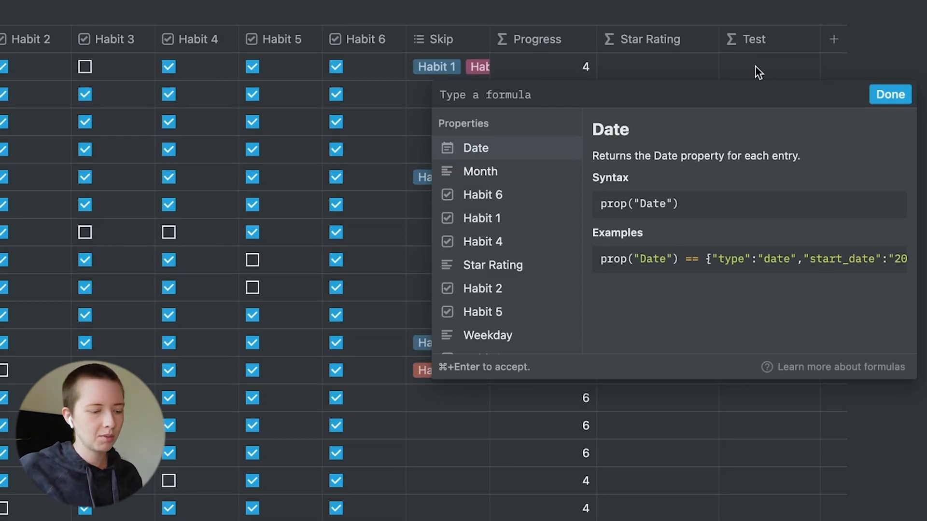
Step: Count skips in Test with length(replaceAll(prop("Skip"), "[^,]", "")) and apply it
type("replace(prop")
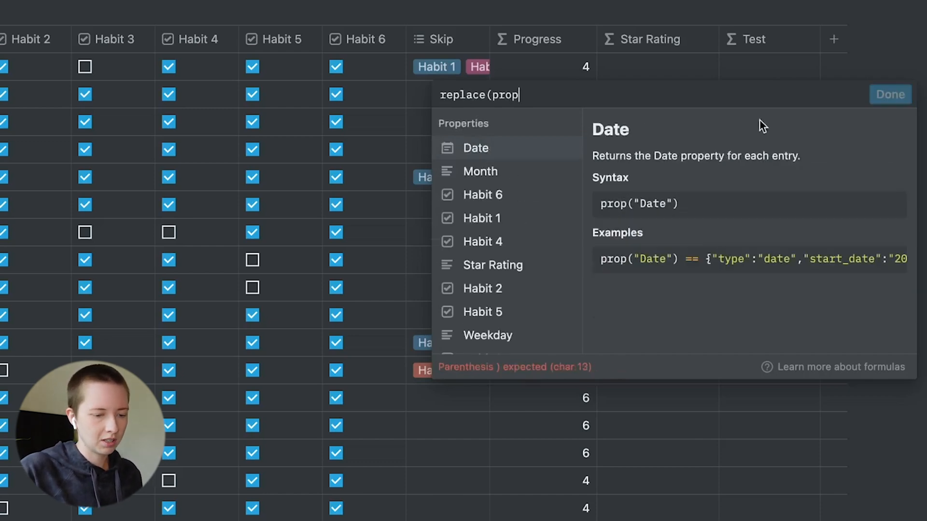
scroll("down", 3)
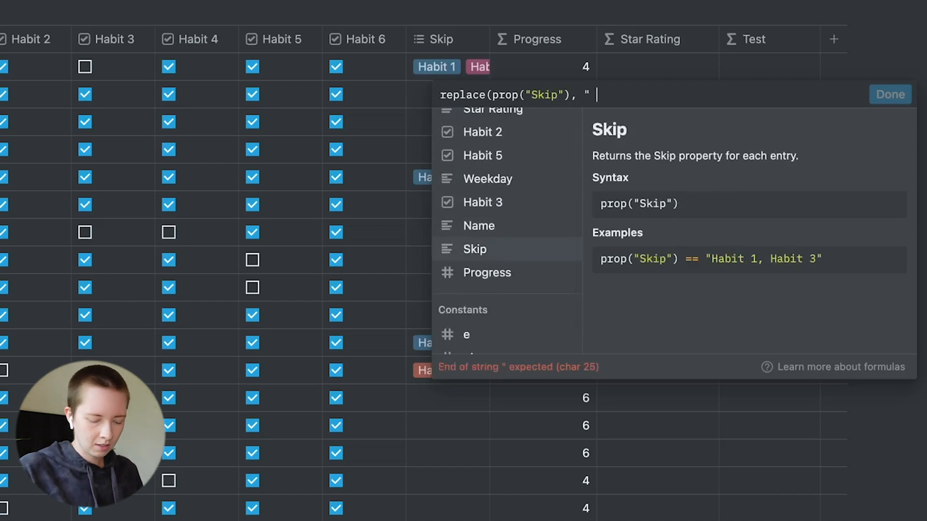
key("Backspace")
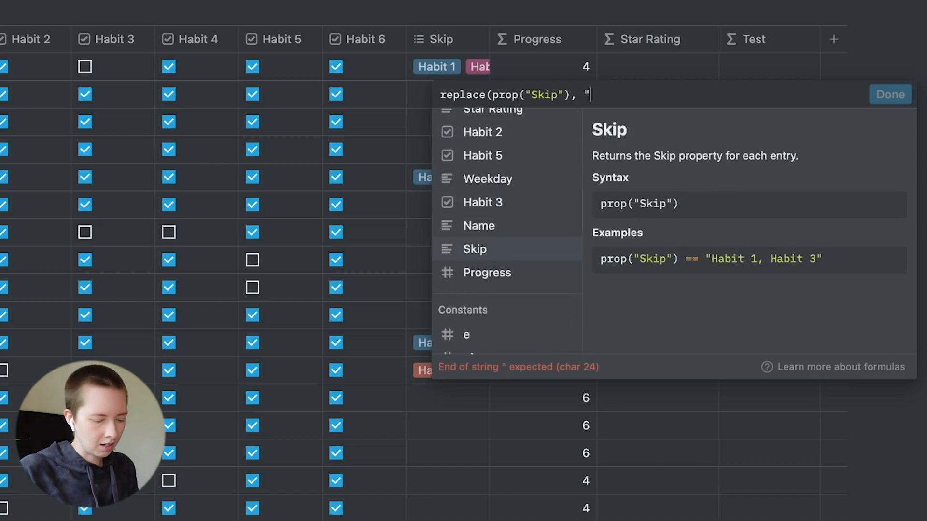
type("[")
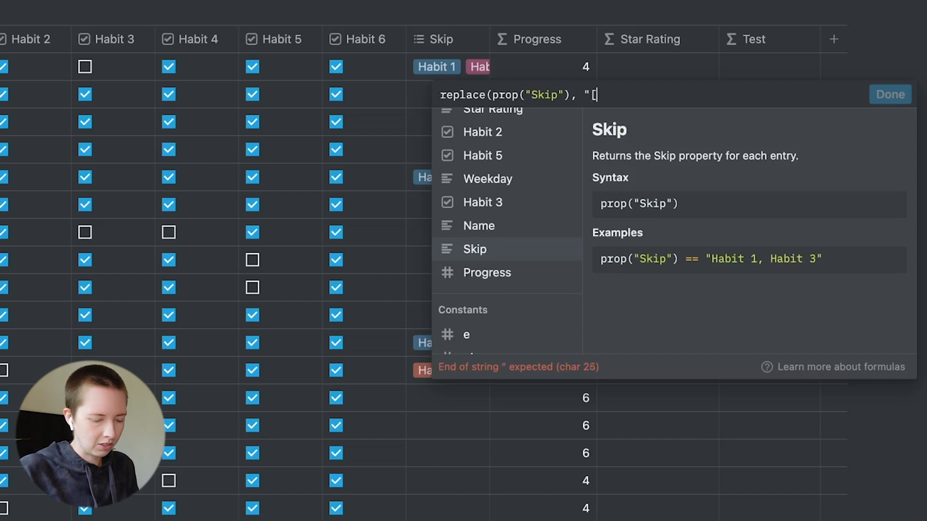
type("^,")
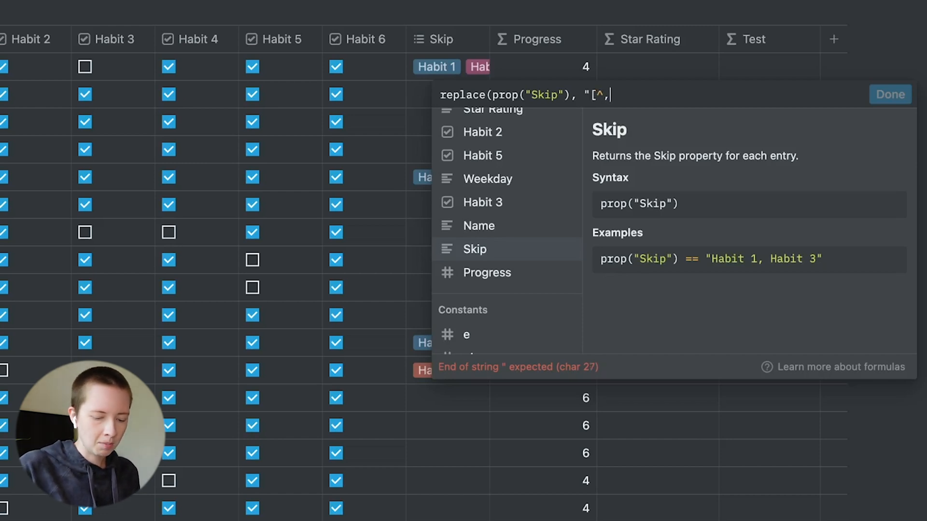
type("]\",")
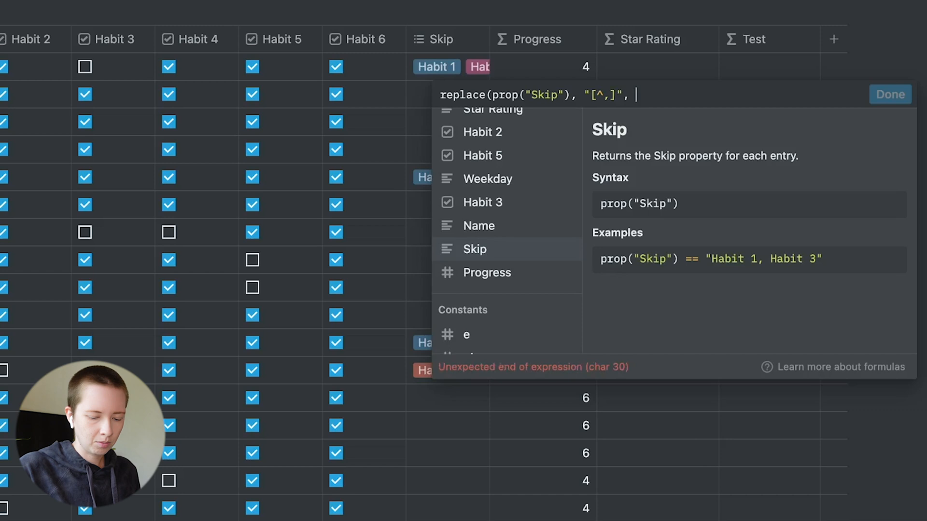
type("\"\")")
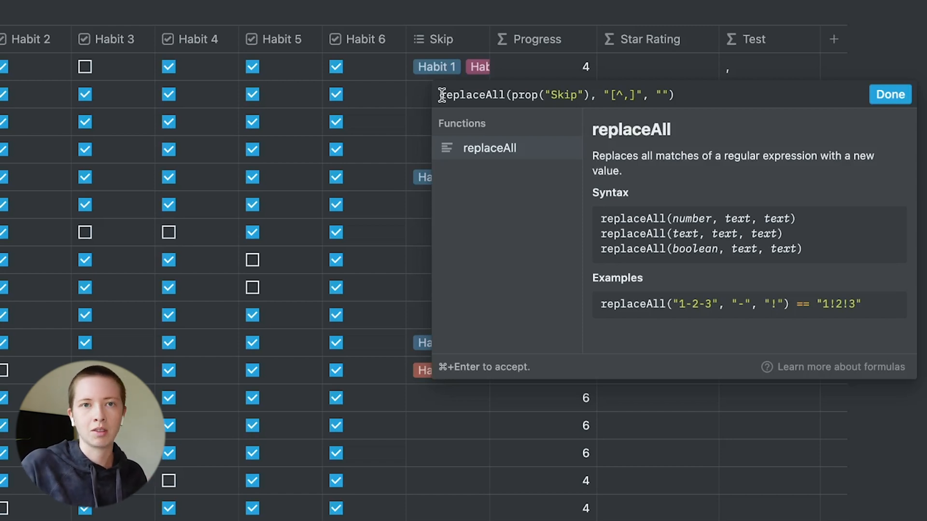
type("length(")
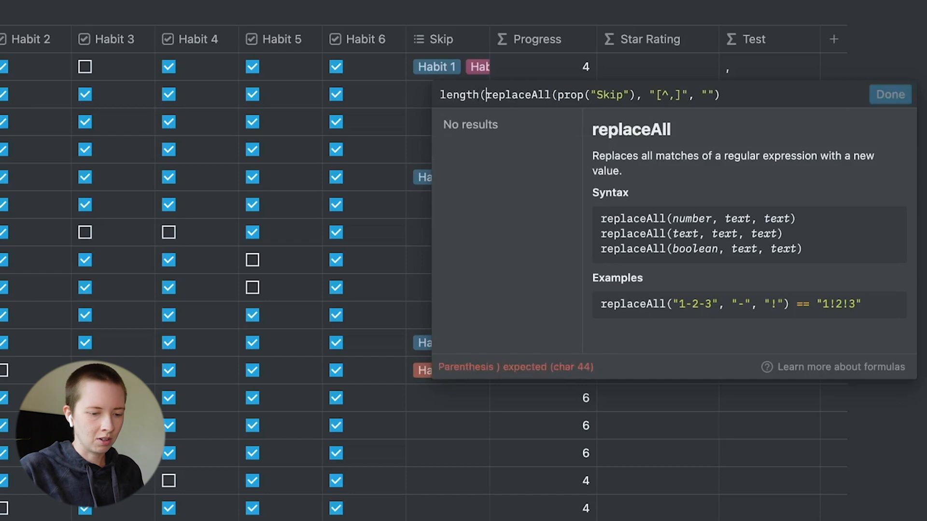
type(")")
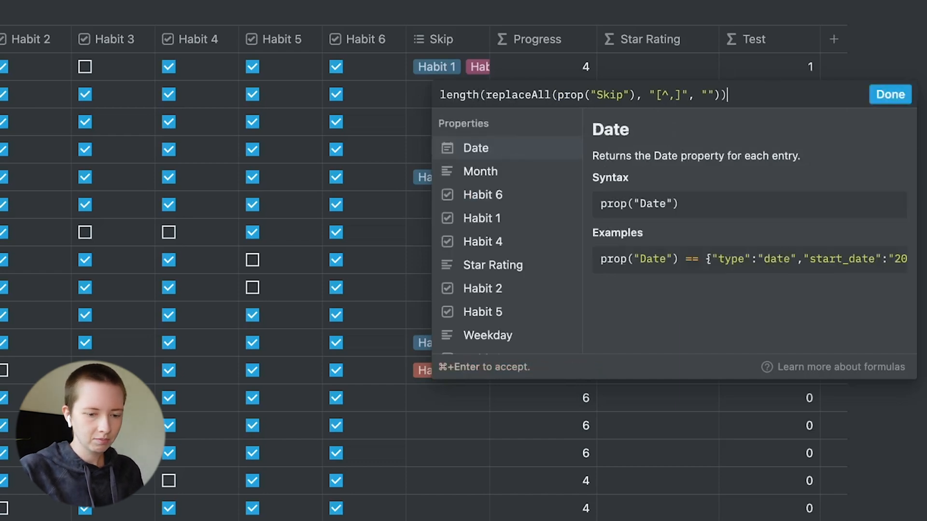
left_click(889, 94)
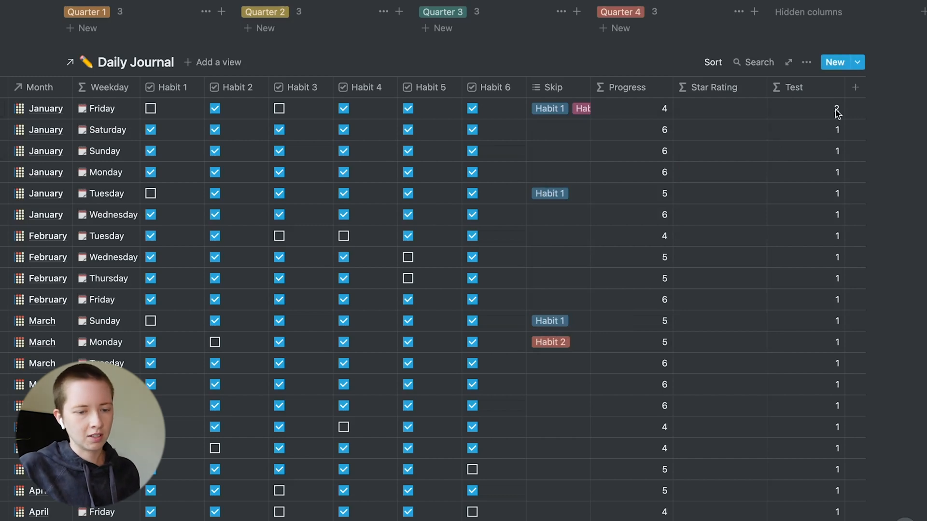
Step: Wrap the count in if(not empty(prop("Skip")), … + 1, toNumber("")), subtracted from 6
left_click(557, 108)
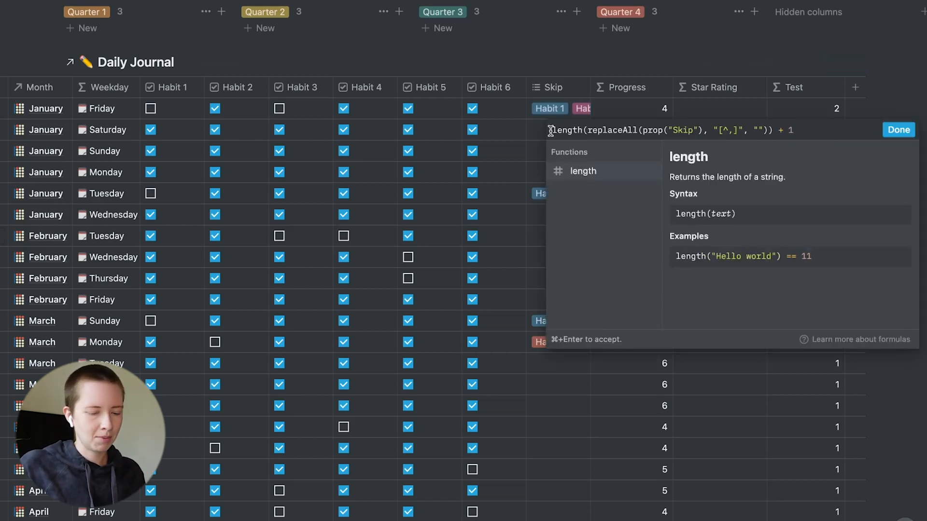
type("if(")
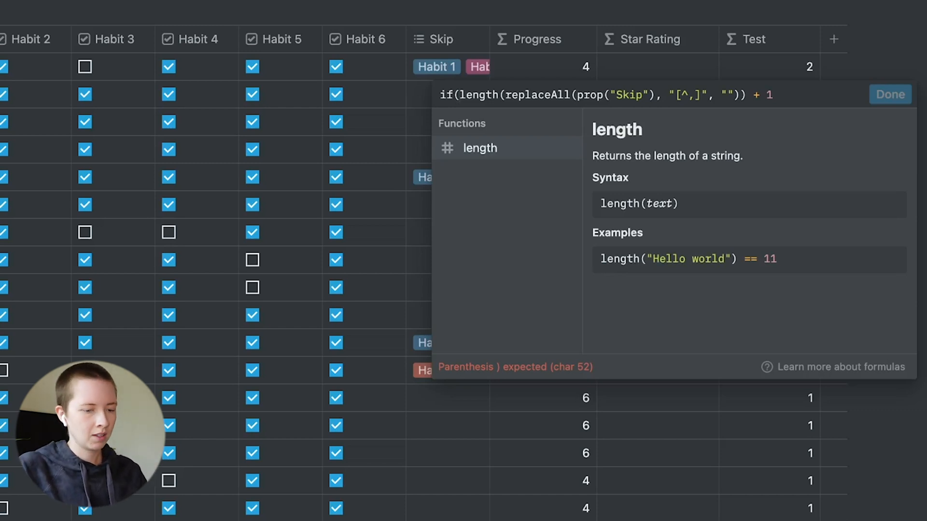
type("prop(\"Skip")
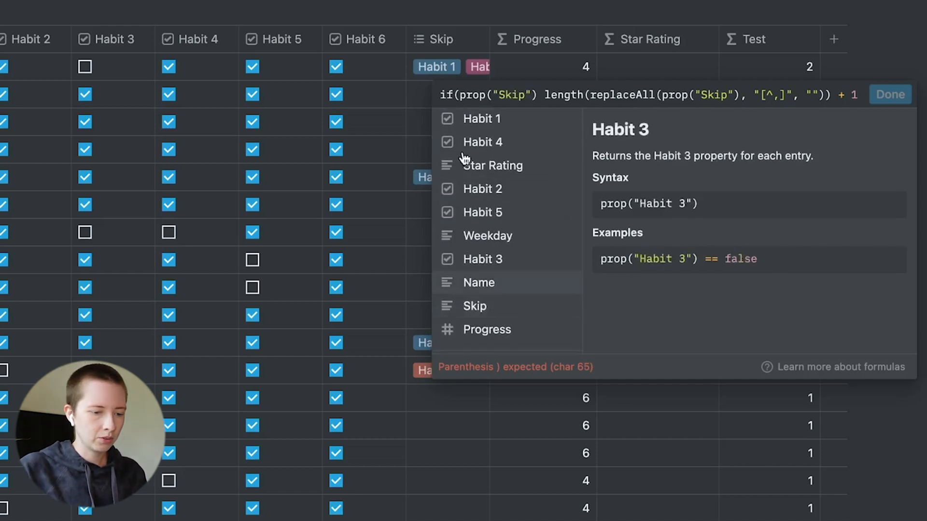
type("not")
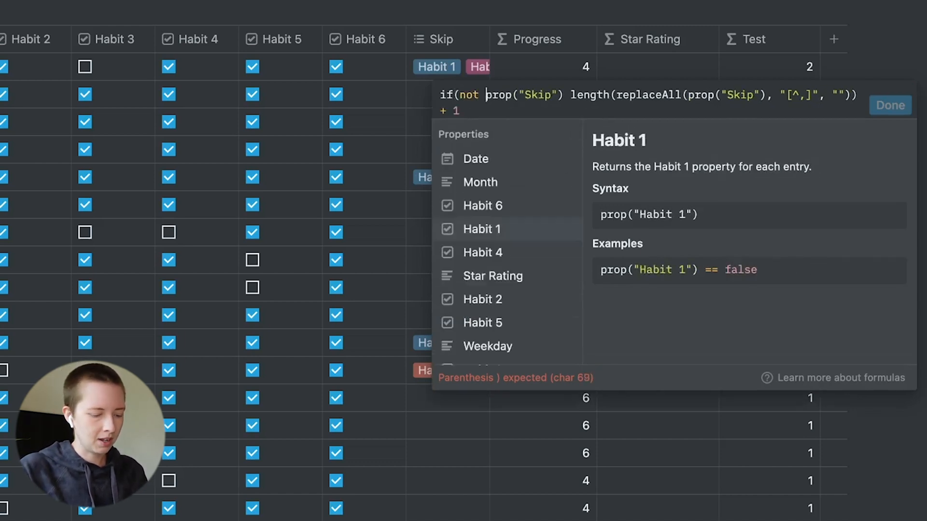
type("empty(")
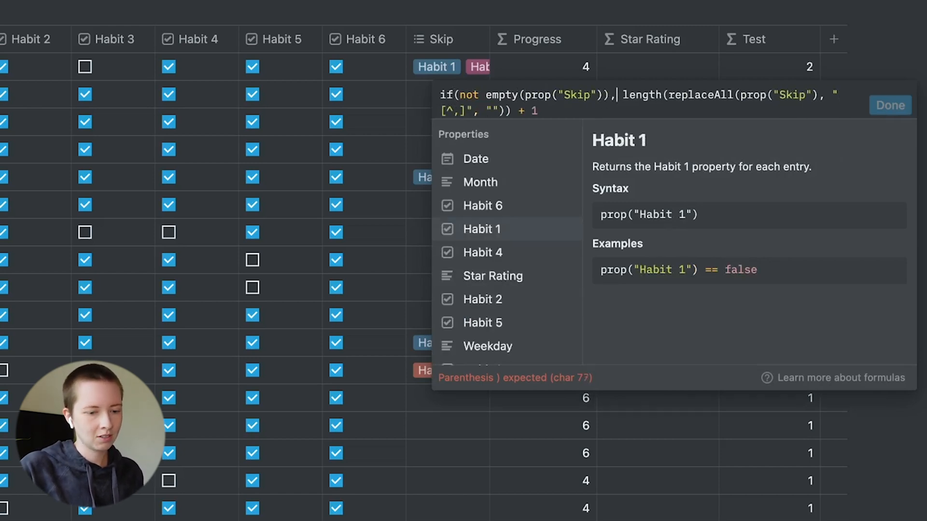
type(",")
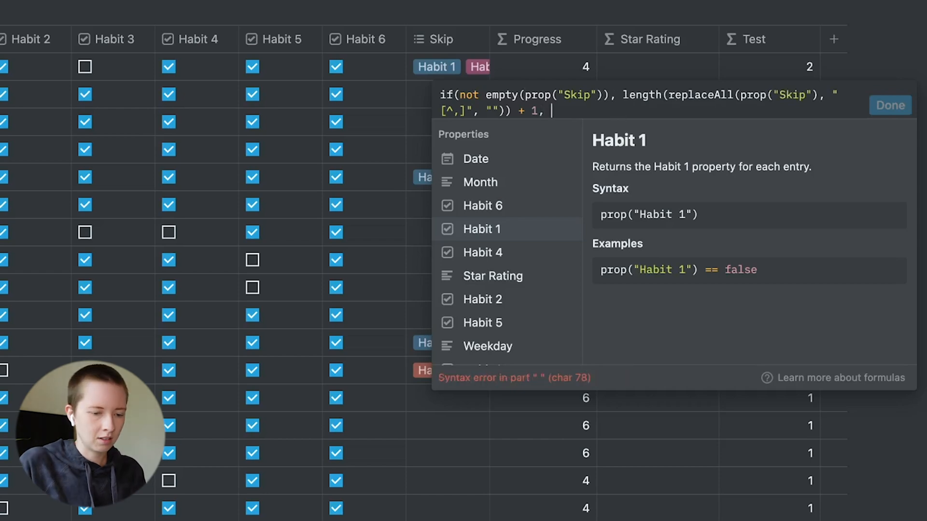
type("0")
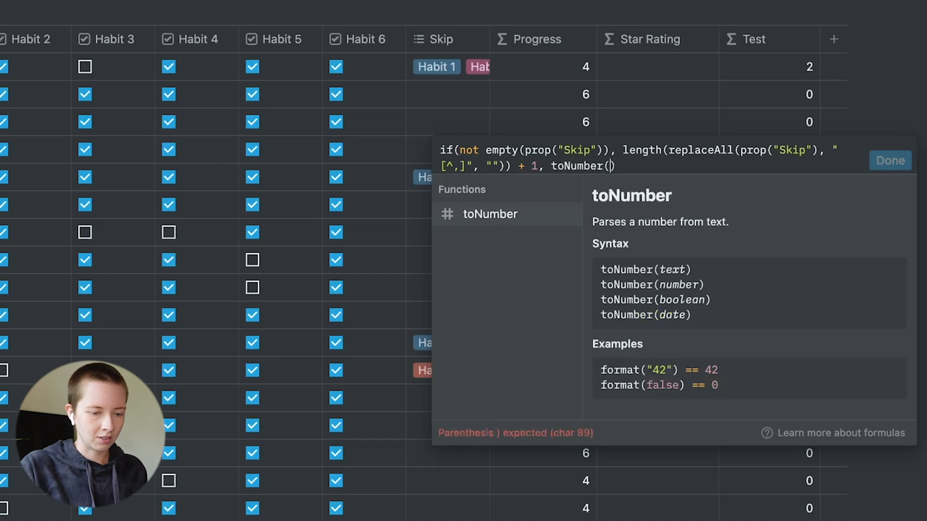
type("\"\"")
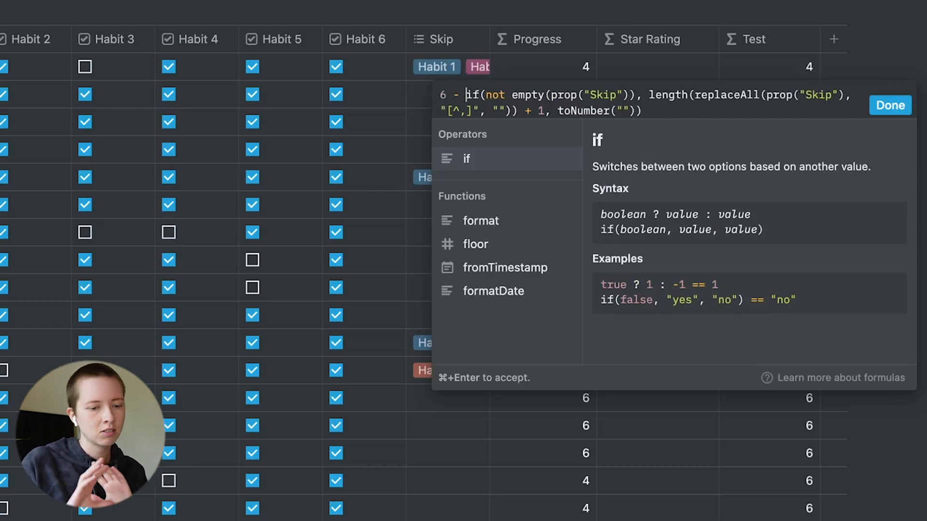
mouse_move(590, 150)
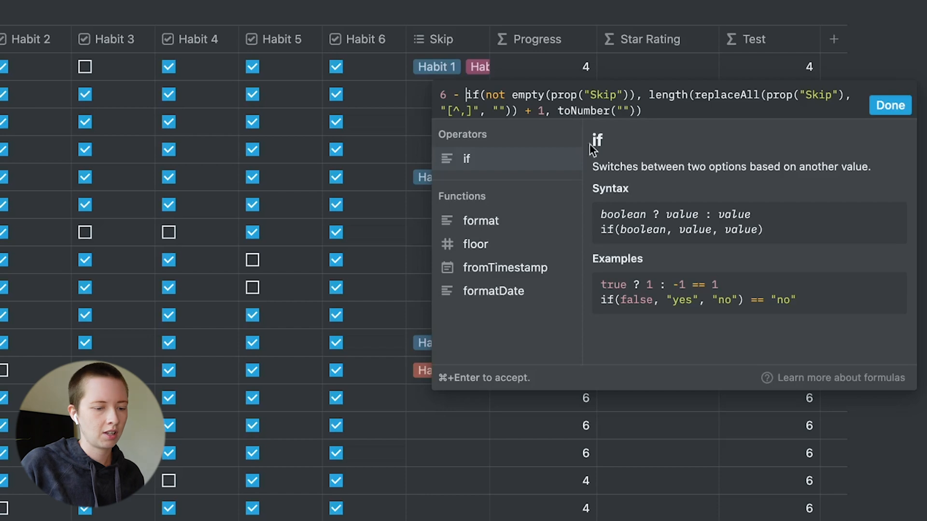
mouse_move(681, 104)
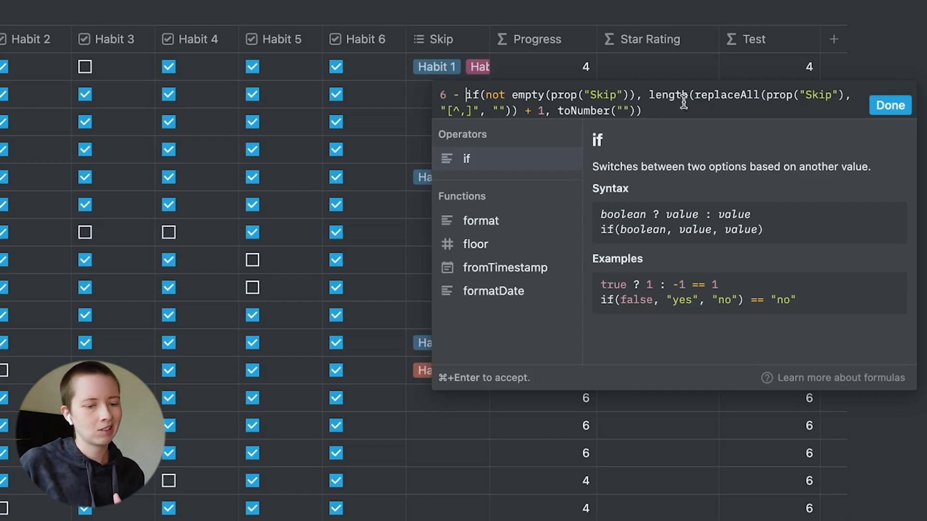
left_click(890, 105)
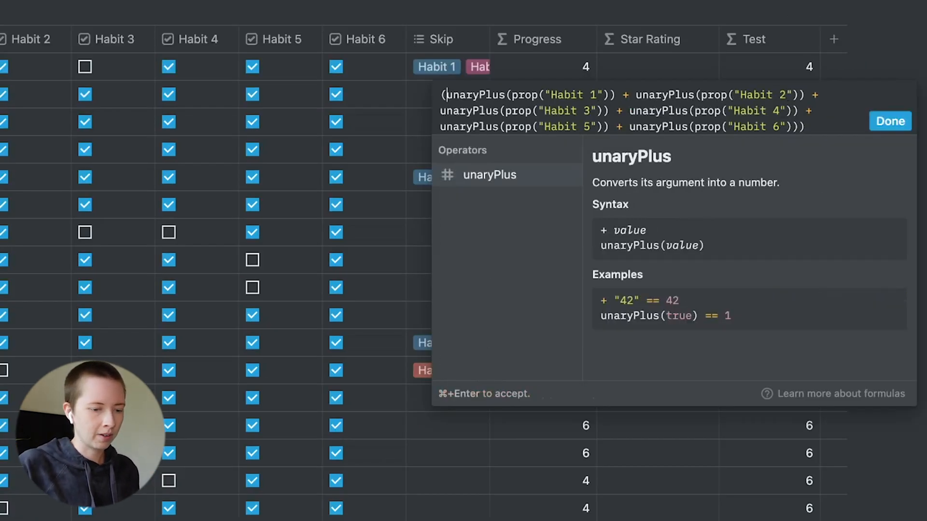
Step: Divide the Progress habit sum by 6 minus the skipped-habit count
left_click(831, 127)
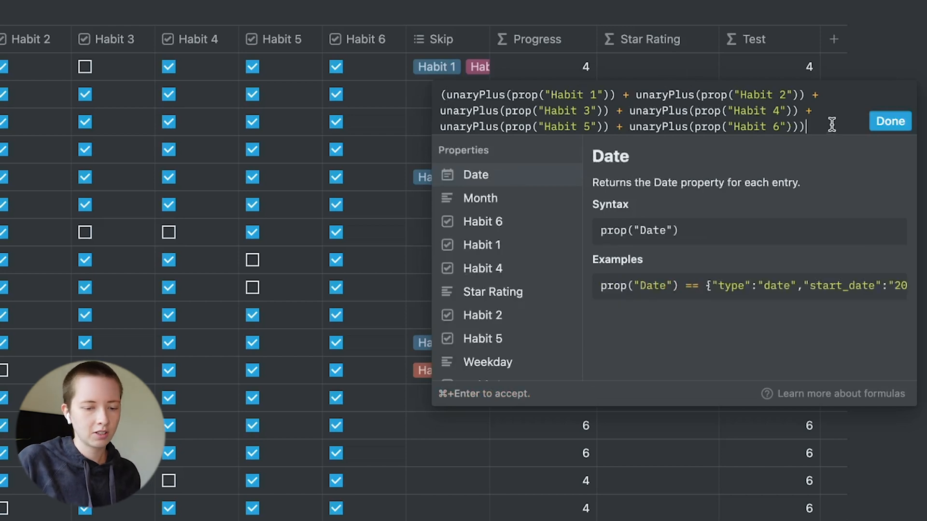
type("/ 6 - if(not empty(prop(\"Skip\")), length(replaceAll(prop(\"Skip\"), \"[^,]\", \"\")) + 1, toNumber(\"\"))")
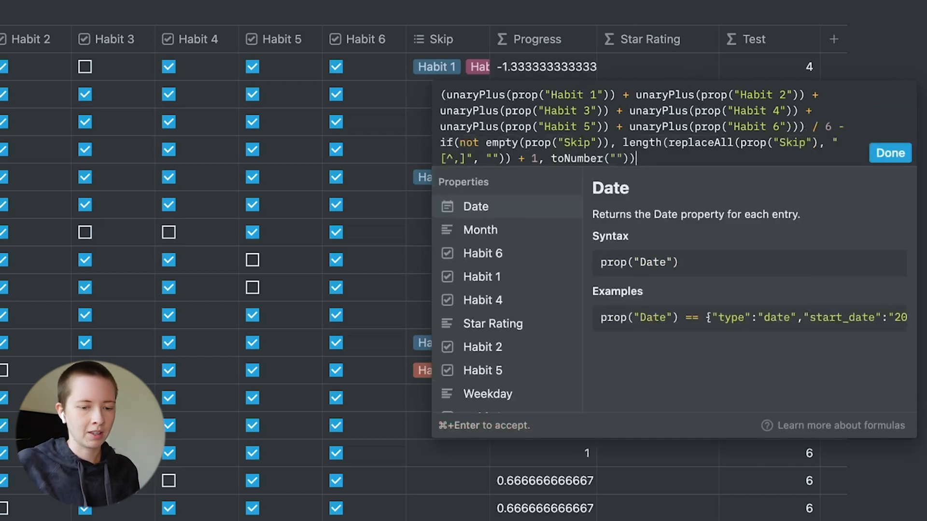
left_click(889, 153)
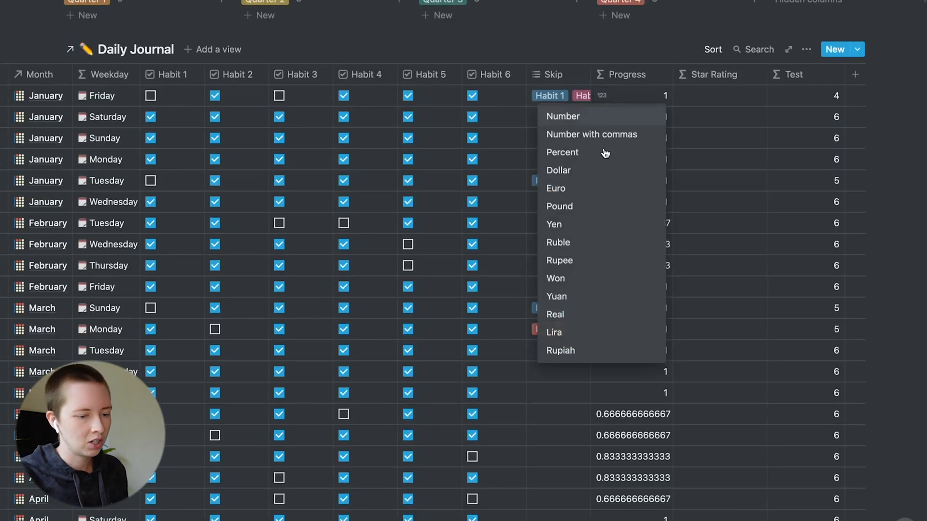
Step: Show Progress as Percent and wrap its formula in round(100 * …) / 100
left_click(562, 152)
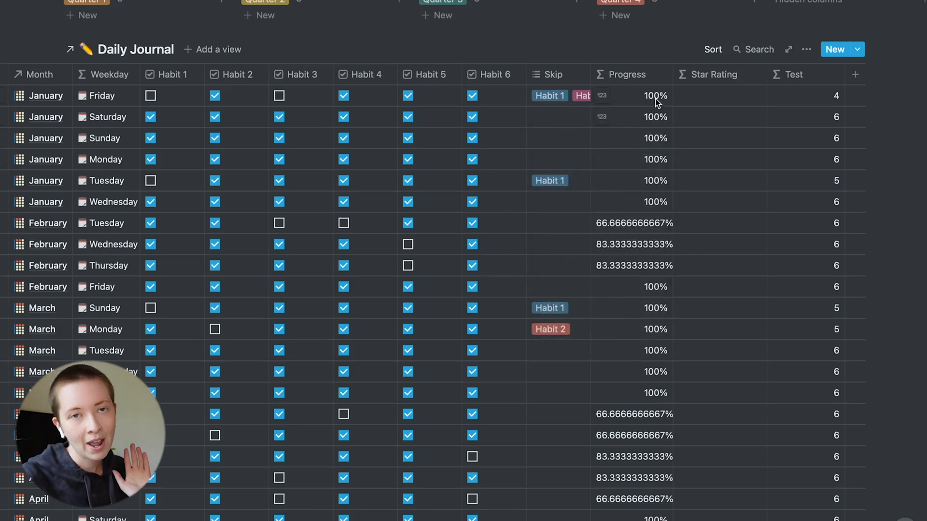
left_click(654, 96)
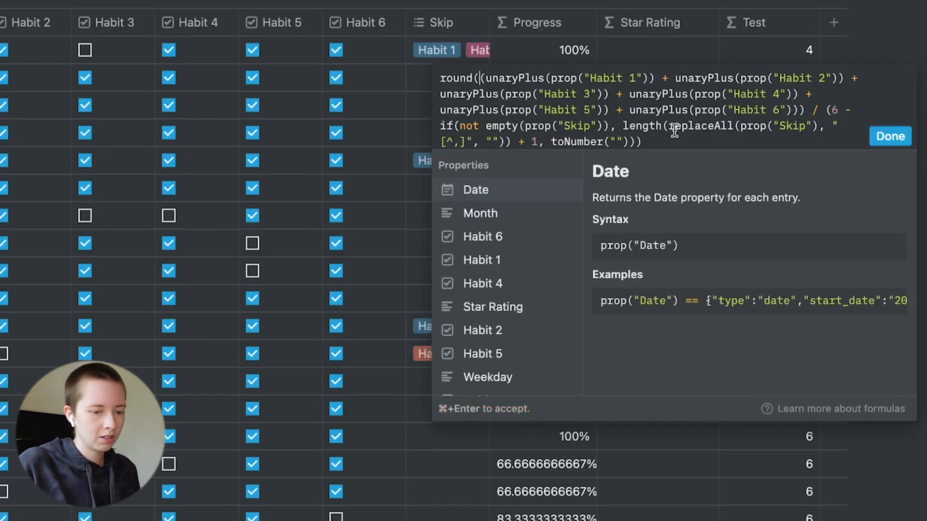
type("10 0 *")
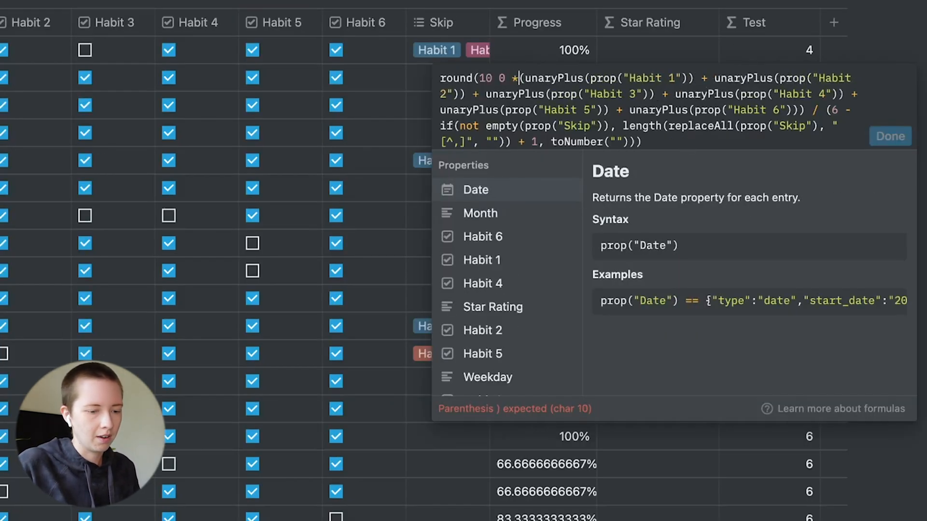
type("100")
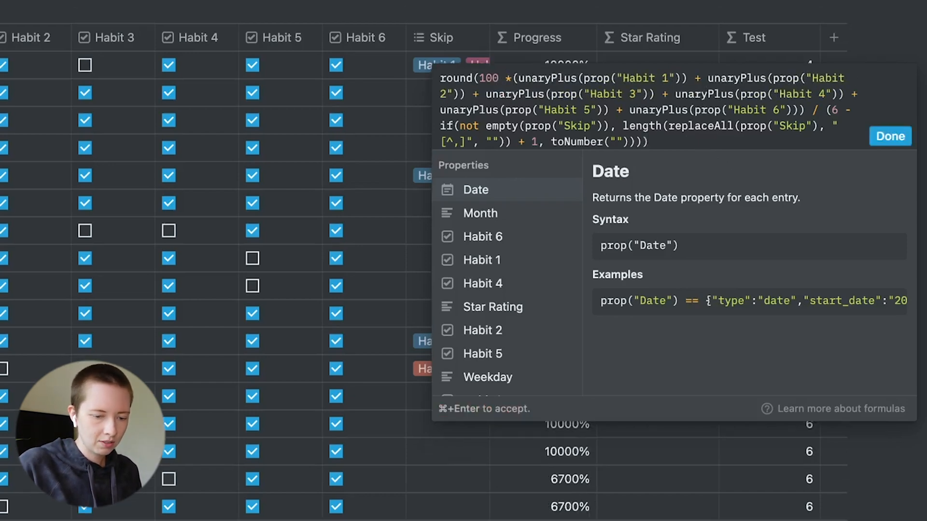
type("/ 10")
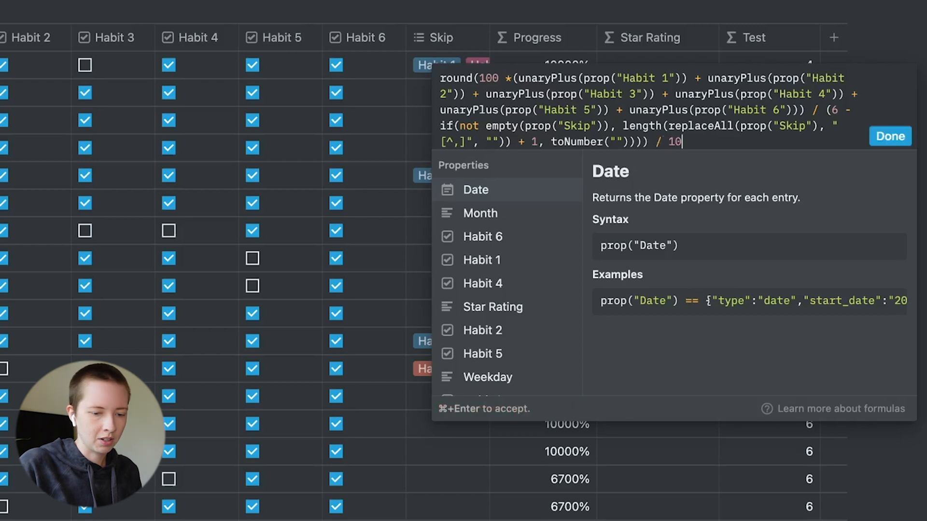
left_click(890, 136)
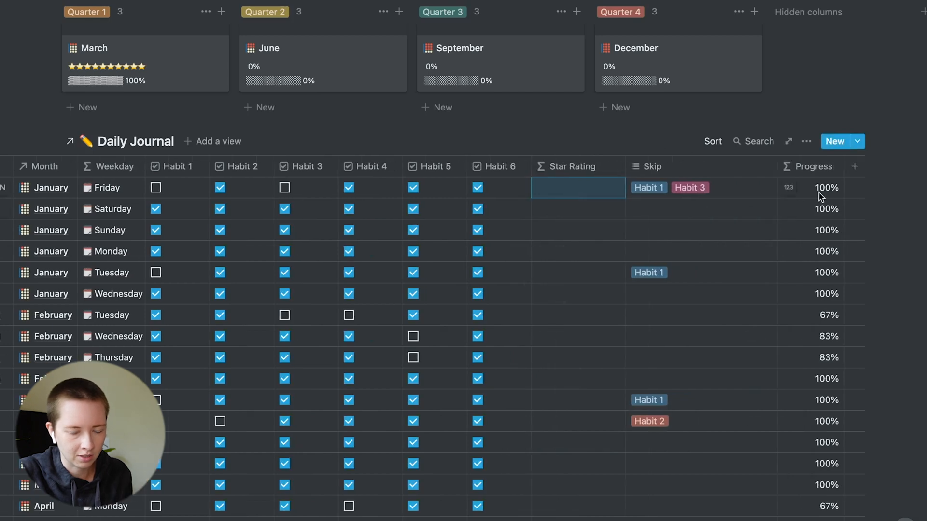
Step: Open the Star Rating formula editor and start writing in its empty formula
left_click(577, 188)
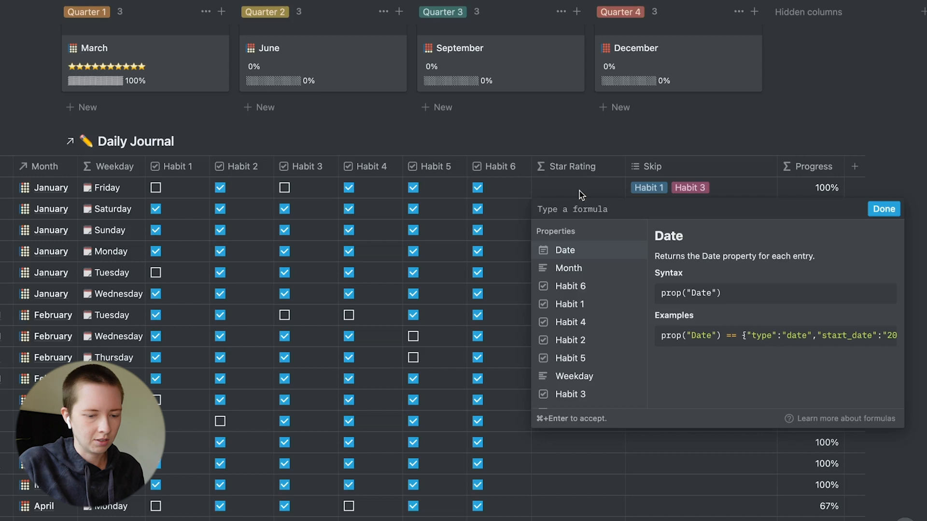
left_click(883, 209)
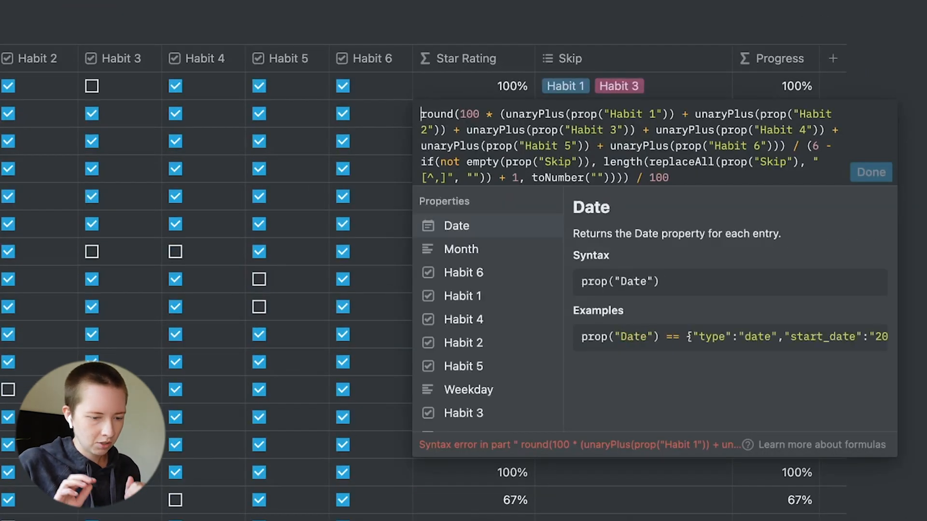
Step: Wrap the Star Rating formula in slice("★★★★★★★★★★", 0, 10 * …) and apply it
type("slice")
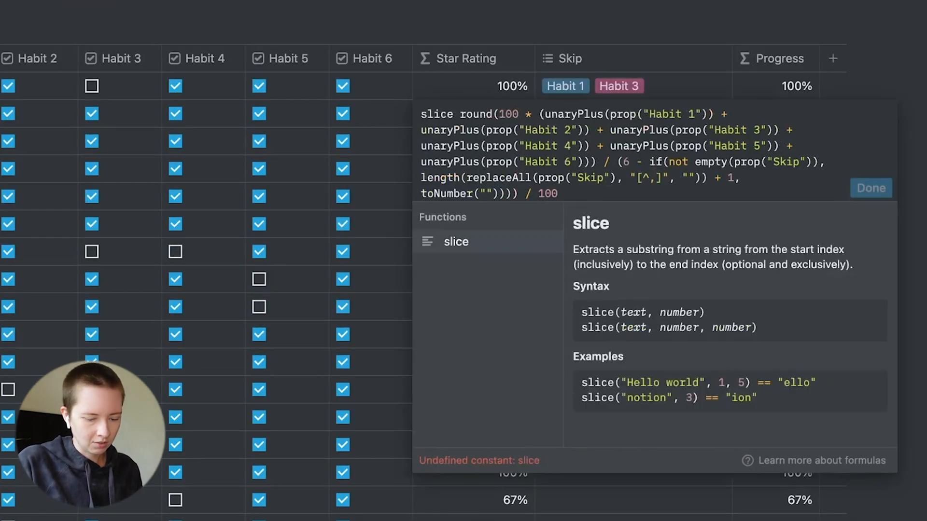
type("(\"★★★★★★★★★★")
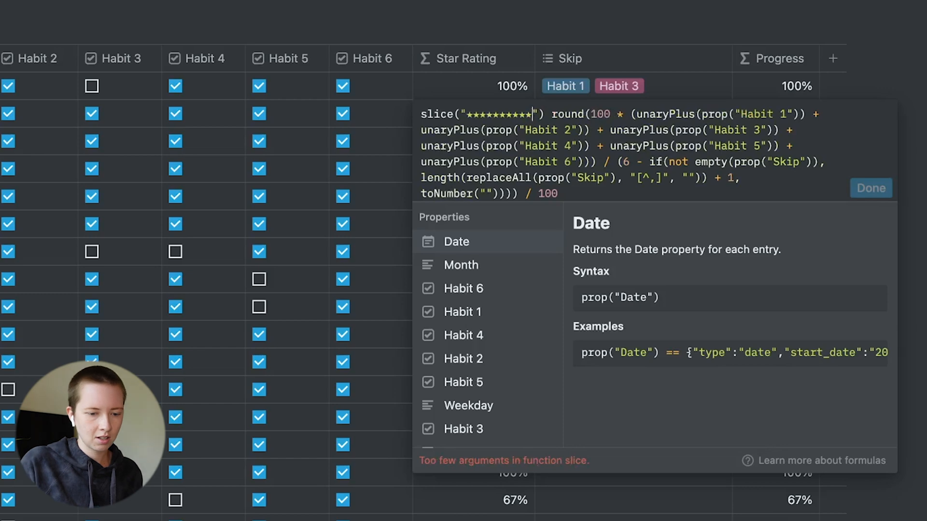
type(", 0")
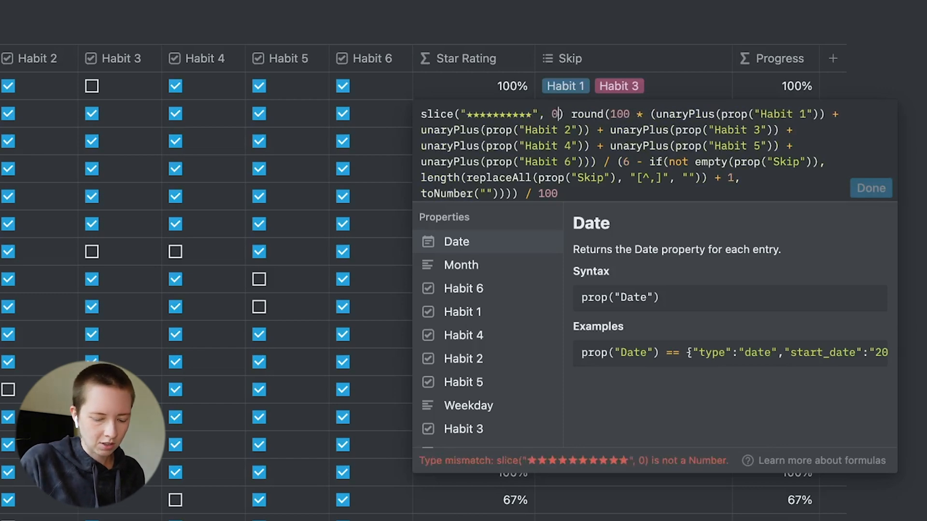
type(", 10")
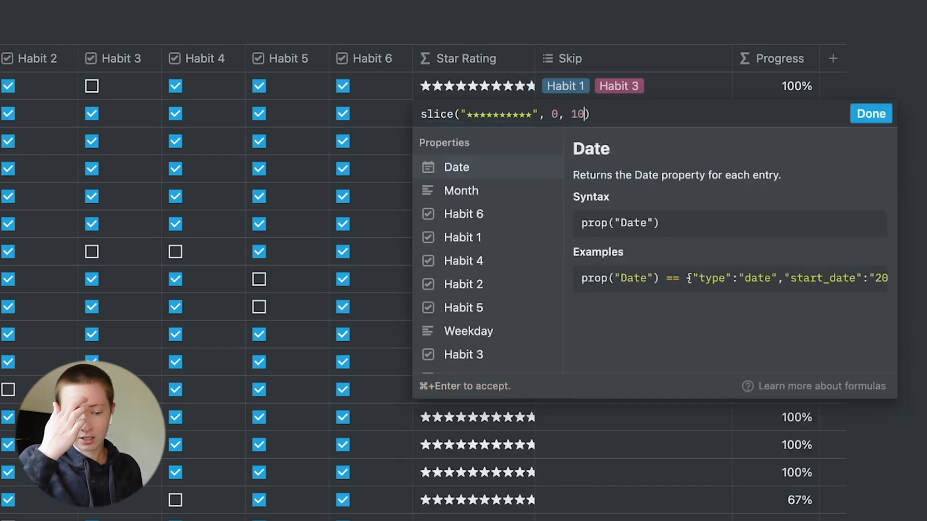
type("*")
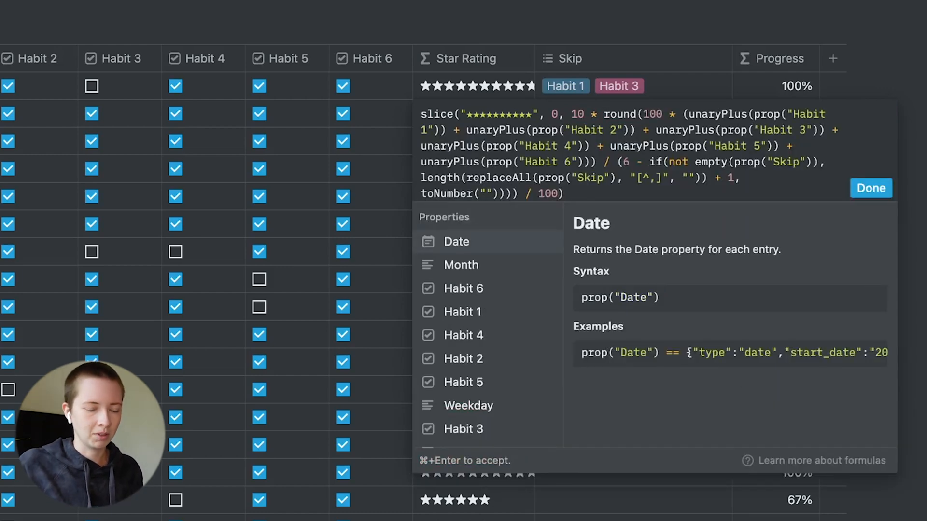
left_click(870, 188)
type(" + format(")
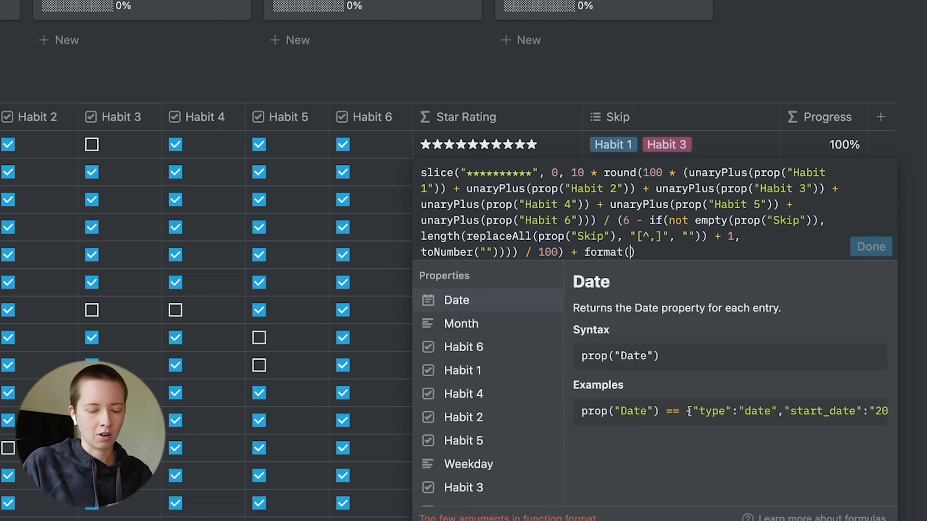
Step: Append " " + format(prop("Progress") * 100) + "%" after the Star Rating stars
type("prop(\"Progress")
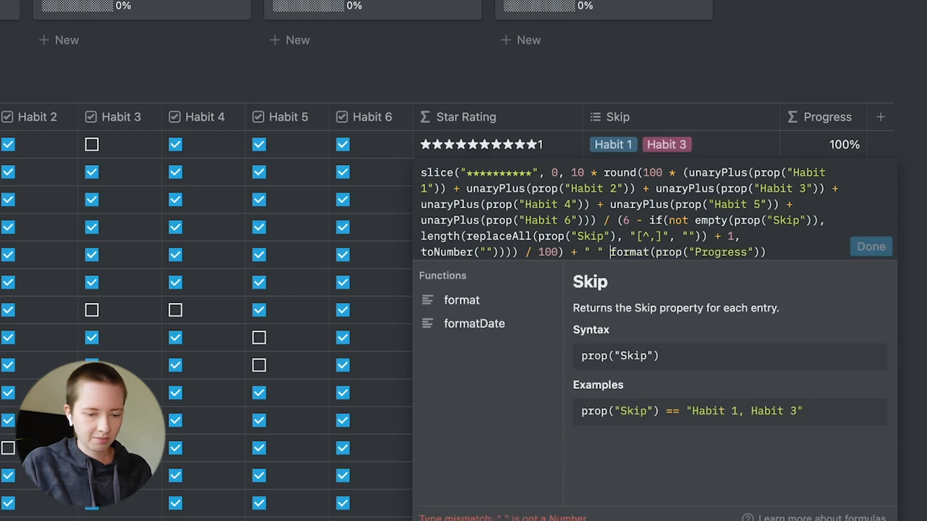
left_click(871, 246)
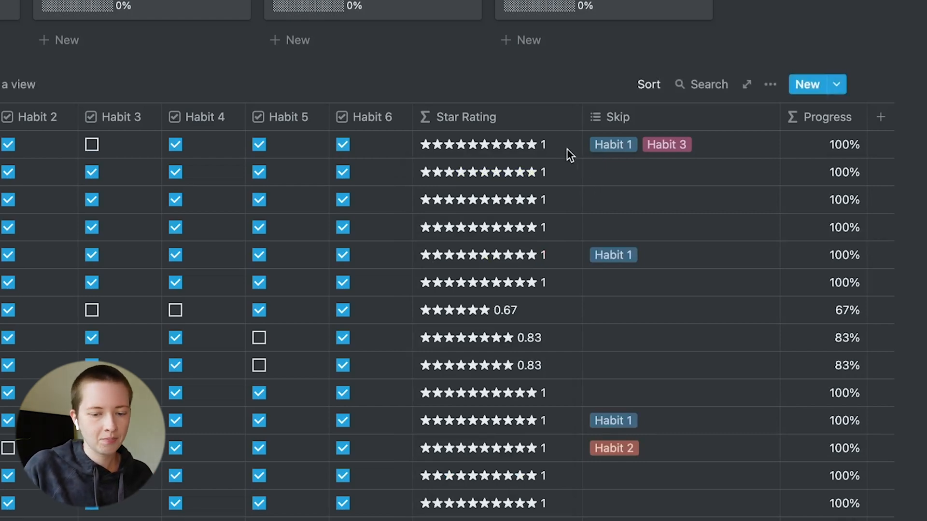
left_click(482, 145)
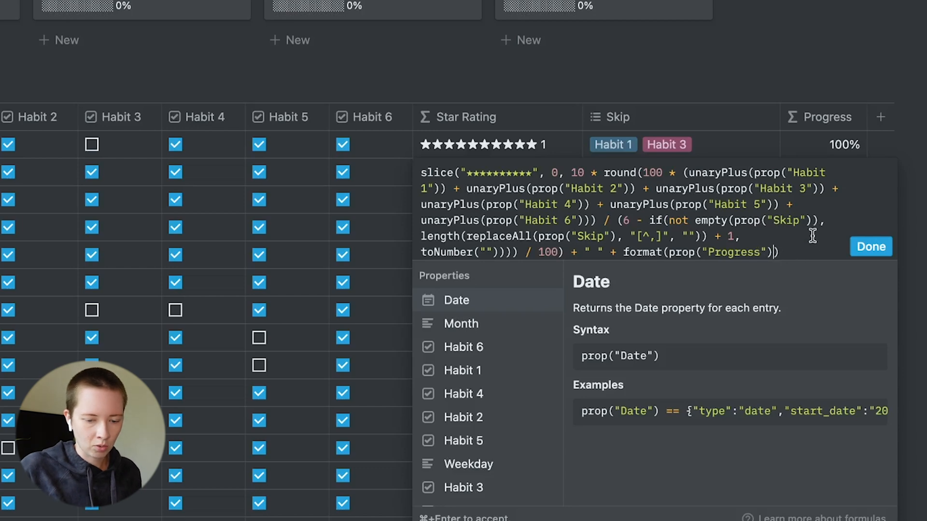
type("* 1")
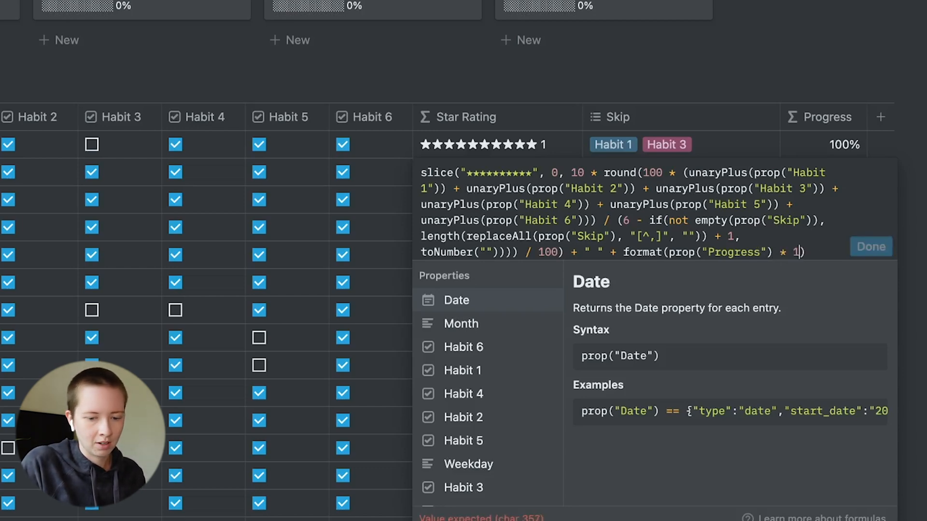
type("00)")
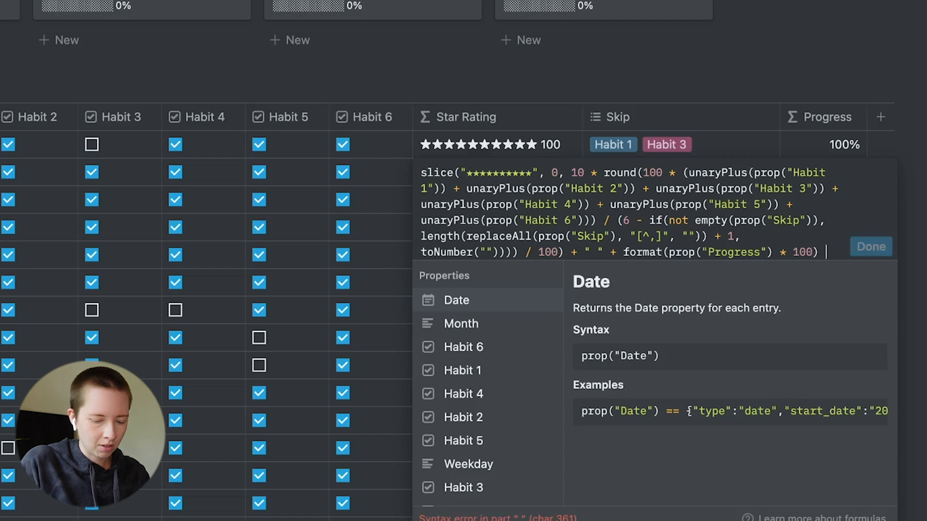
type("\"%\"")
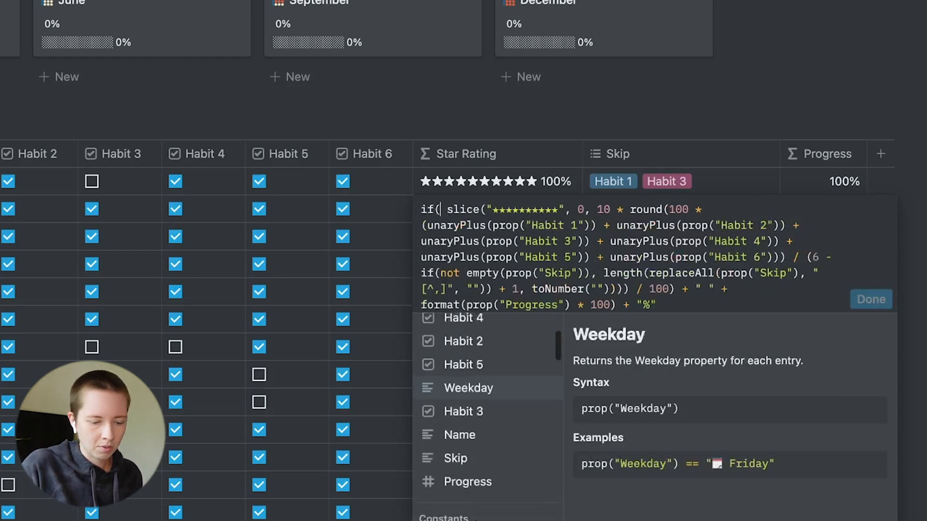
Step: Add a Progress == 1 condition to Star Rating so completed days show golden stars
left_click(467, 470)
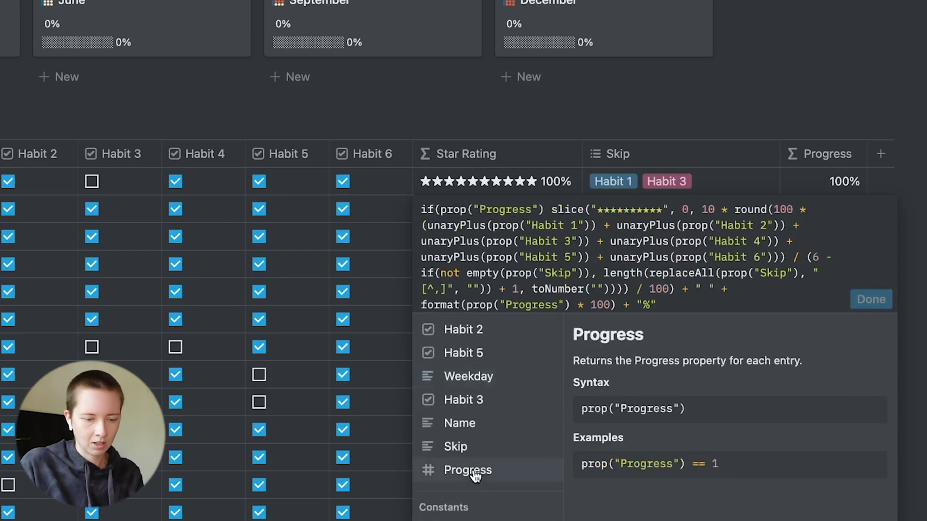
type("==")
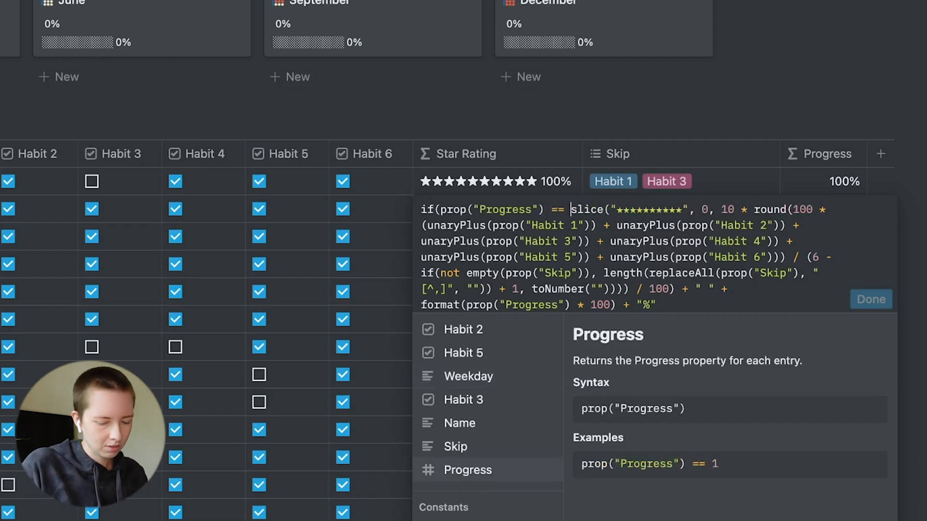
type("1,")
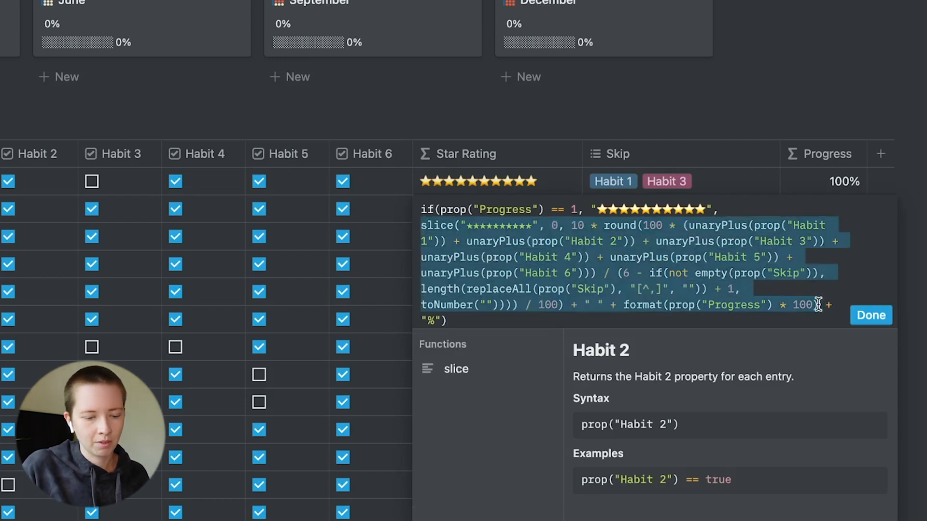
left_click(870, 315)
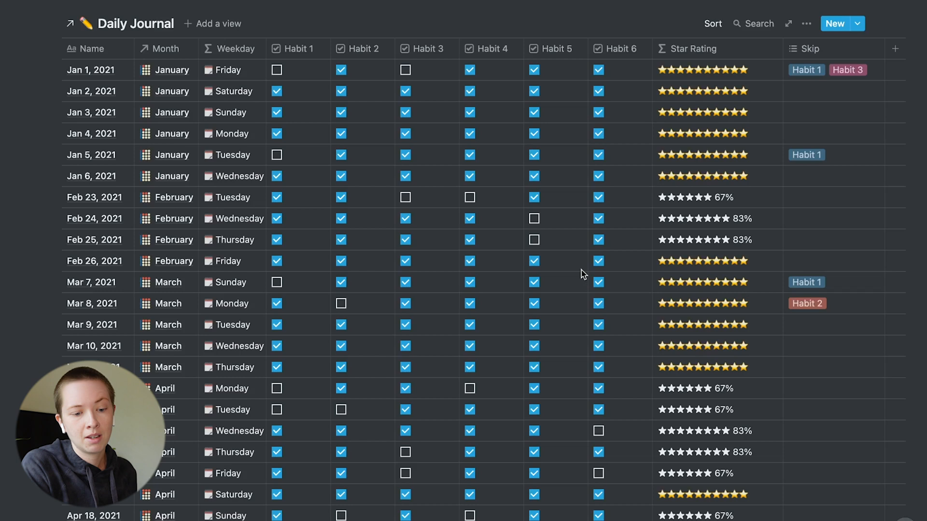
Step: Inspect the Weekday formula and add a Weekday filter to the journal table
left_click(231, 70)
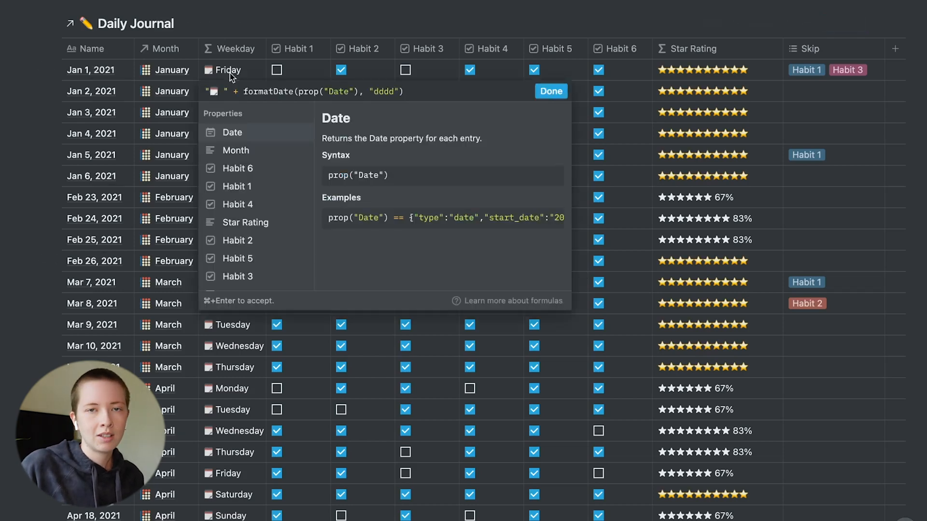
mouse_move(261, 64)
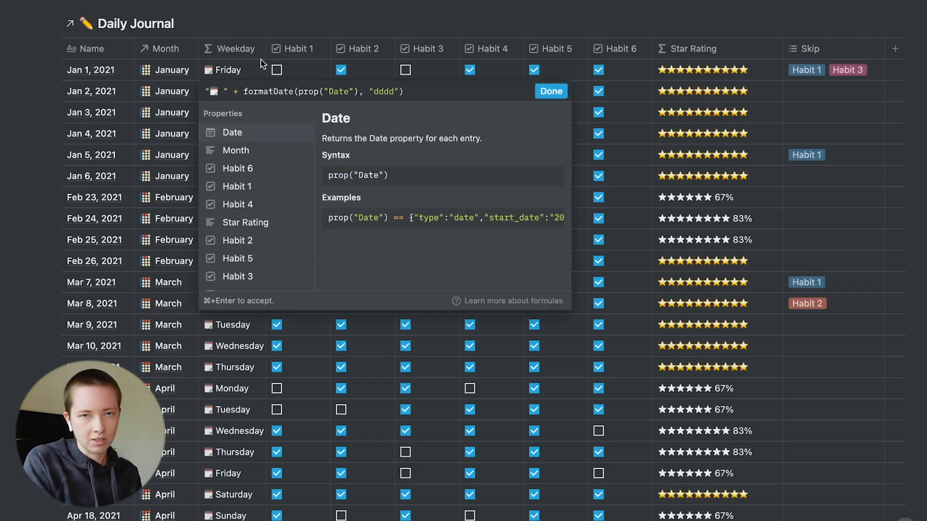
left_click(551, 91)
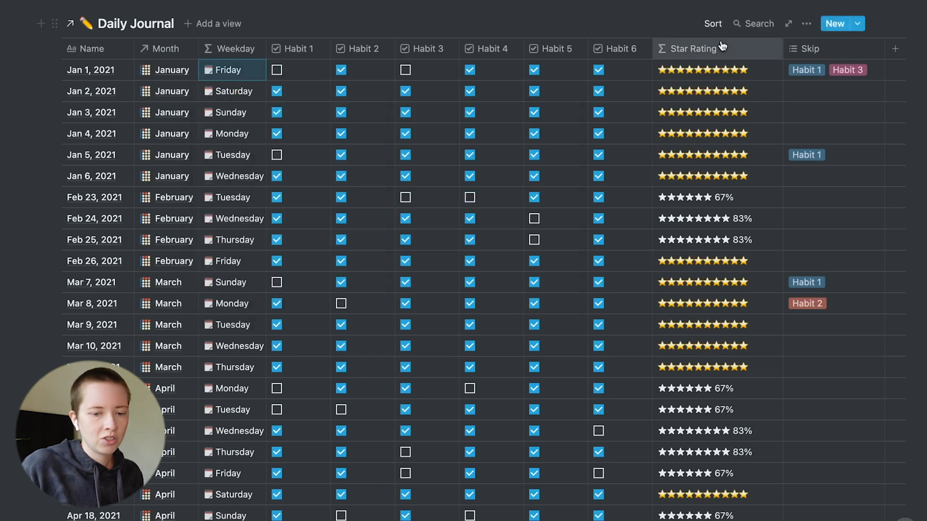
left_click(806, 67)
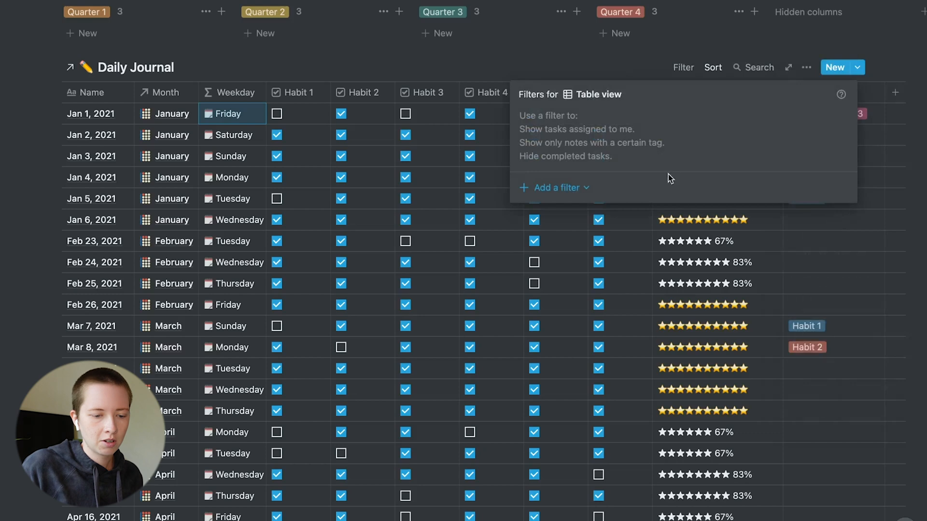
left_click(555, 187)
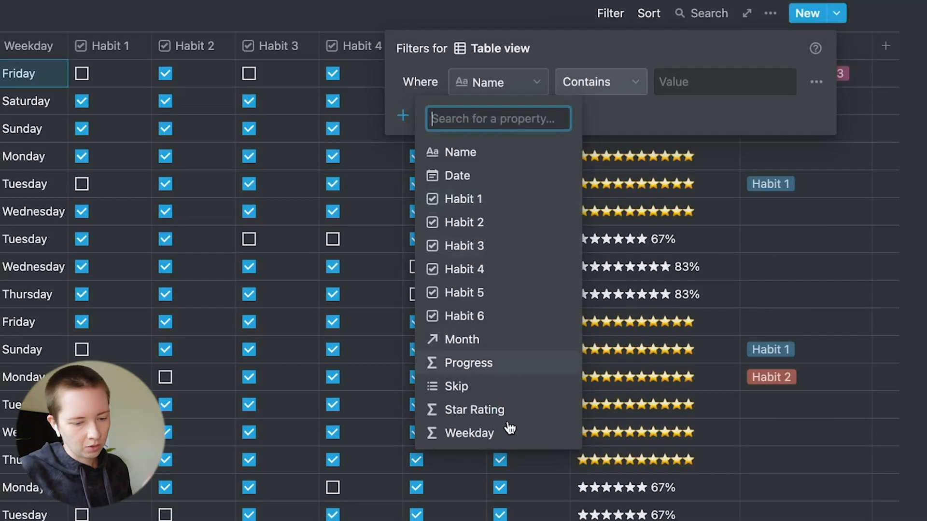
left_click(469, 434)
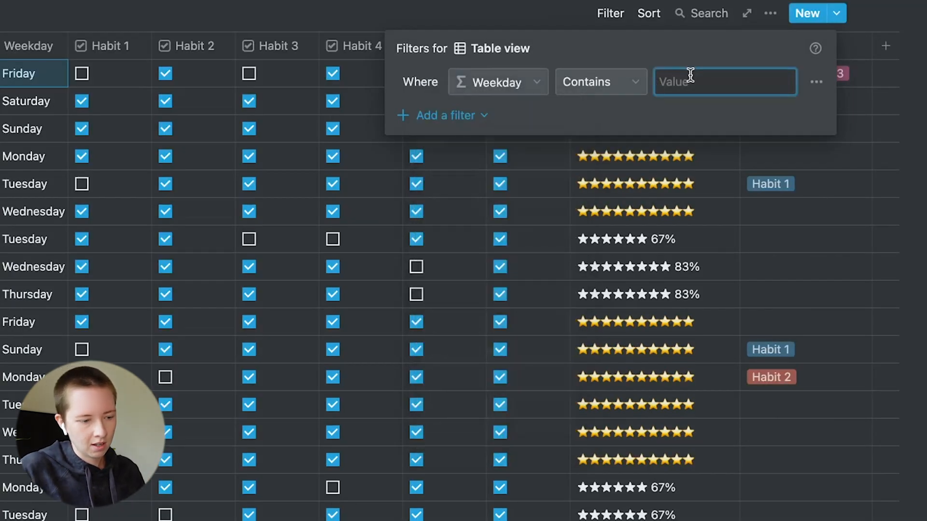
Step: Filter Weekday to Saturday and Sunday entries, then remove both filters
type("Satur")
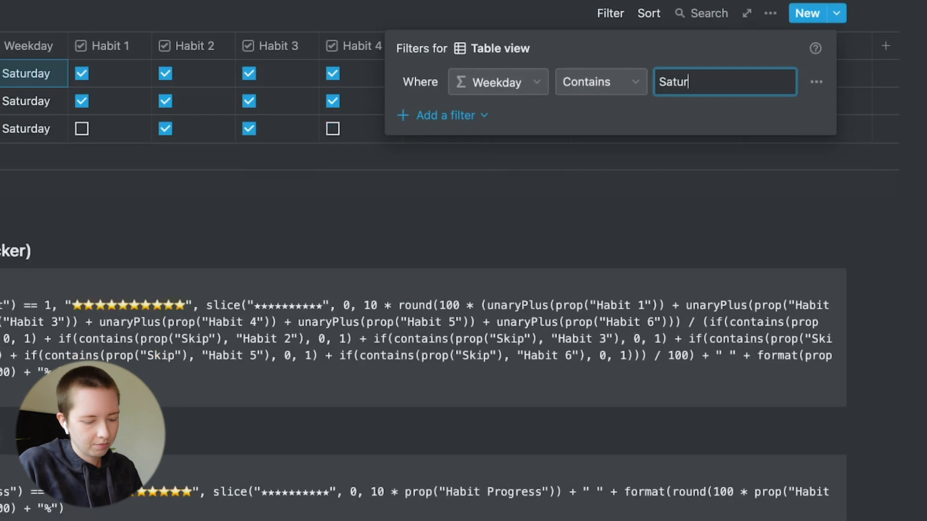
type("Sunday")
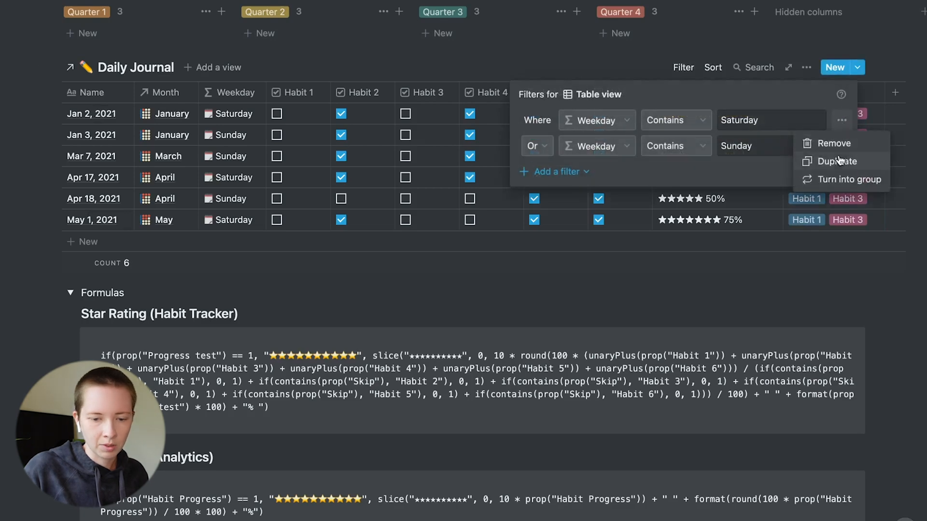
left_click(834, 143)
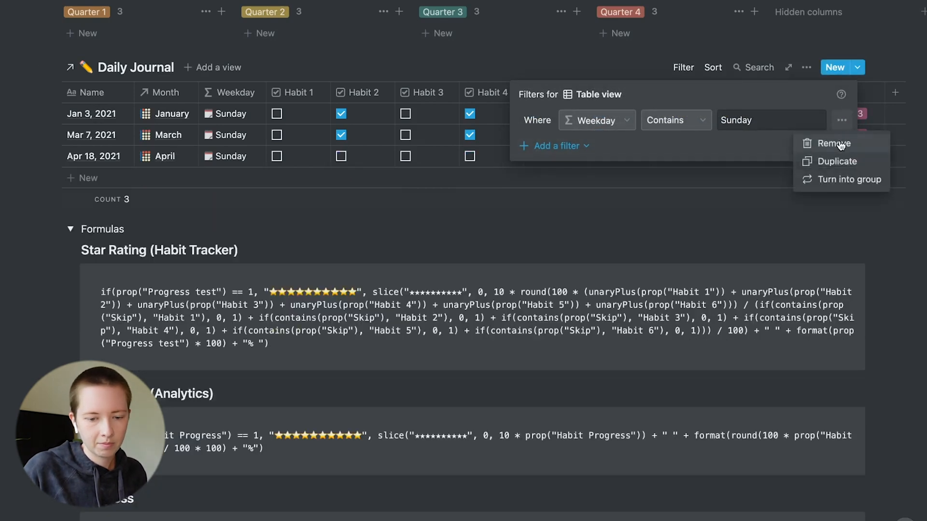
left_click(832, 144)
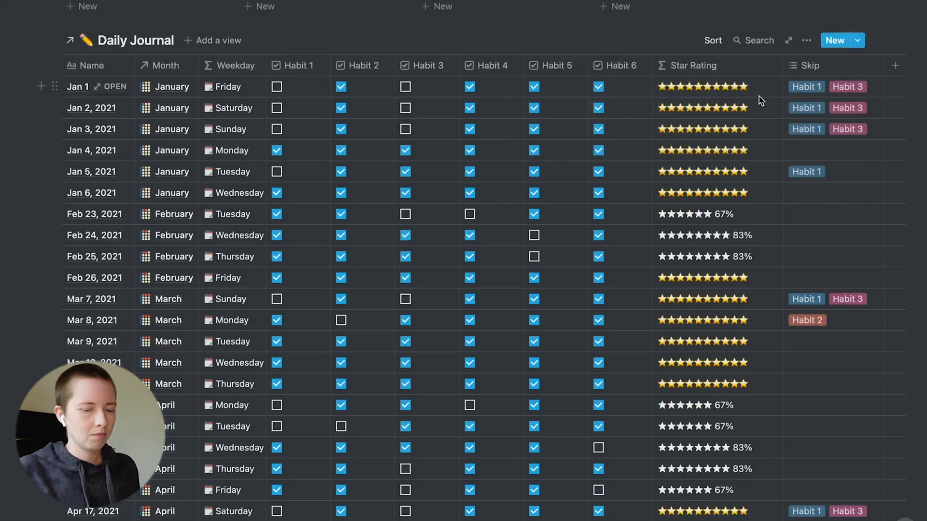
Step: Hide the Skip column using its header menu
left_click(811, 65)
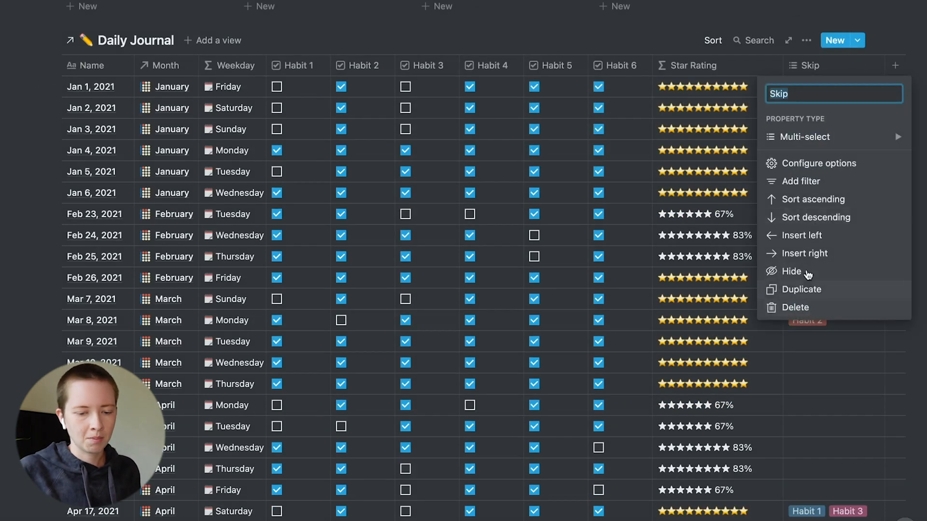
left_click(90, 87)
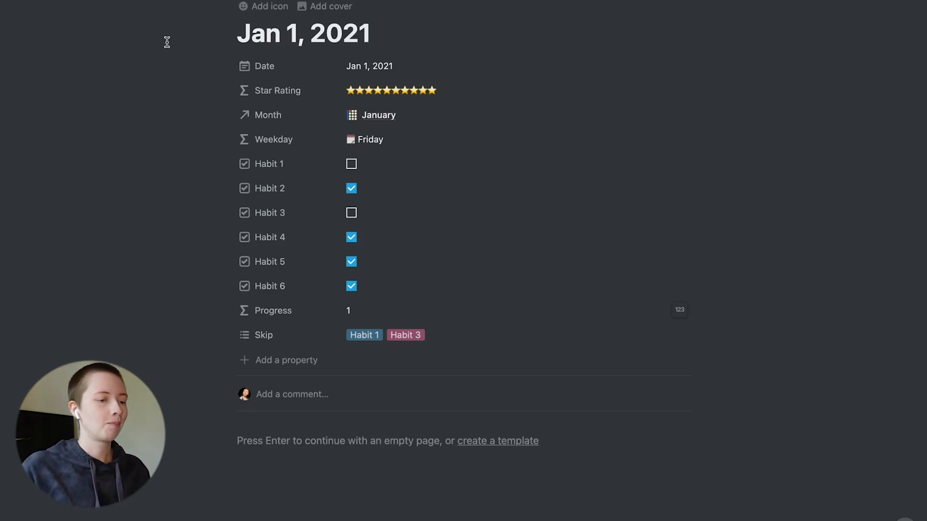
mouse_move(193, 17)
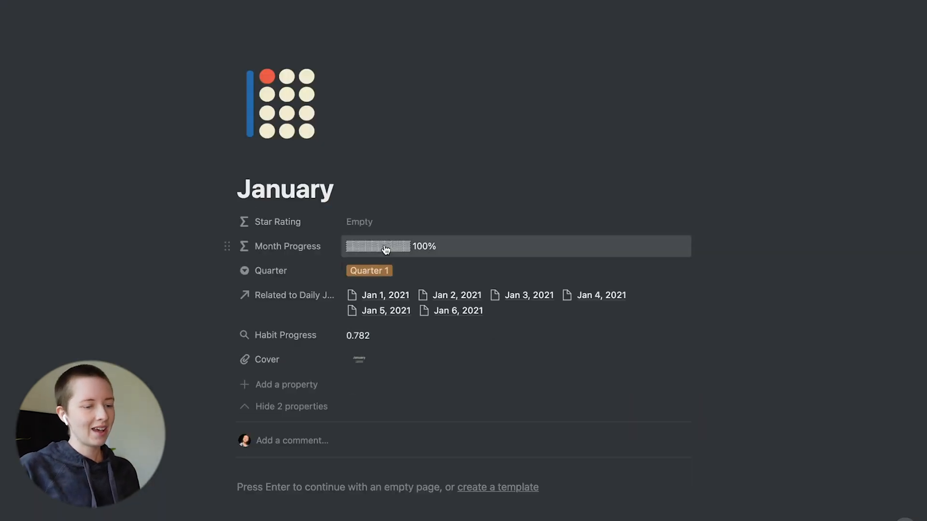
Step: Review January's Month Progress formula and Quarter options, keeping Quarter 1 assigned
left_click(385, 246)
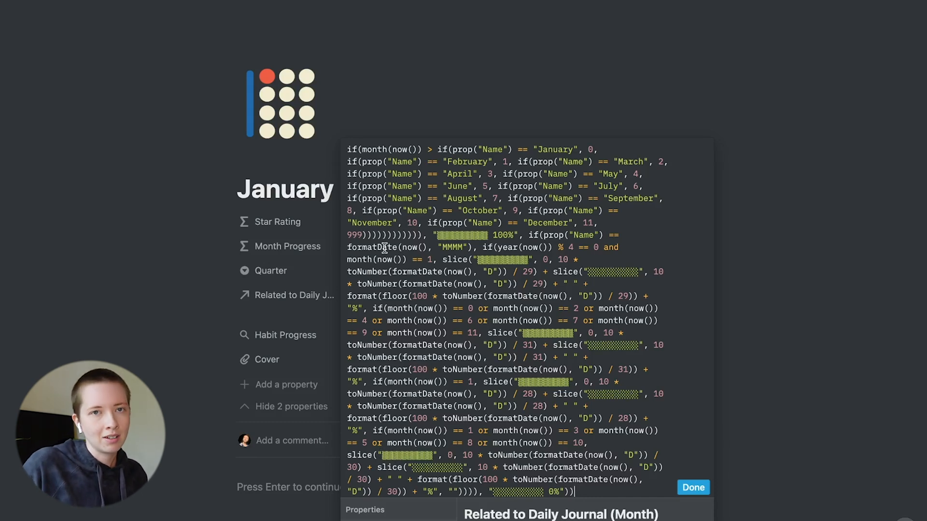
left_click(693, 487)
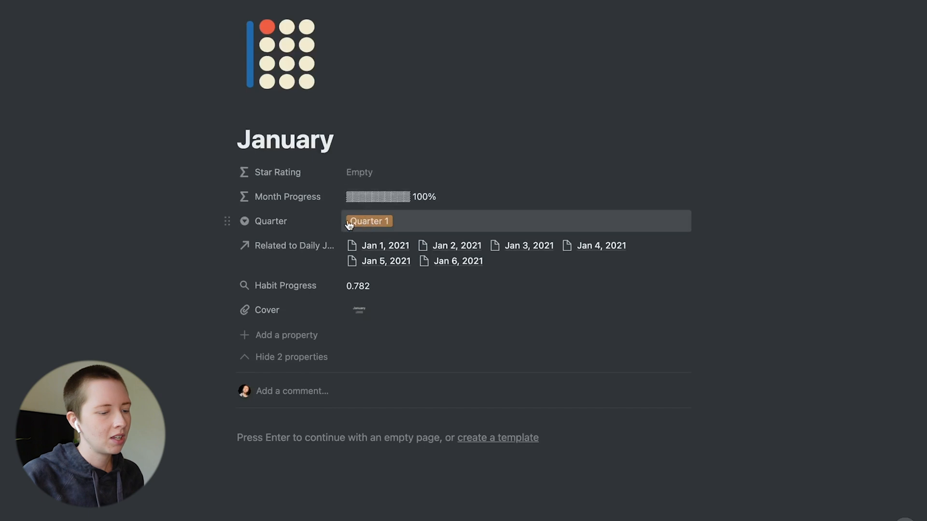
left_click(369, 221)
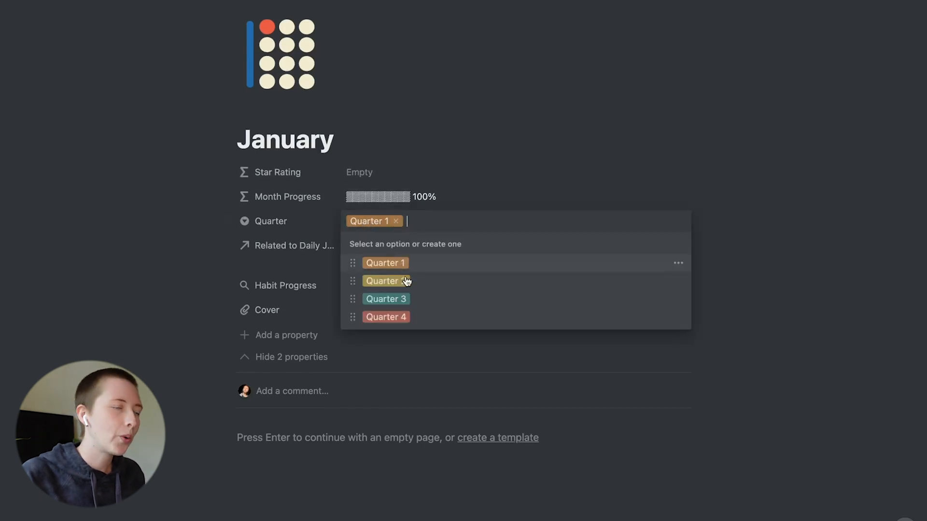
left_click(171, 165)
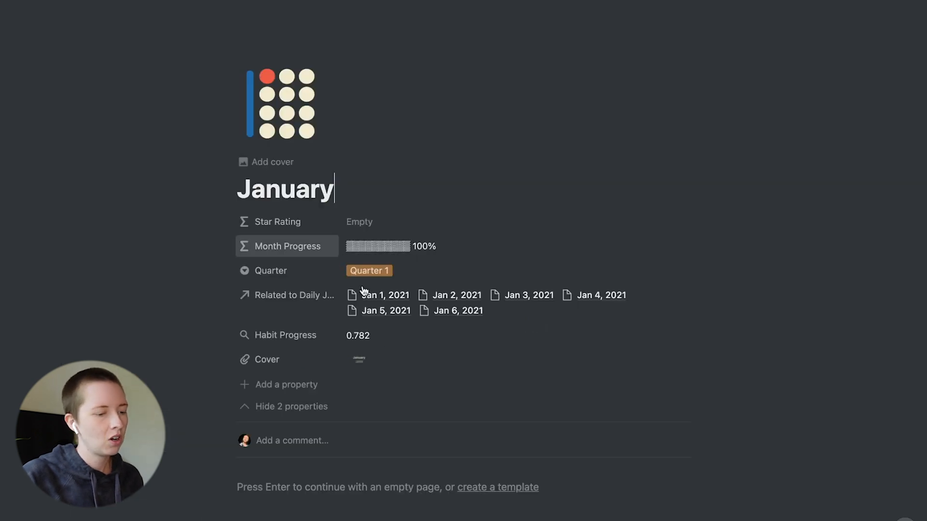
left_click(295, 295)
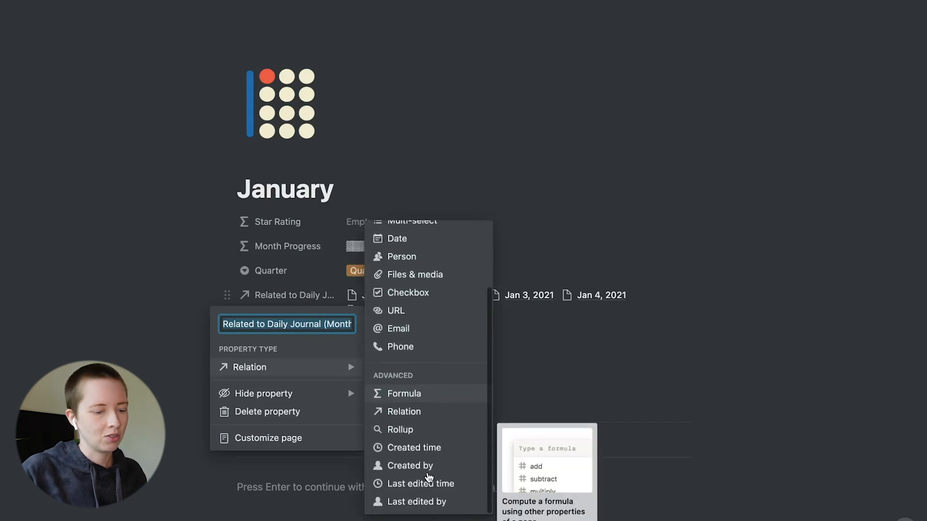
mouse_move(423, 416)
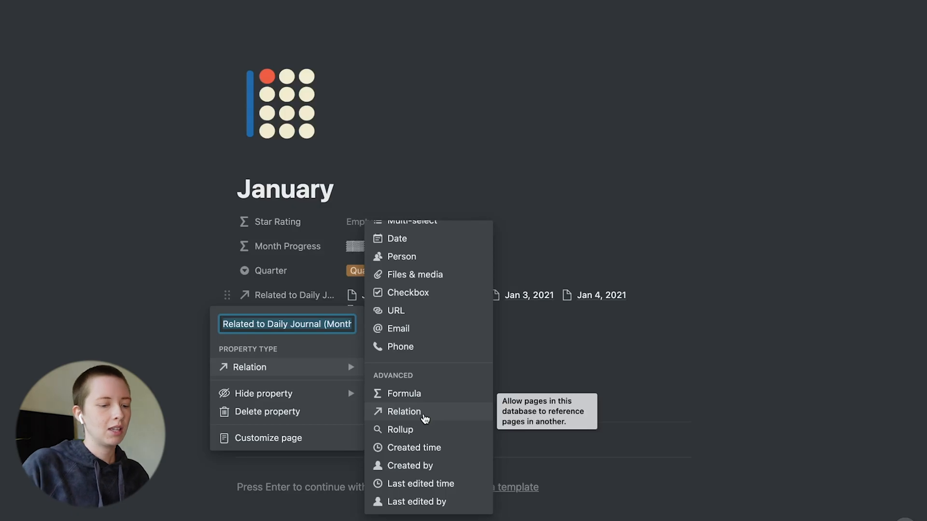
left_click(404, 411)
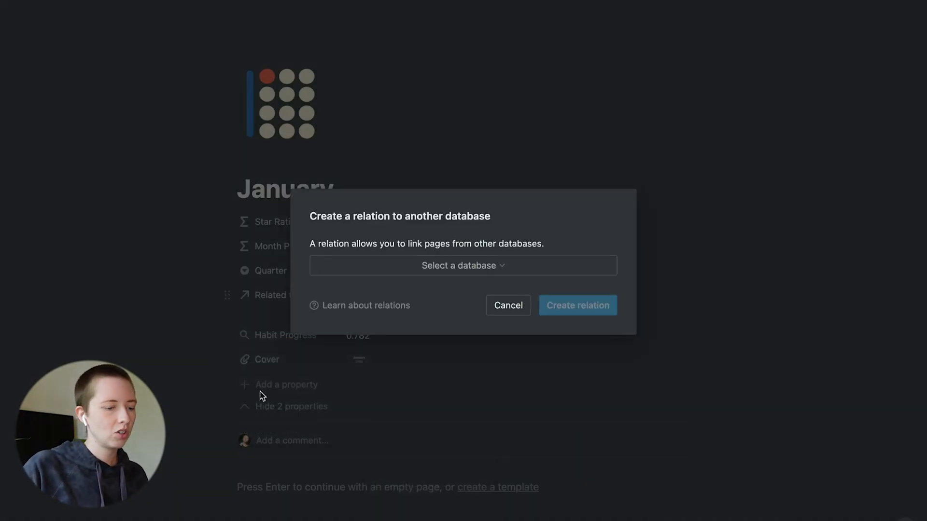
left_click(508, 305)
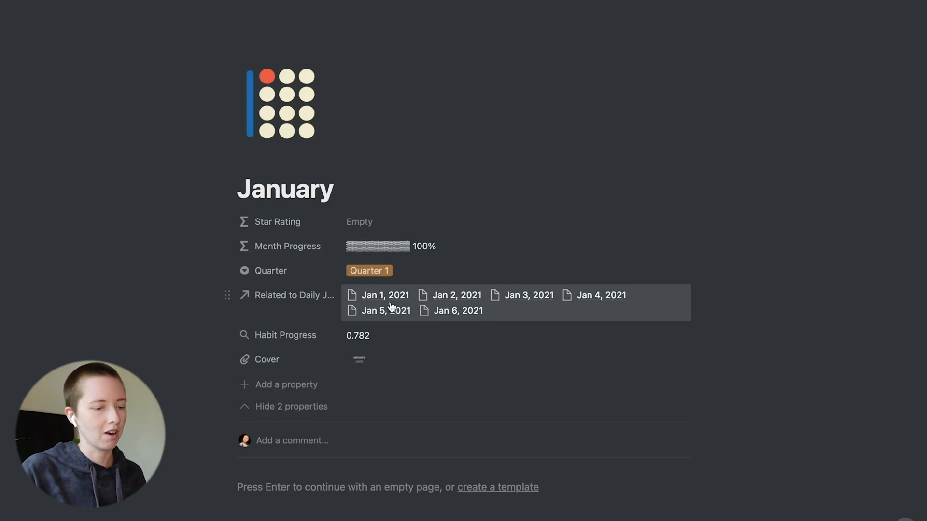
left_click(385, 296)
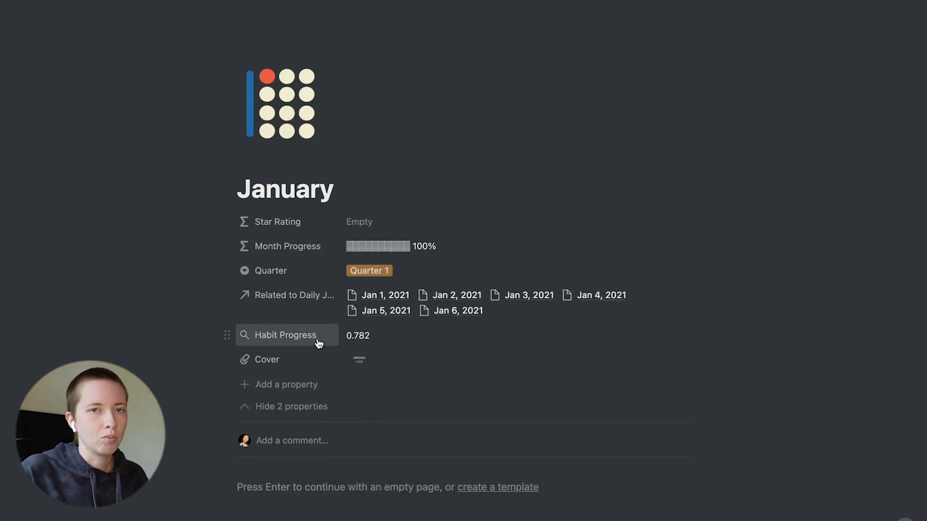
left_click(285, 336)
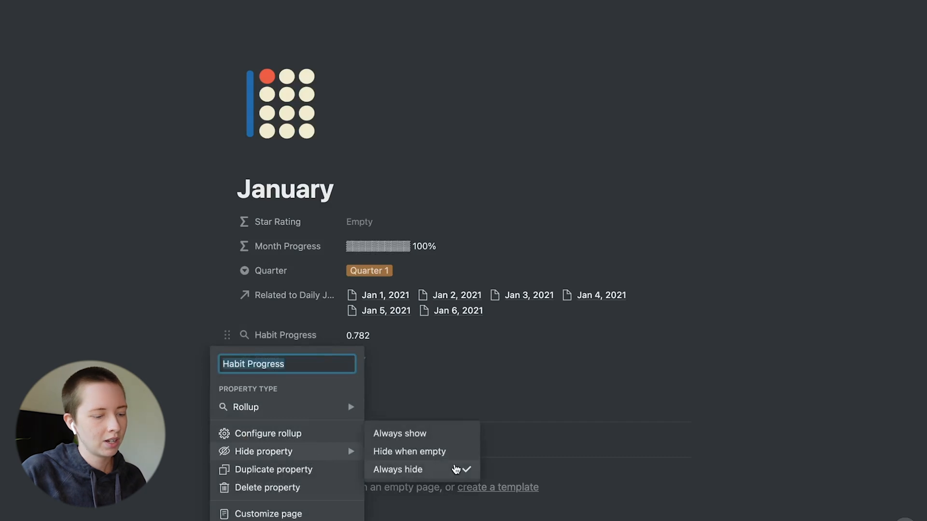
left_click(246, 407)
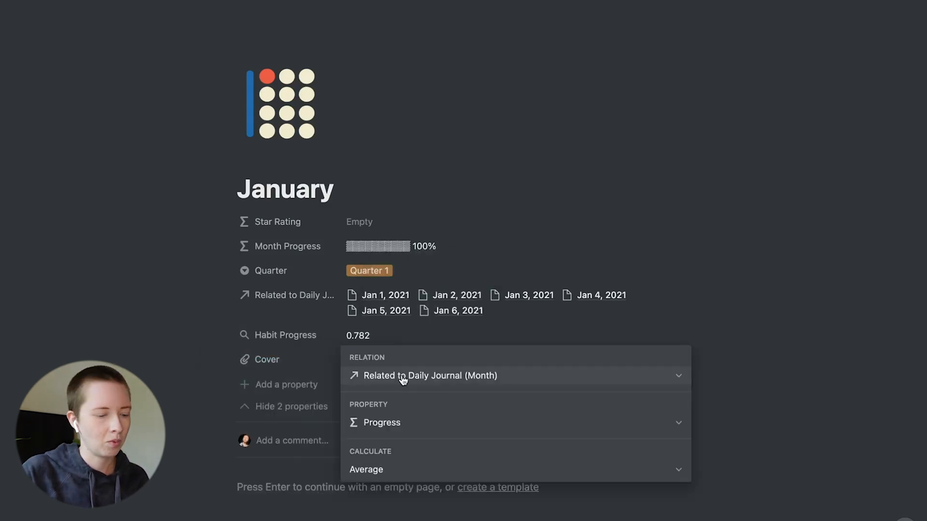
mouse_move(413, 385)
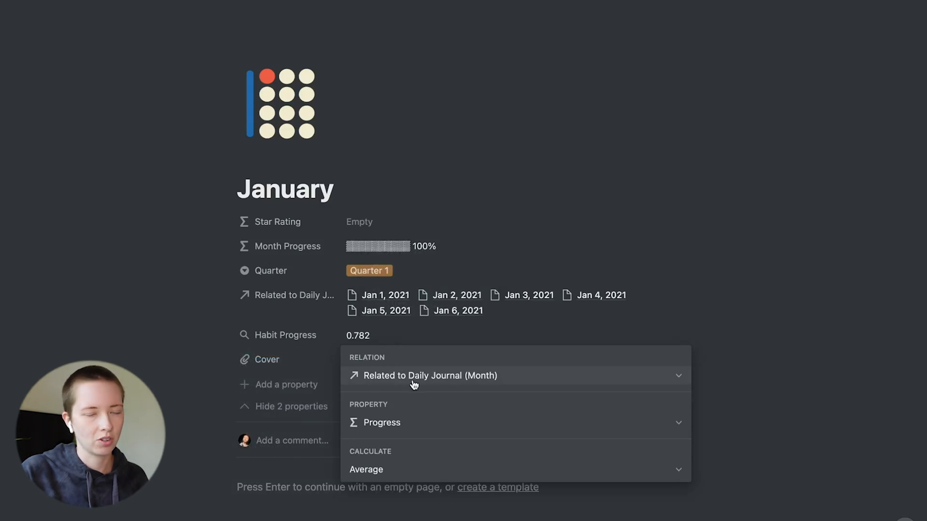
mouse_move(417, 415)
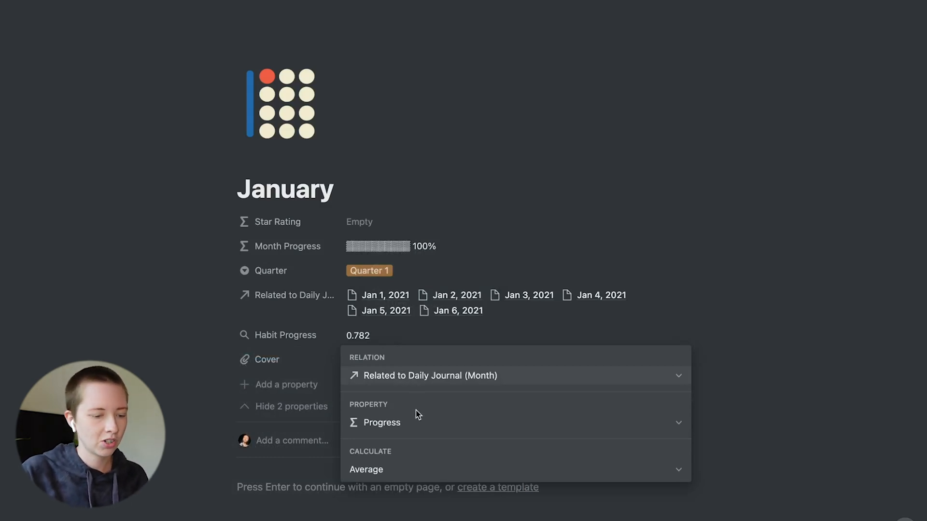
left_click(381, 422)
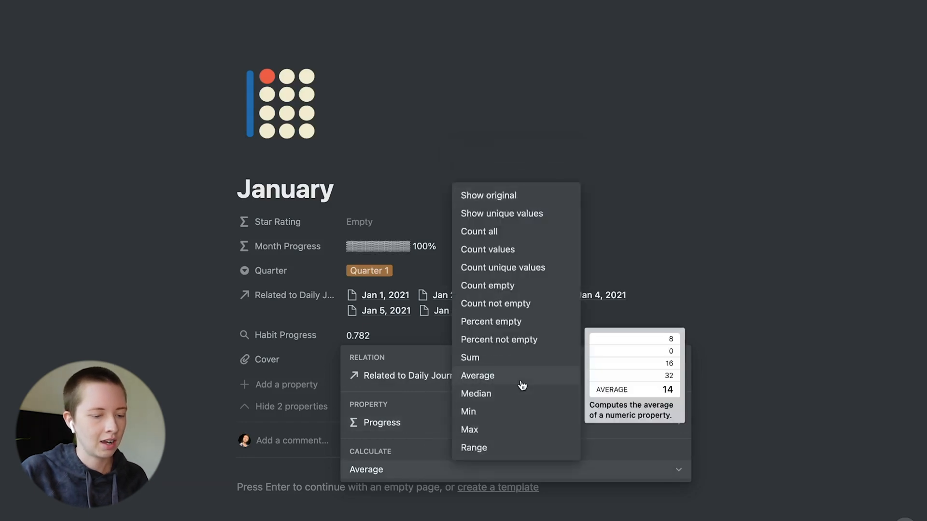
left_click(477, 375)
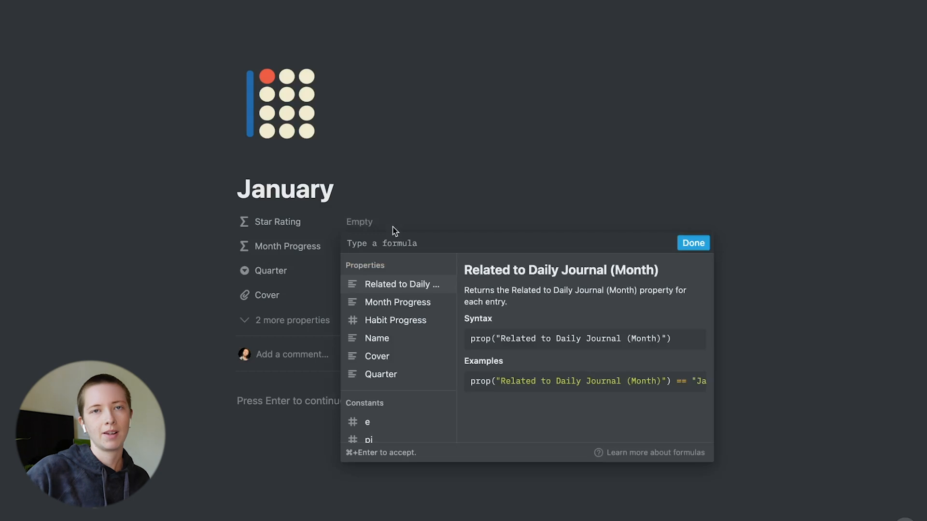
mouse_move(165, 230)
type("slice(")
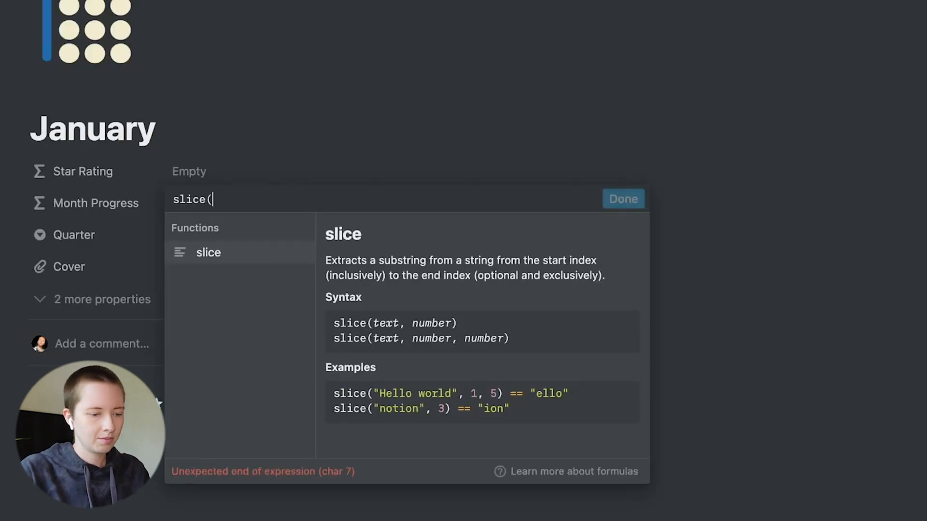
Step: Rebuild the Star Rating star string from Habit Progress using 10 stars
type("\"**********\")")
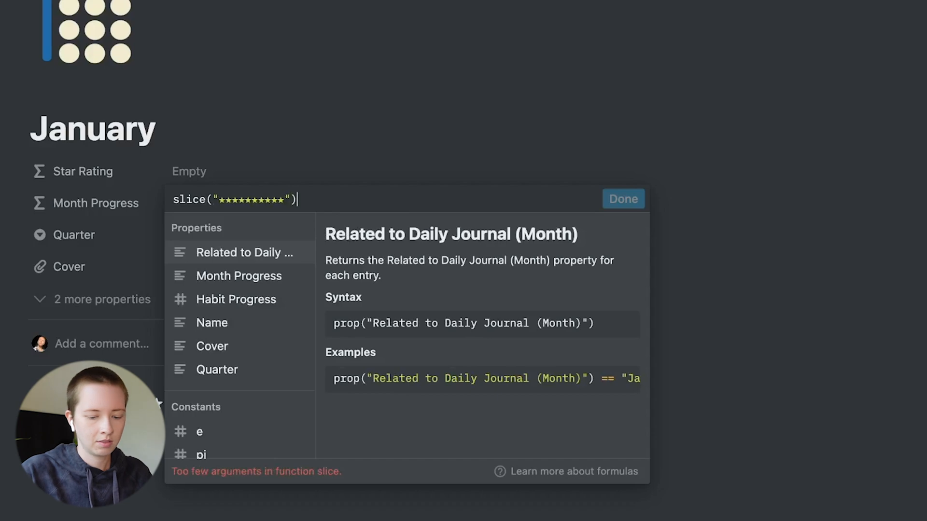
type(", 0,")
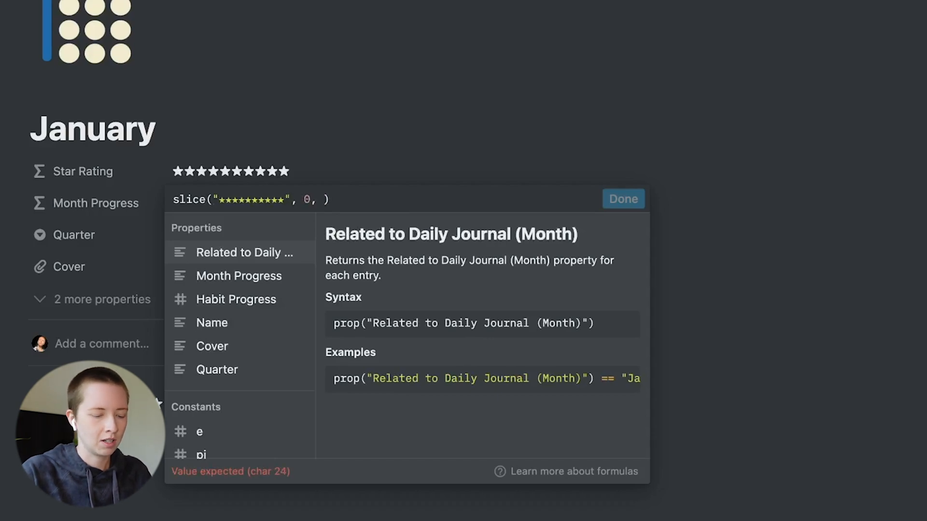
type("10 *")
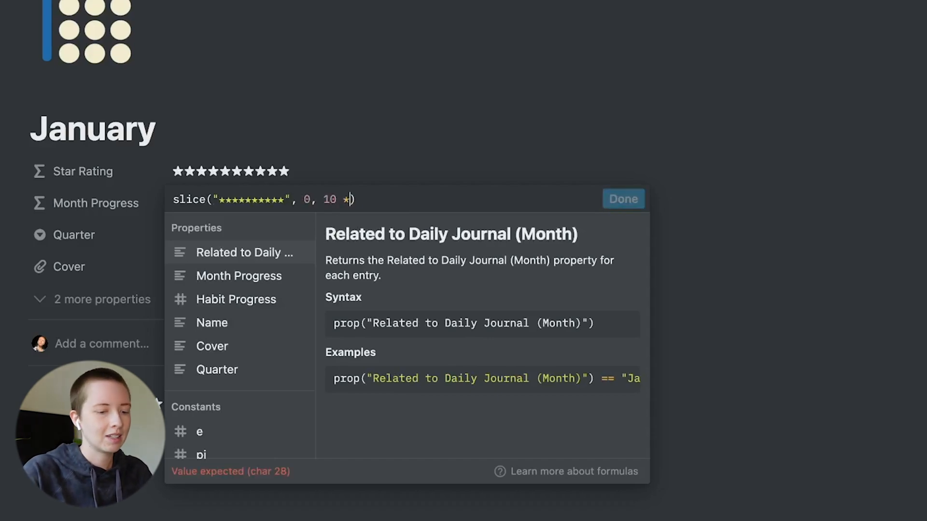
type("\" \"")
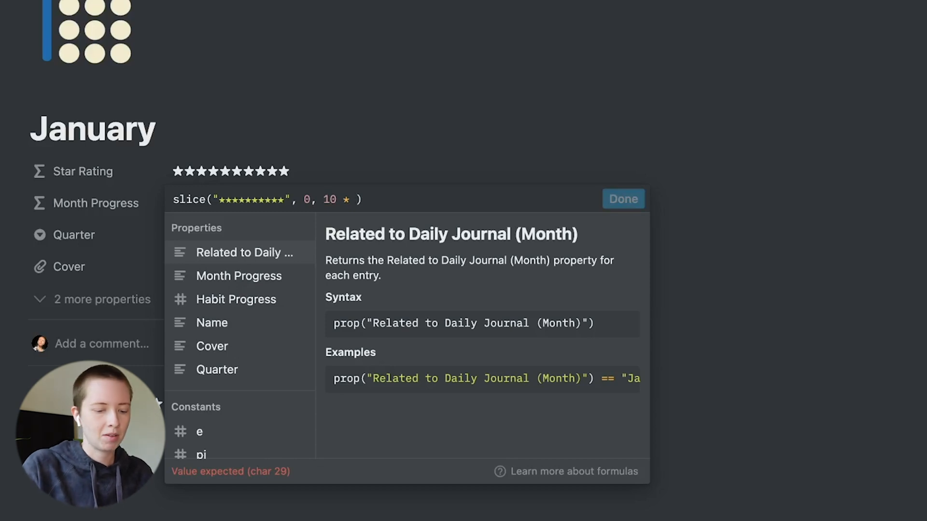
type("prop")
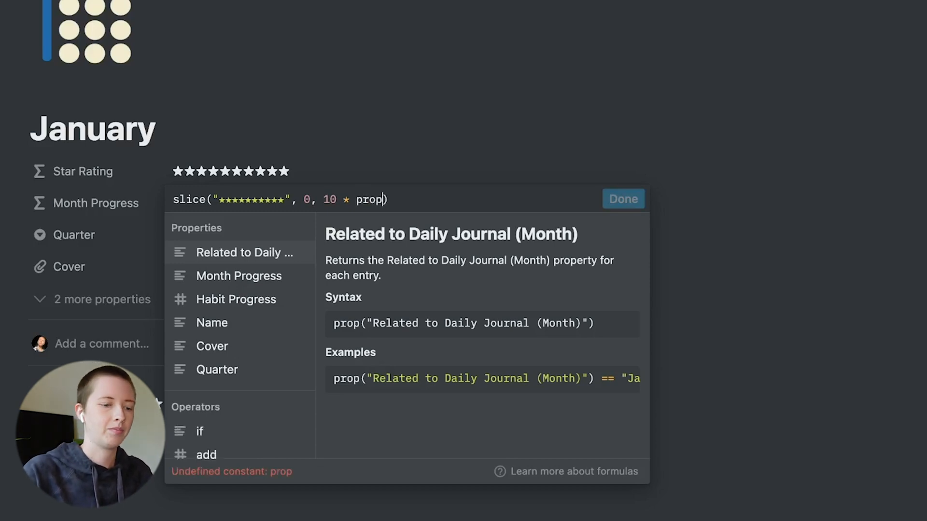
left_click(235, 299)
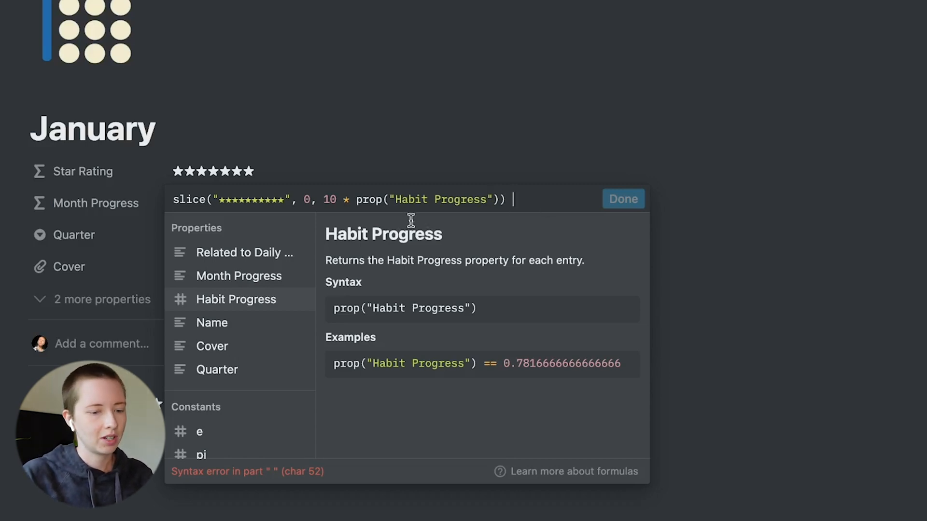
Step: Append the rounded Habit Progress percentage with a '%' sign and save the formula
type("+ \" \" + format(")
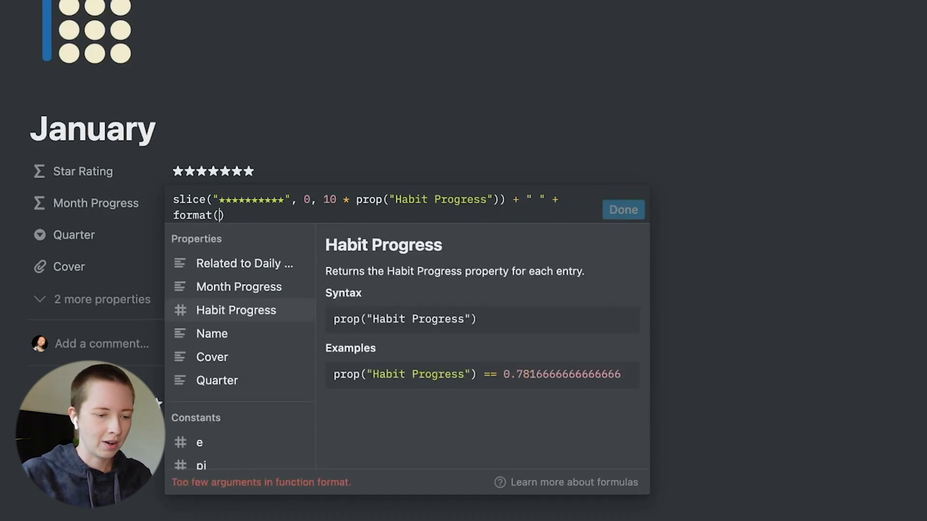
left_click(236, 310)
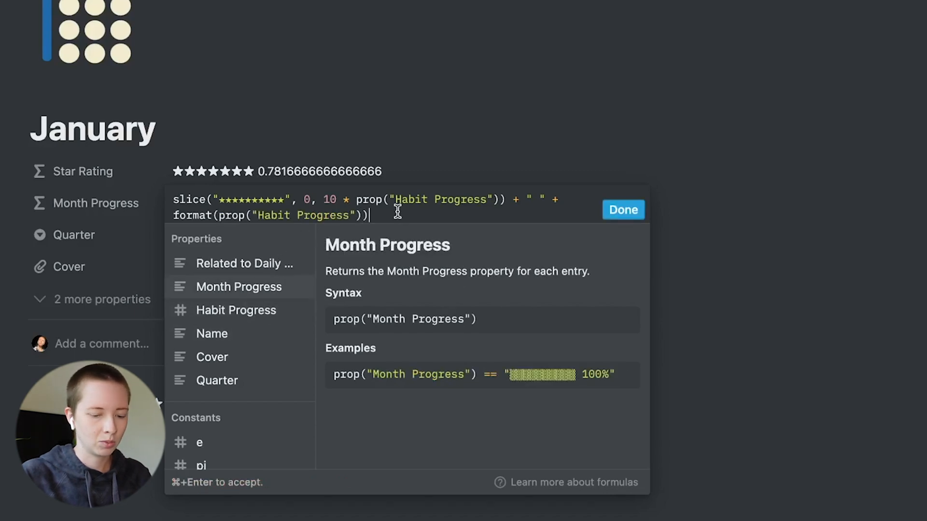
type("+")
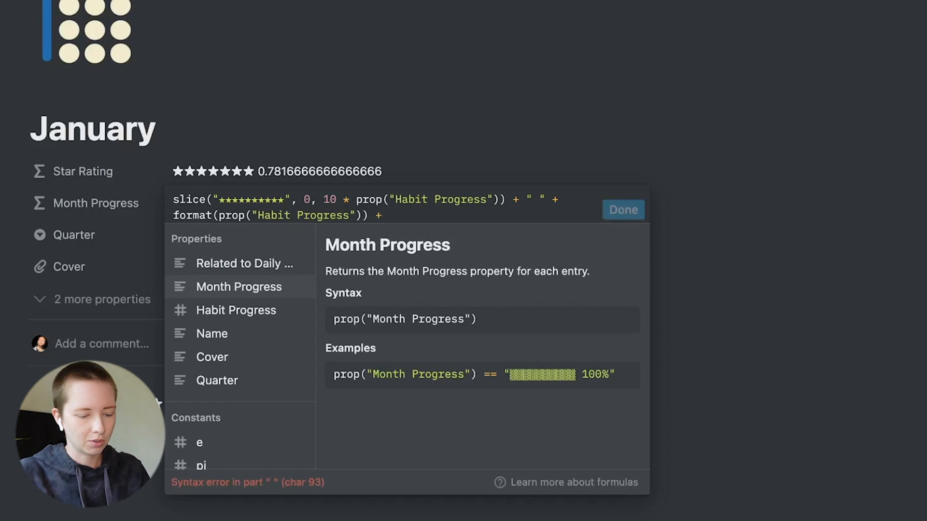
type("\"%\"")
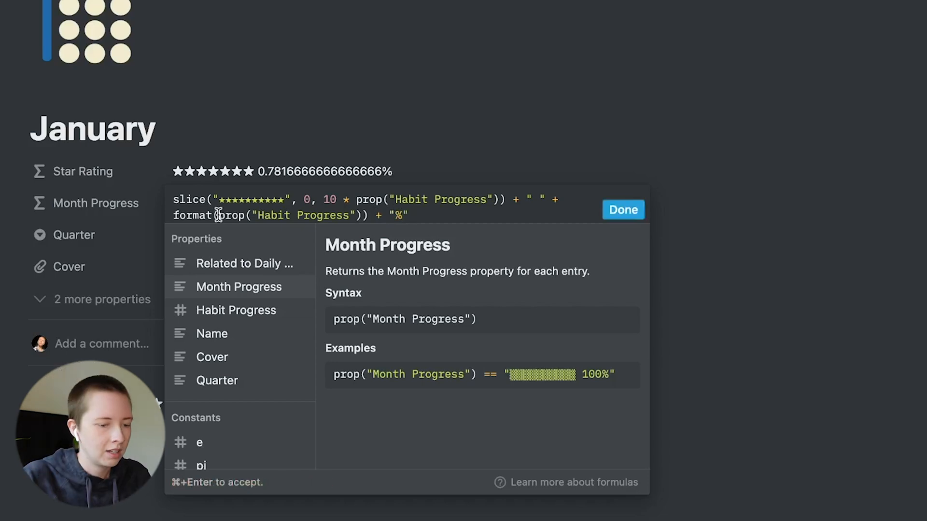
type("rou")
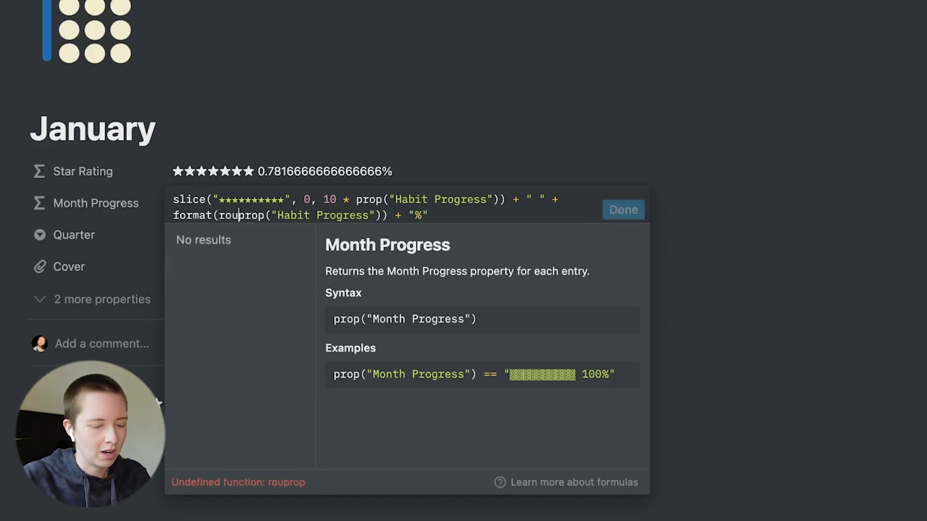
type("round(100 *")
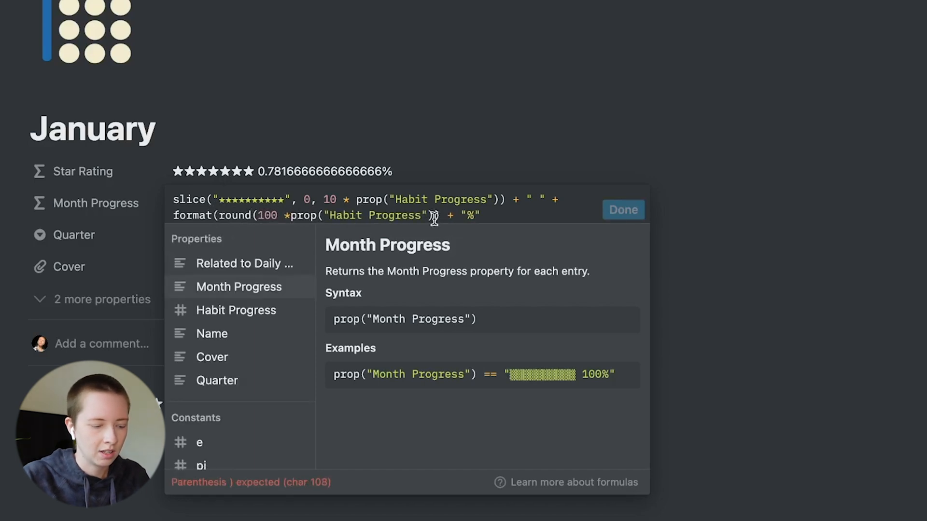
type("/ 100)")
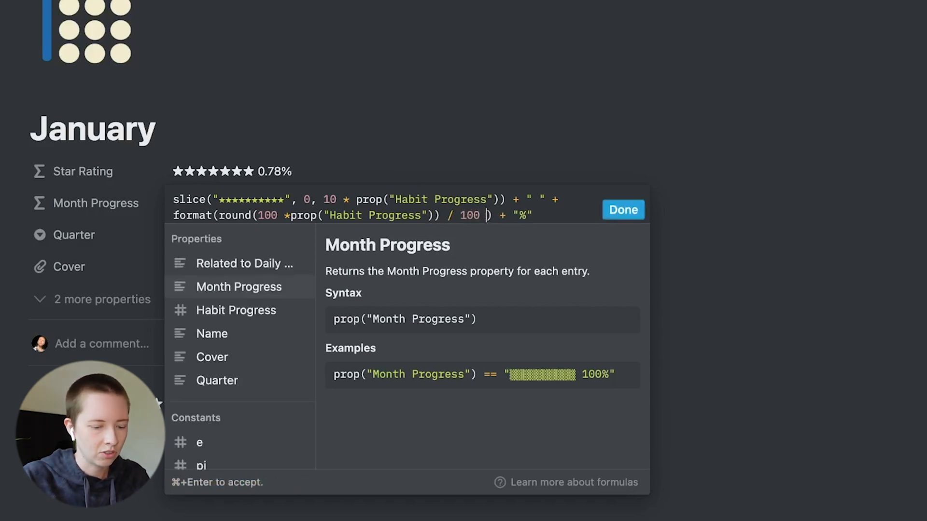
left_click(623, 209)
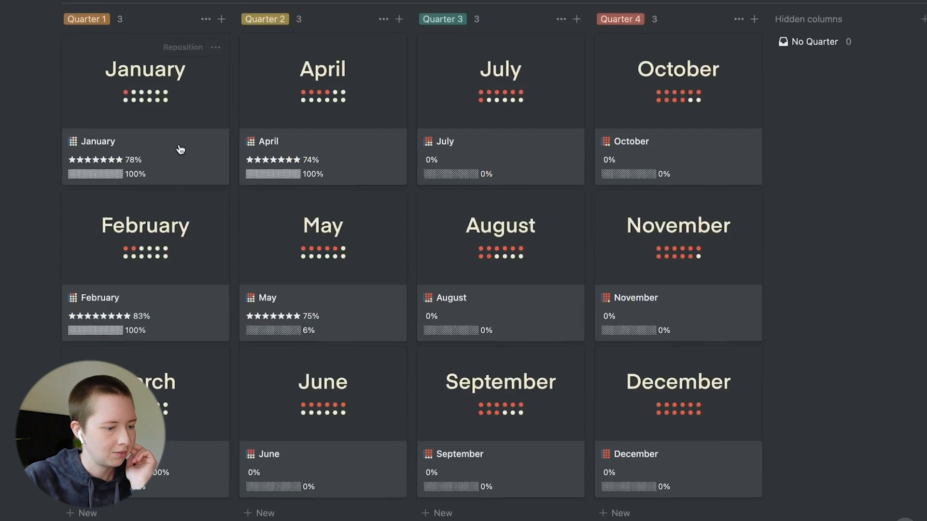
mouse_move(181, 306)
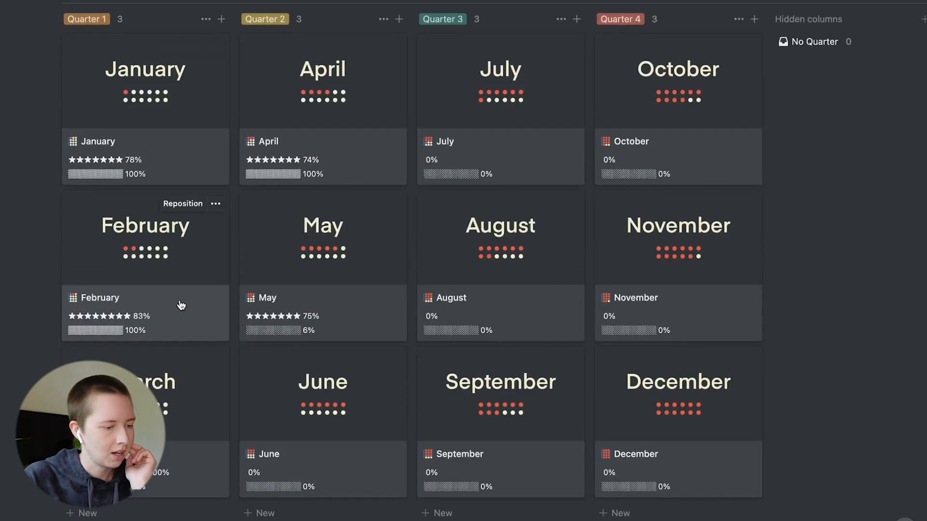
mouse_move(353, 93)
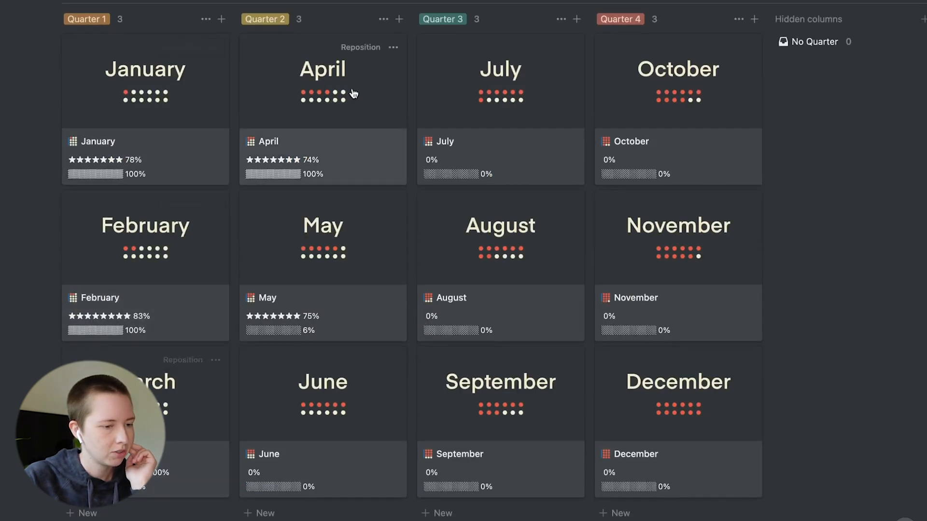
mouse_move(359, 453)
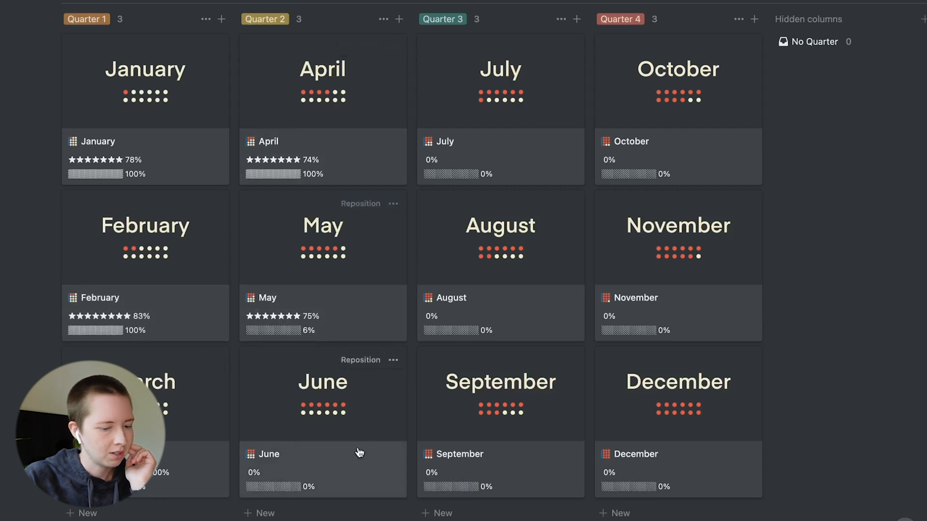
scroll("down", 3)
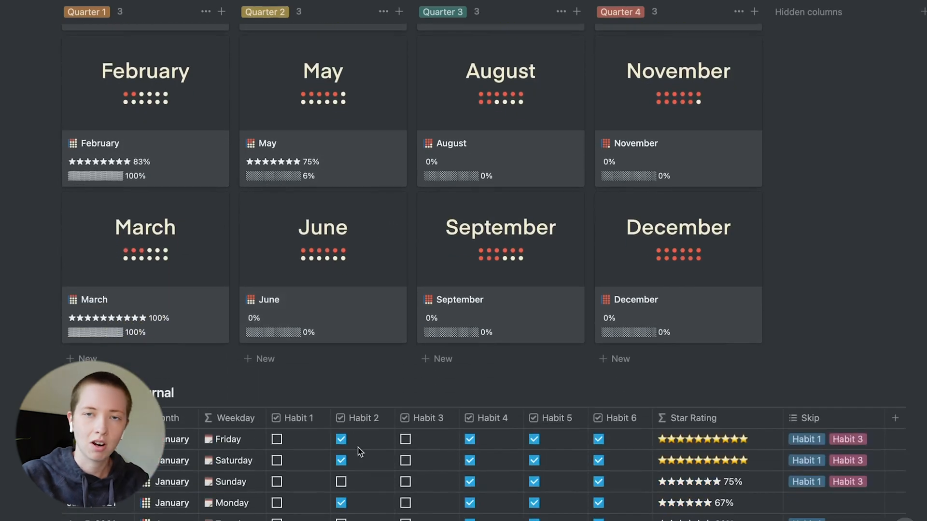
scroll("down", 3)
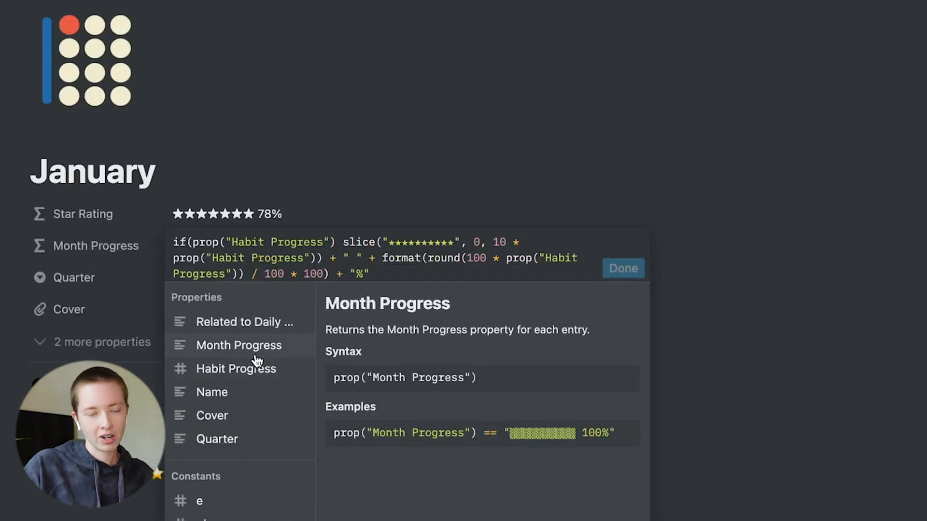
Step: Add a Habit Progress == 1 condition returning golden stars and save
type("== 1")
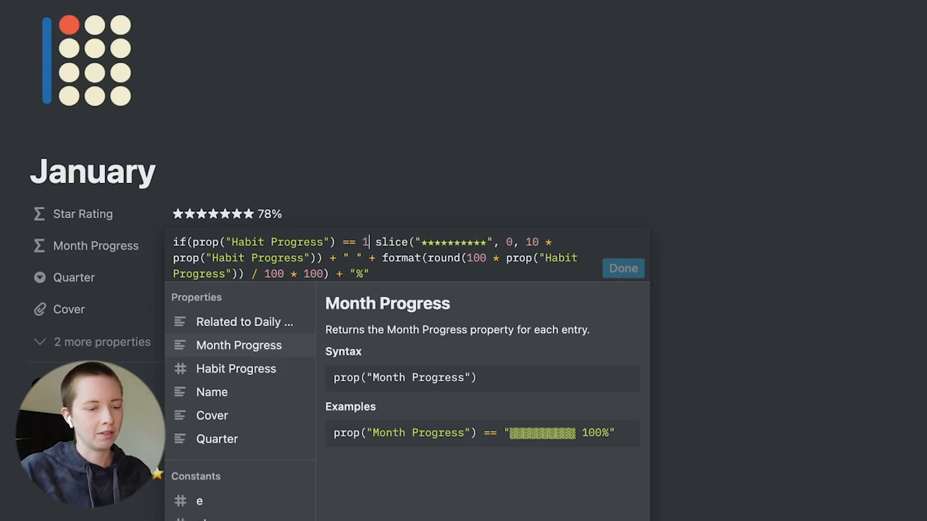
type(",")
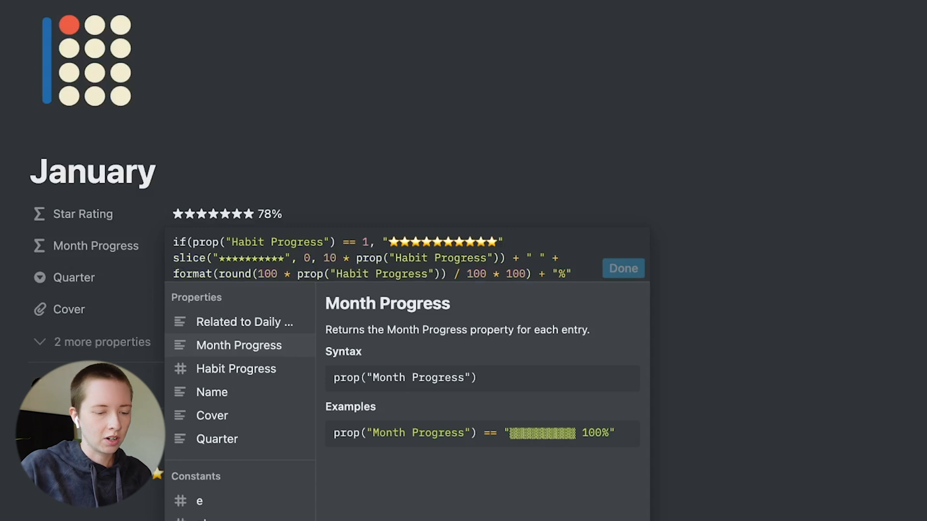
type(",")
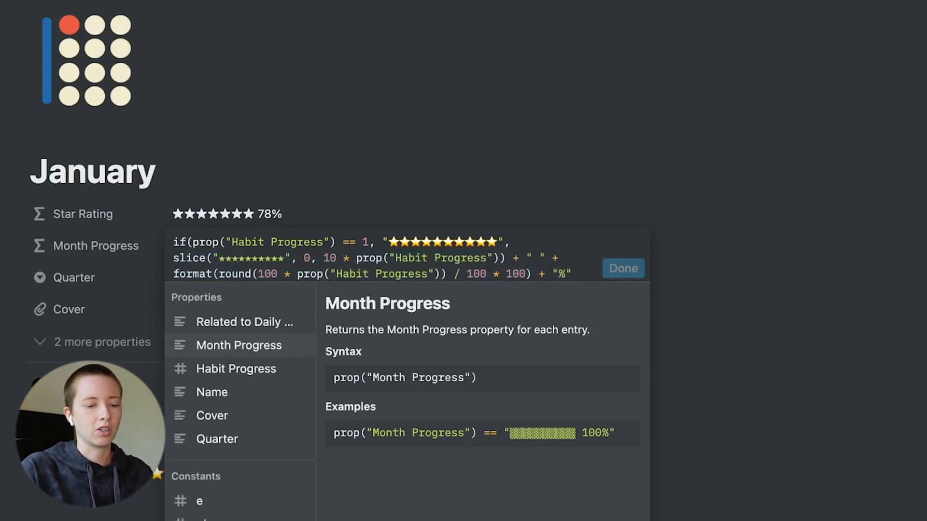
left_click(623, 268)
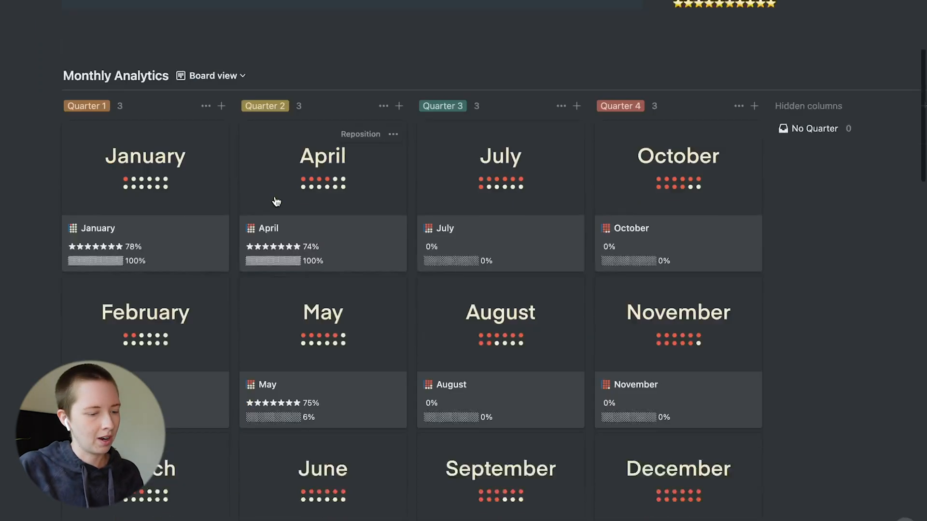
scroll("down", 3)
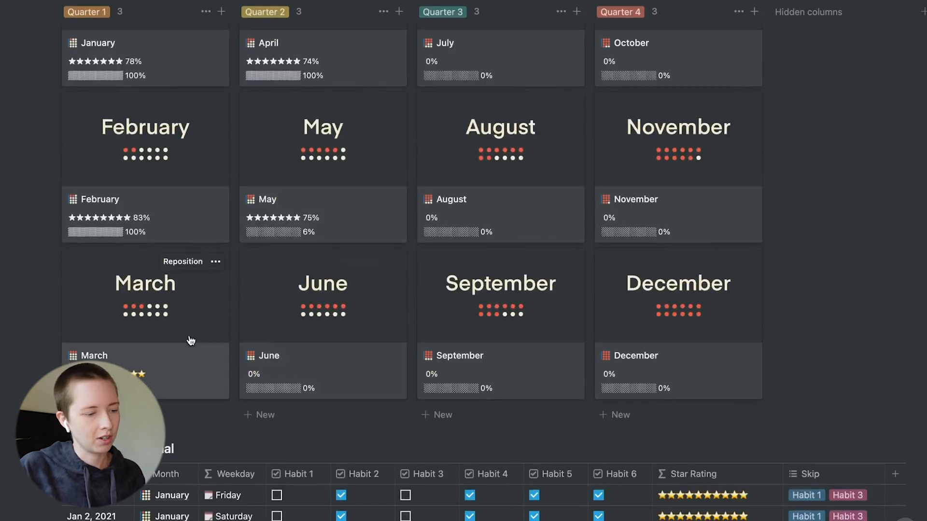
scroll("down", 3)
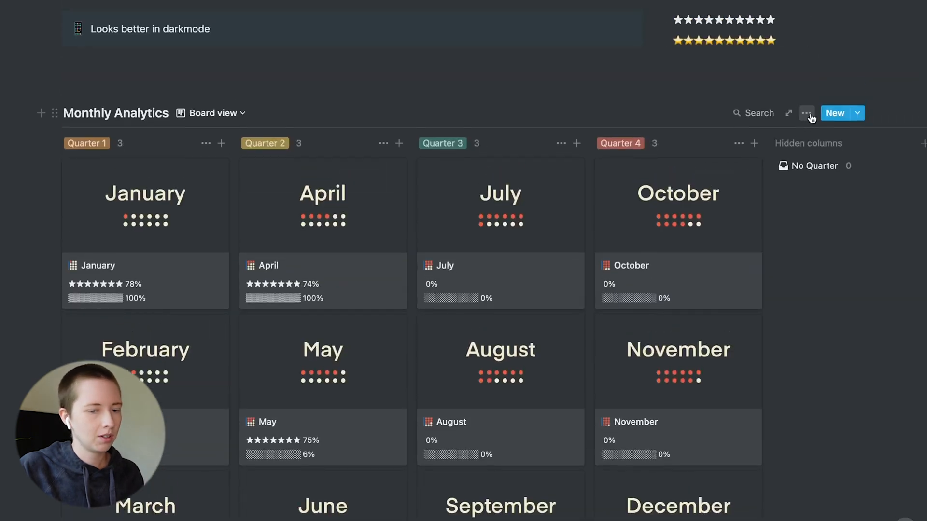
left_click(806, 113)
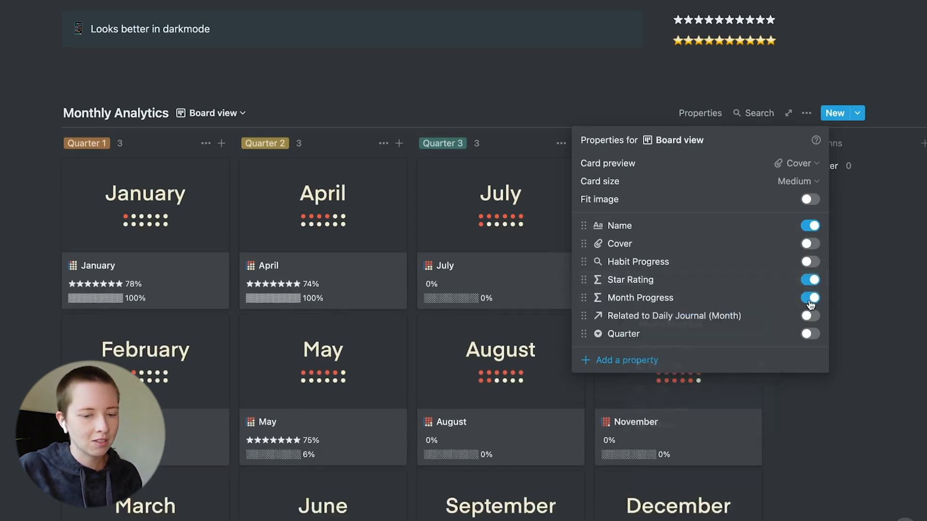
left_click(809, 297)
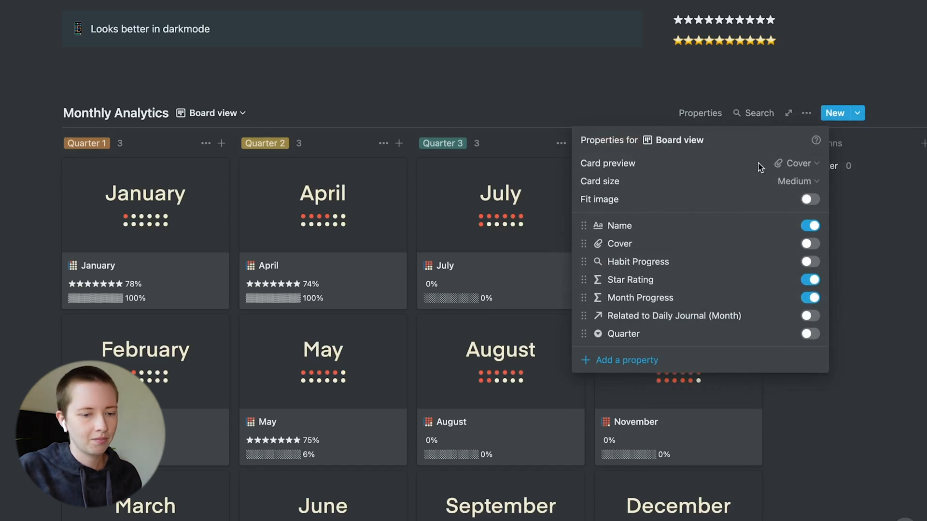
left_click(795, 163)
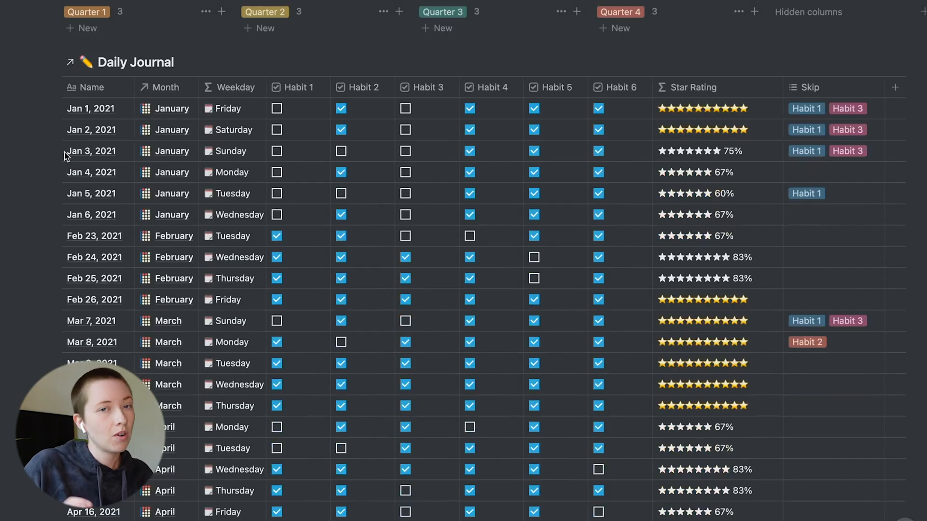
left_click(81, 108)
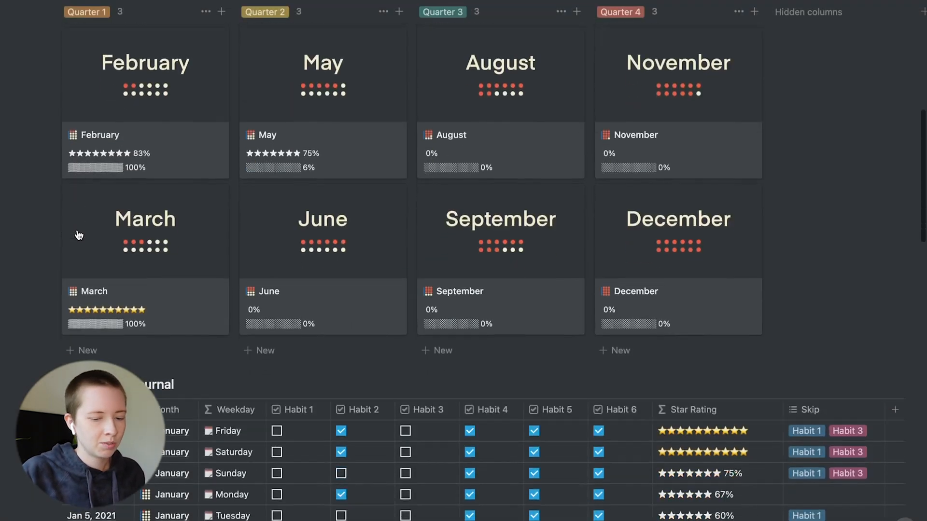
scroll("down", 3)
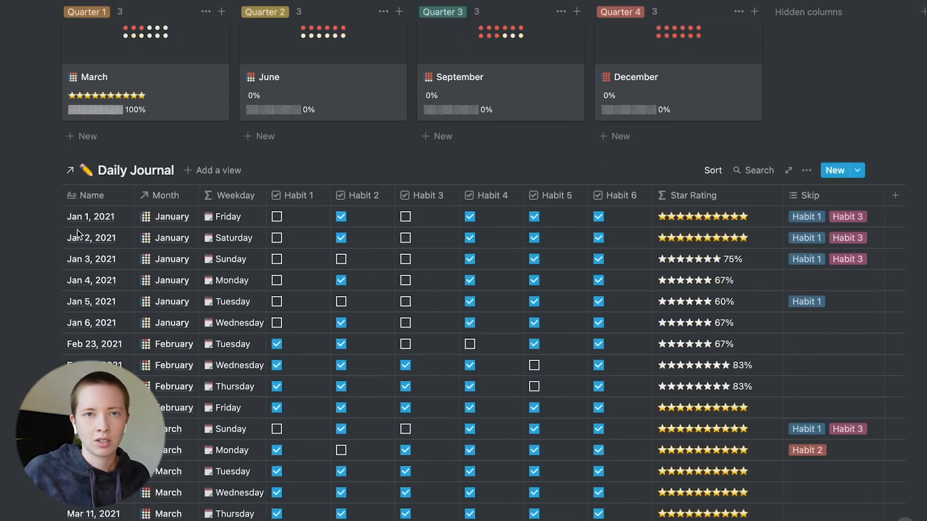